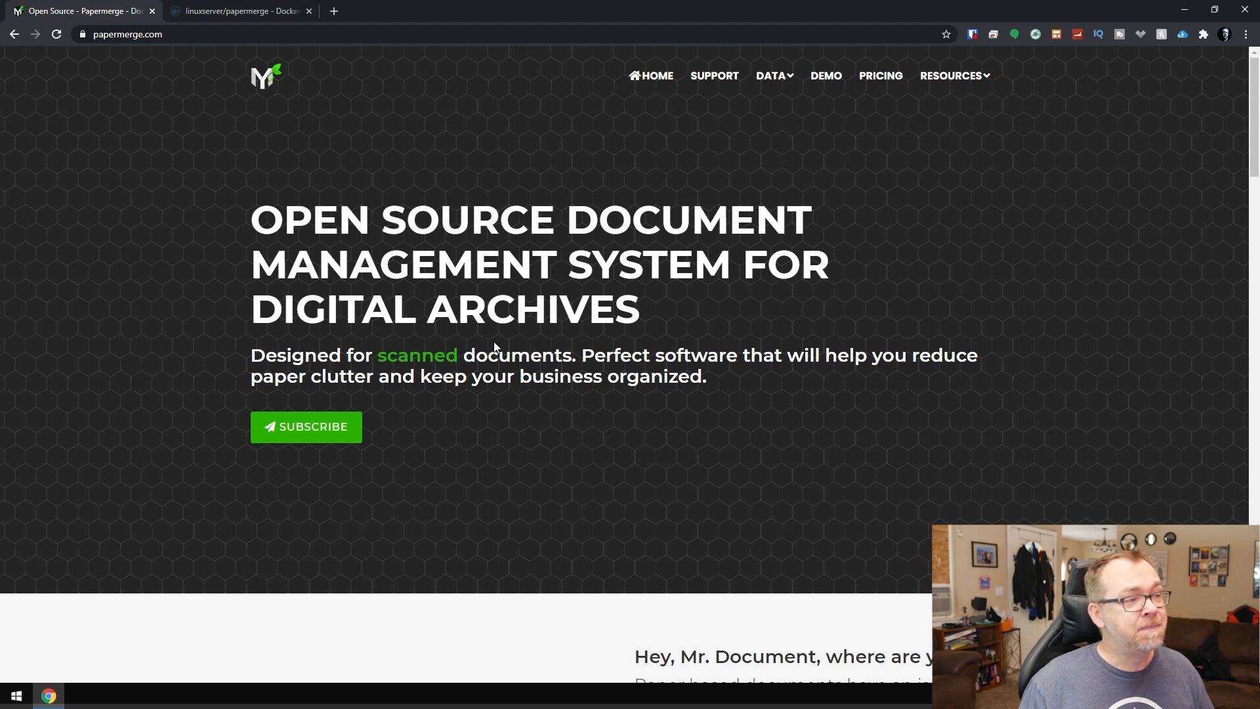
Step: Scroll through the Papermerge website's landing page to review its features
scroll("down", 3)
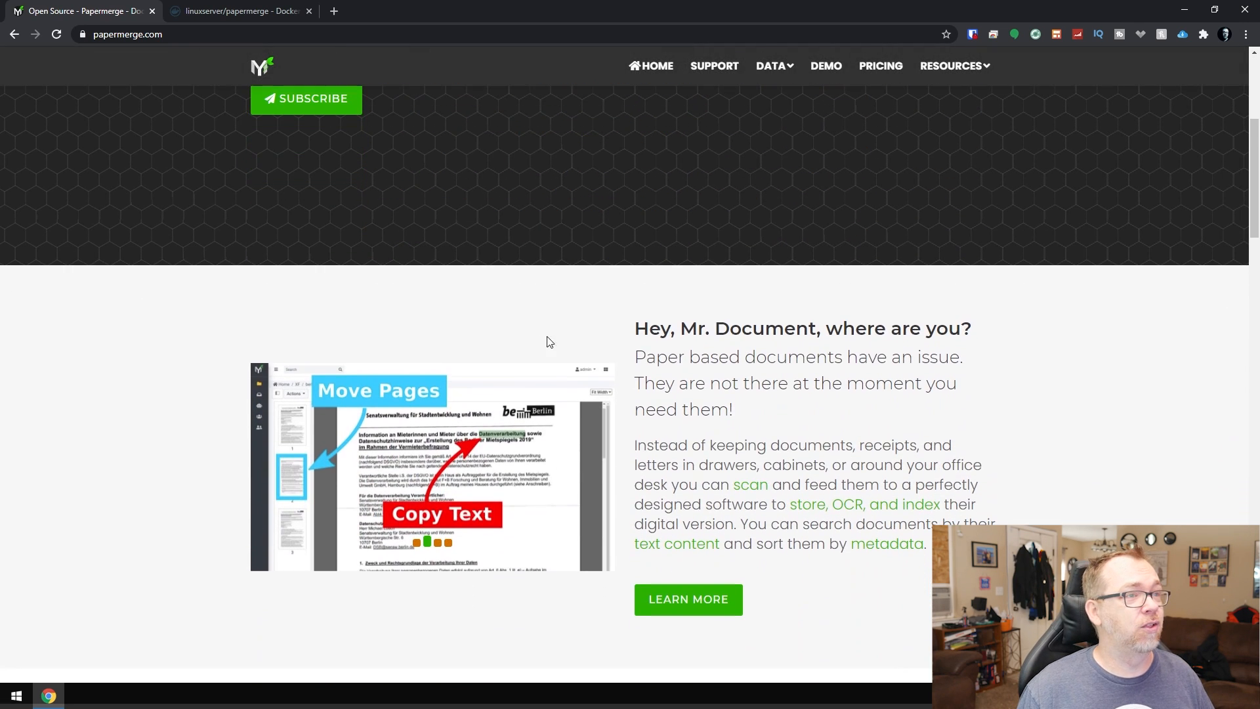
scroll("down", 3)
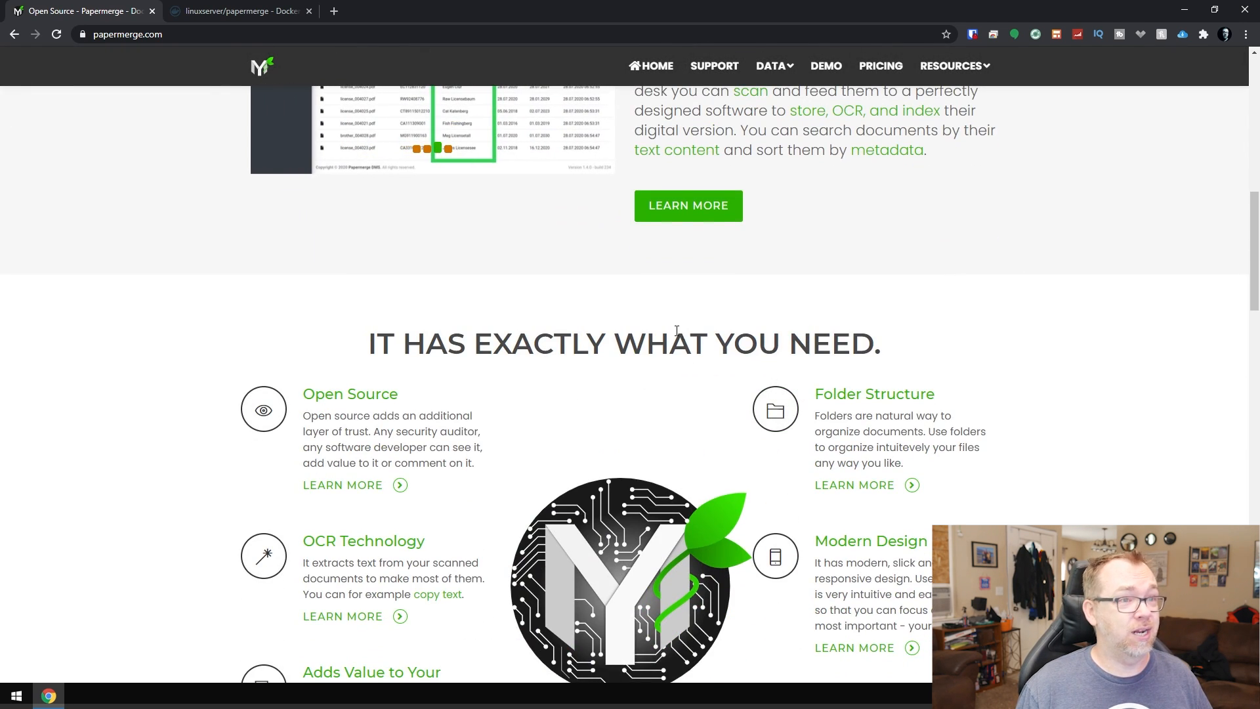
scroll("down", 3)
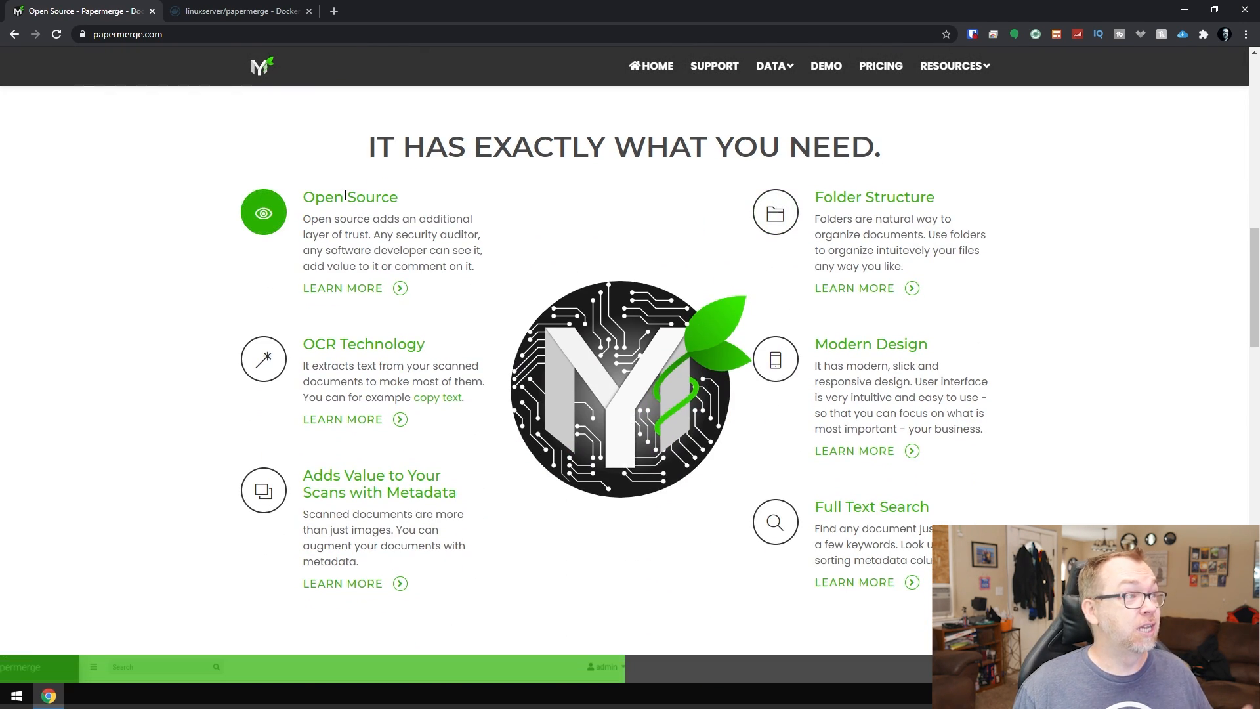
mouse_move(346, 347)
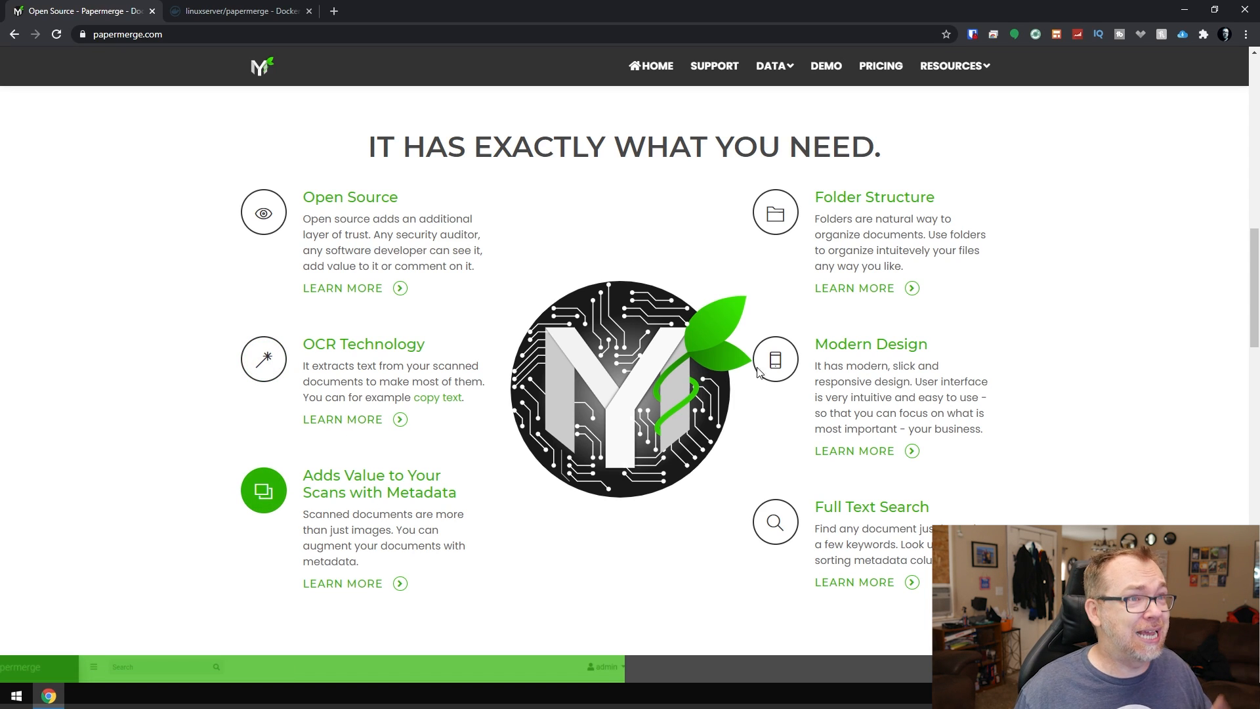
mouse_move(892, 302)
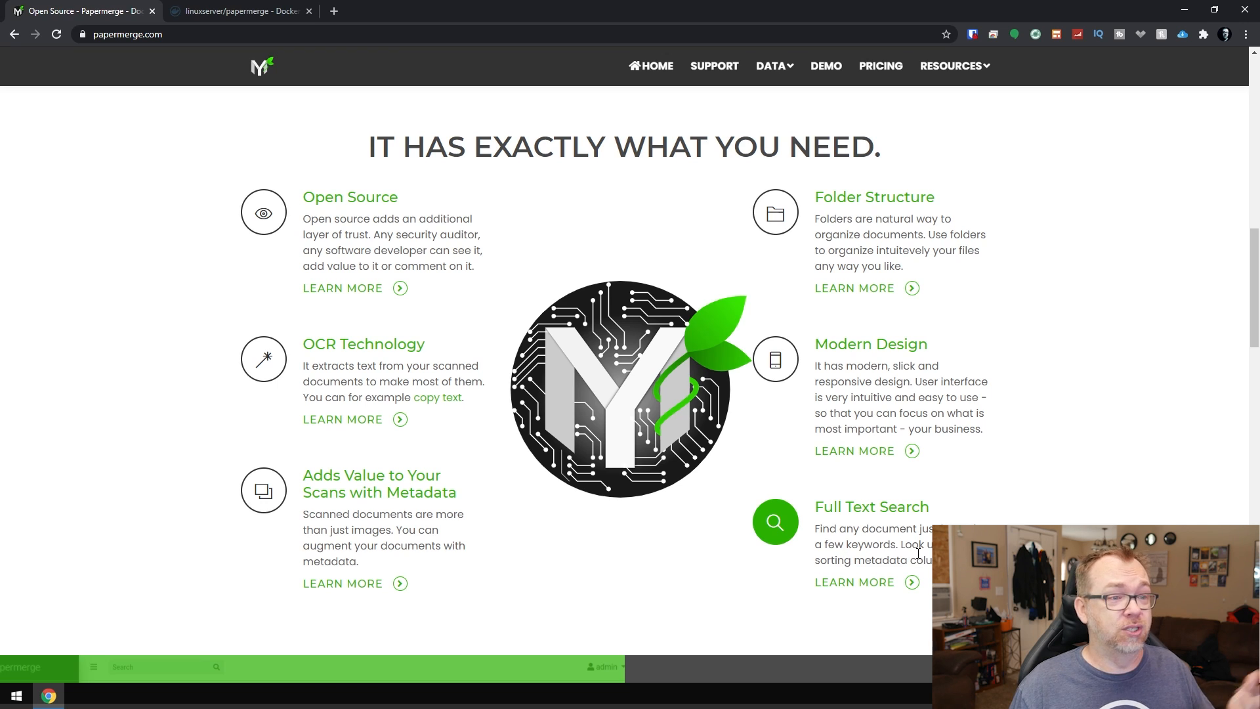
scroll("down", 3)
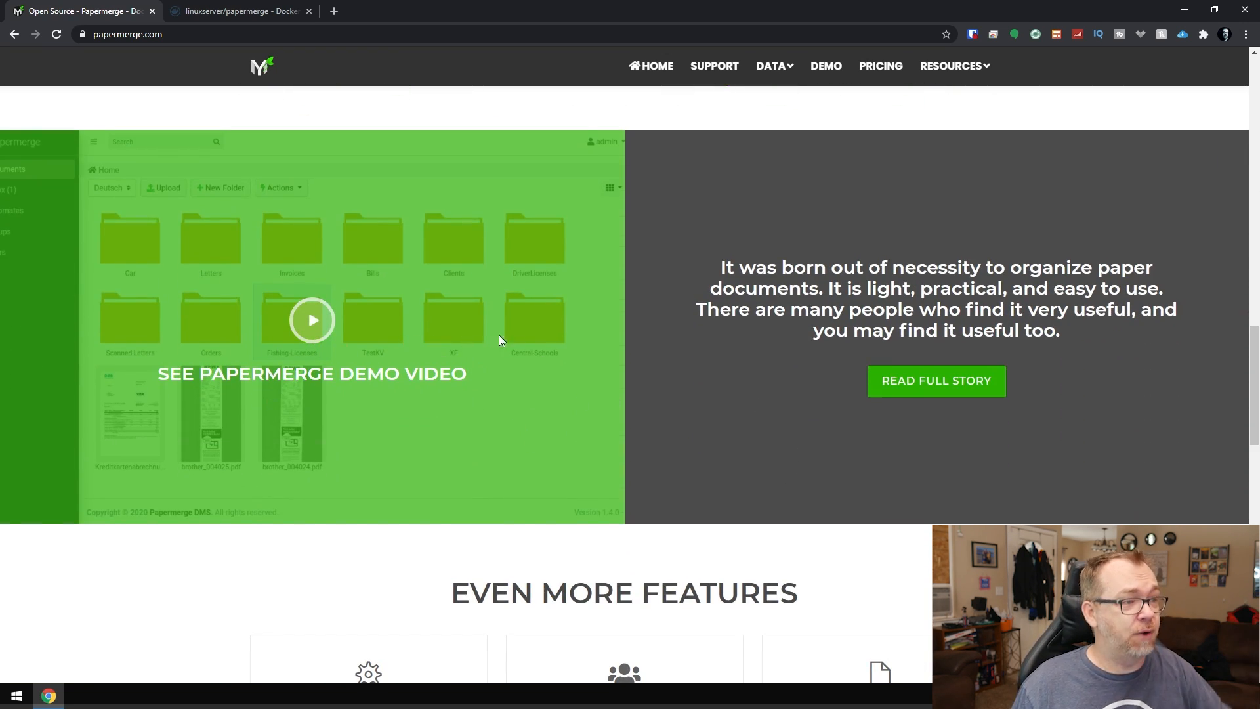
scroll("down", 3)
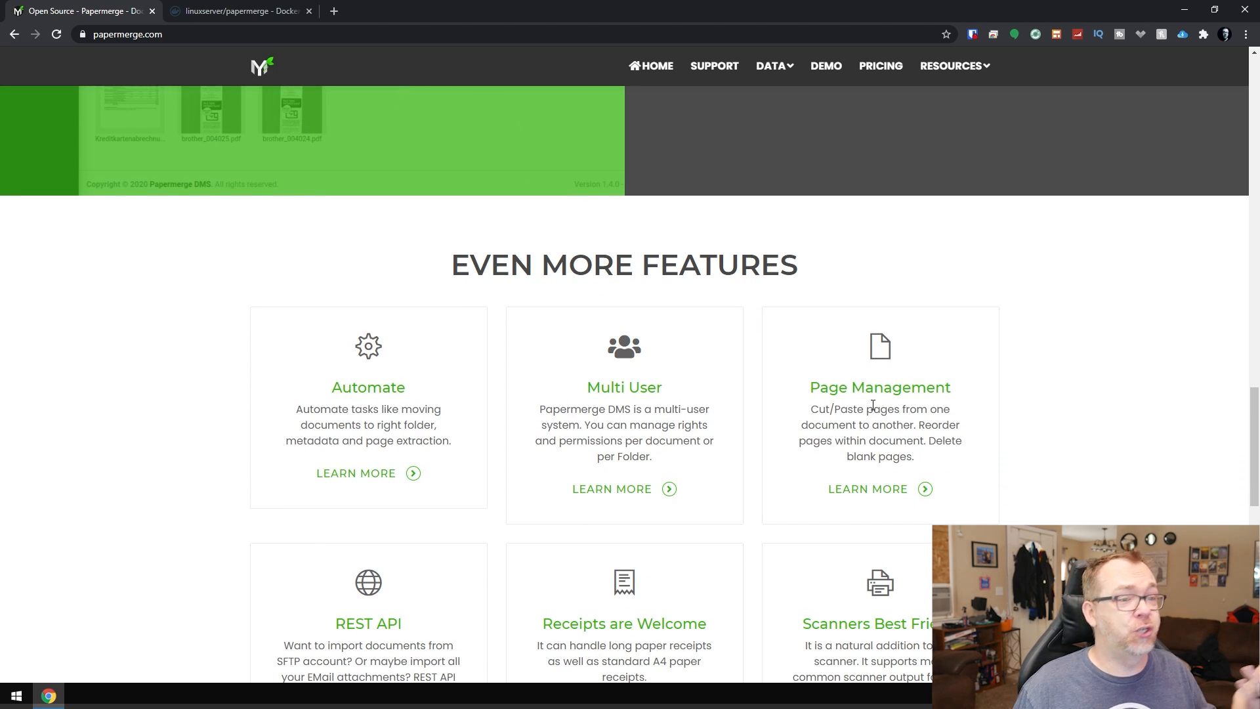
scroll("up", 3)
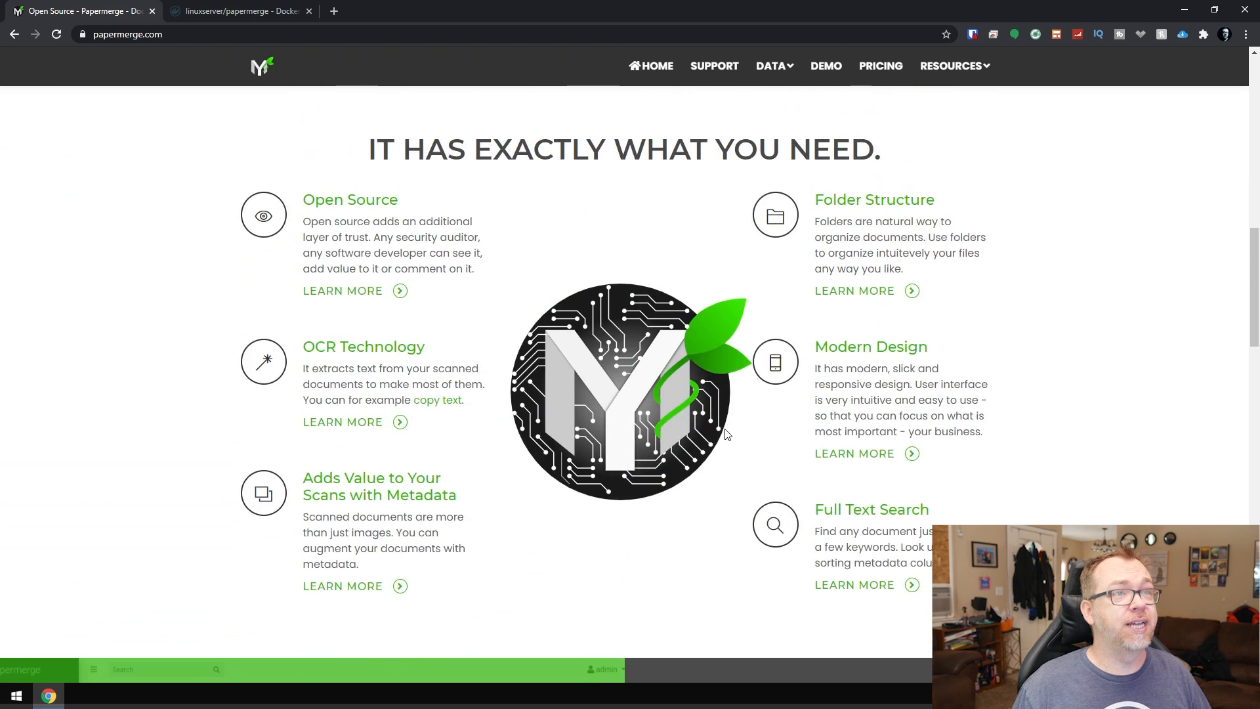
scroll("up", 3)
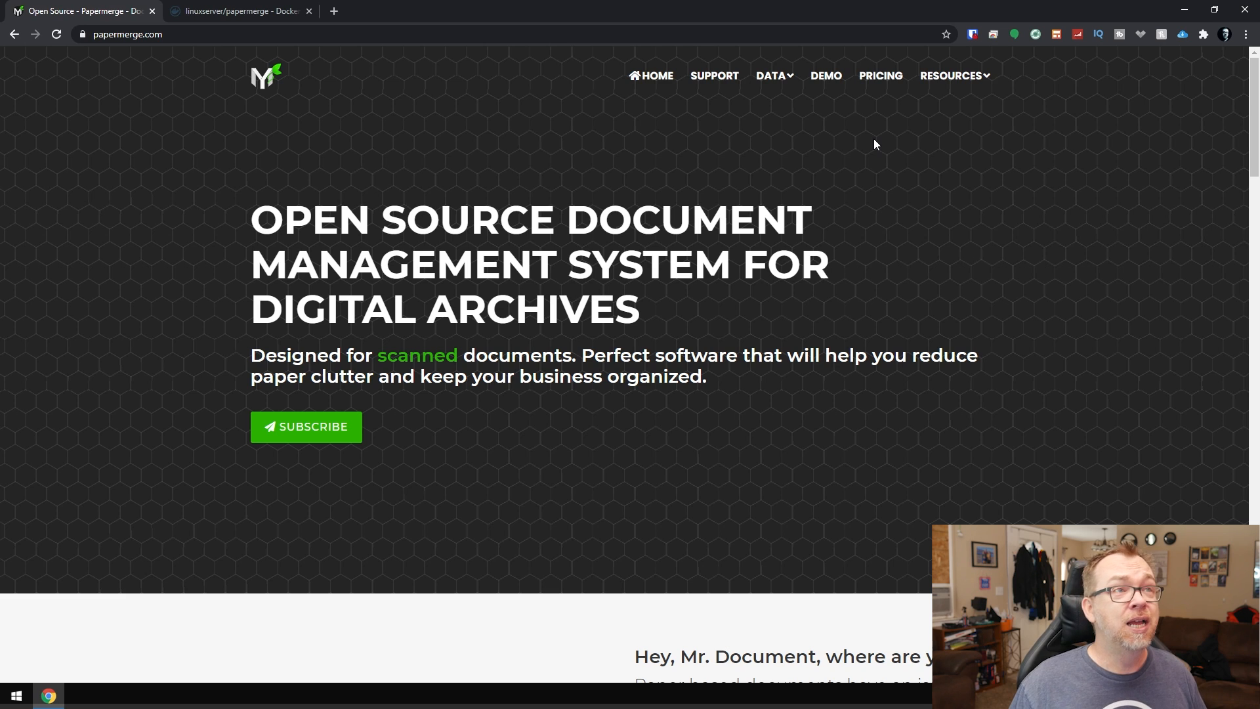
Step: Open the Pricing page comparing the free self-hosted plan with monthly and annual hosted plans
left_click(879, 76)
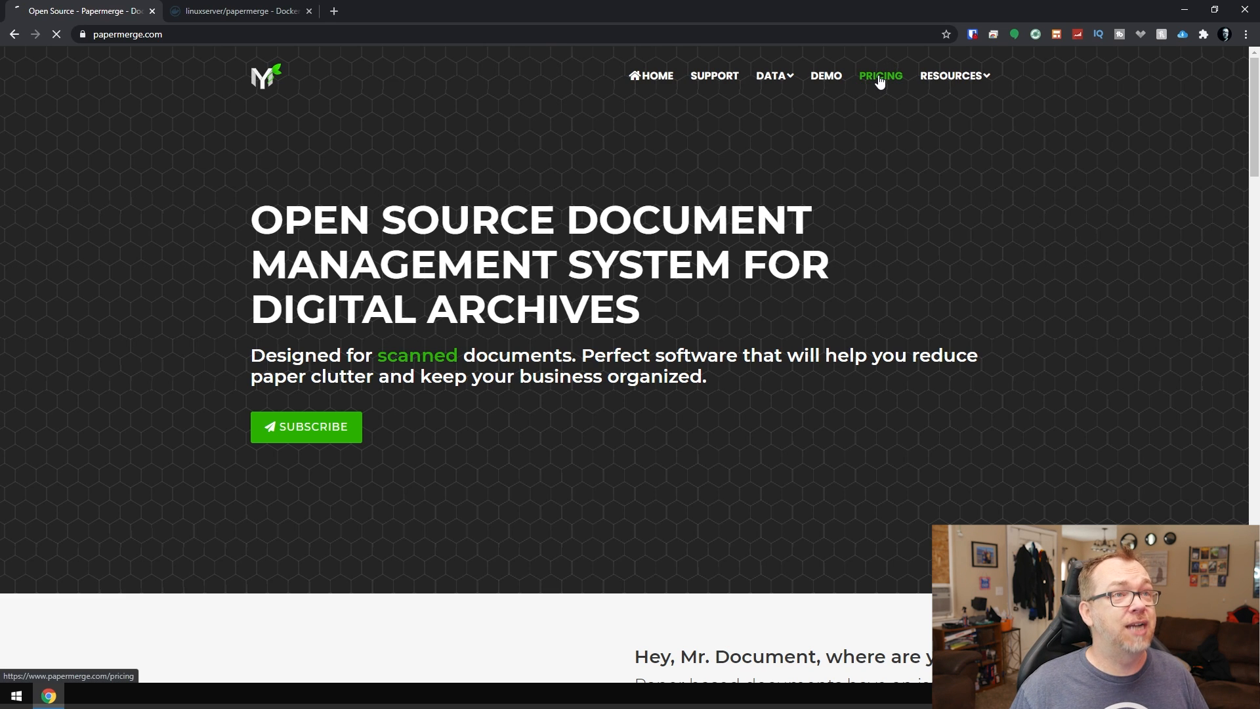
left_click(879, 76)
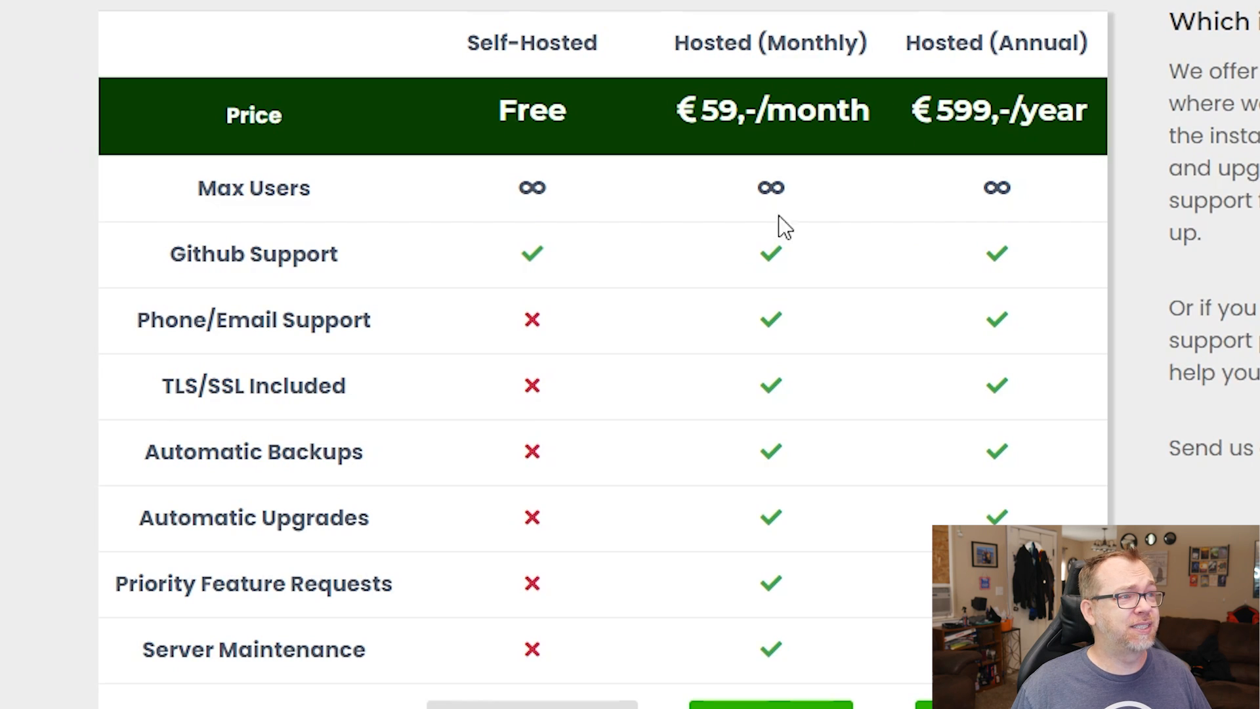
mouse_move(751, 40)
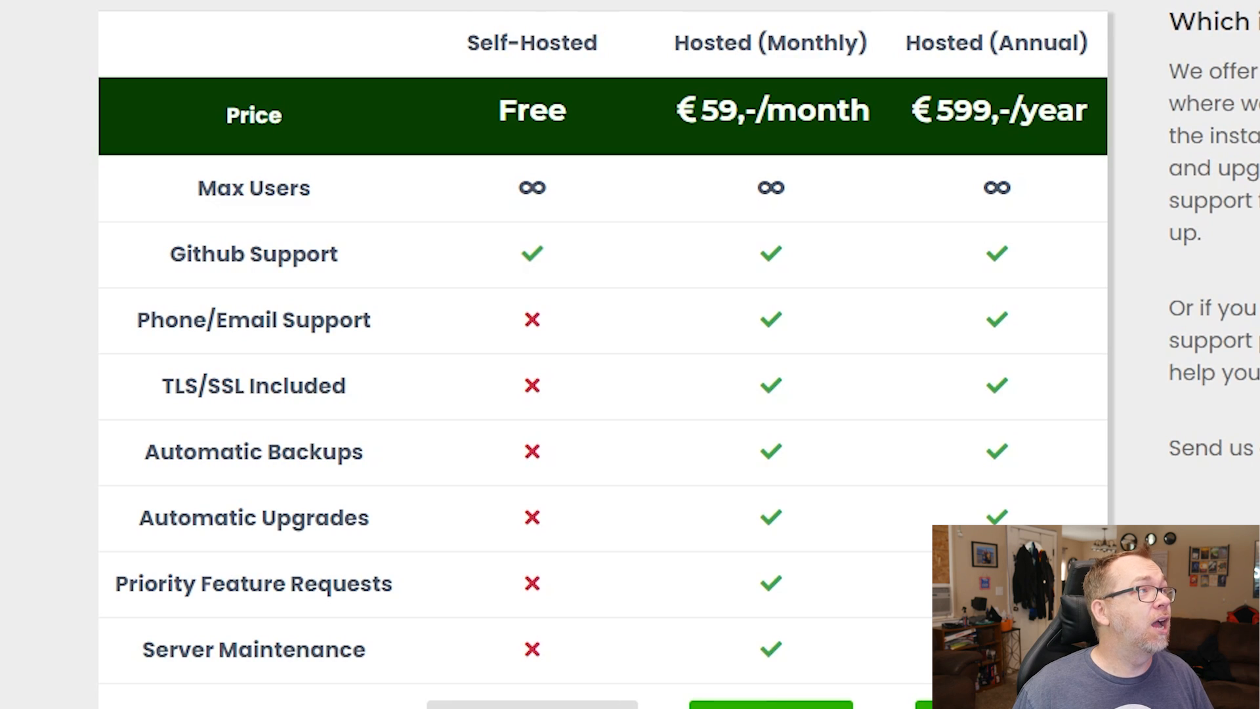
Step: Switch to the Docker Hub linuxserver/papermerge image page and highlight the linuxserver publisher name
left_click(237, 10)
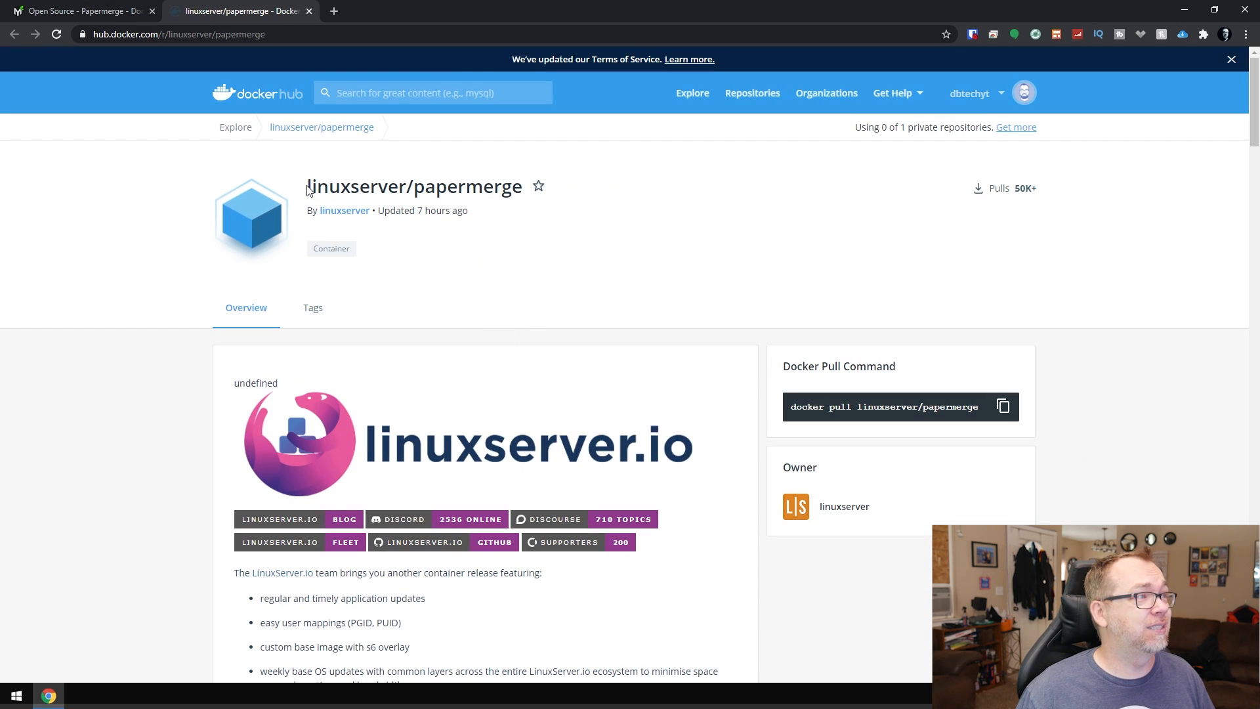
double_click(348, 187)
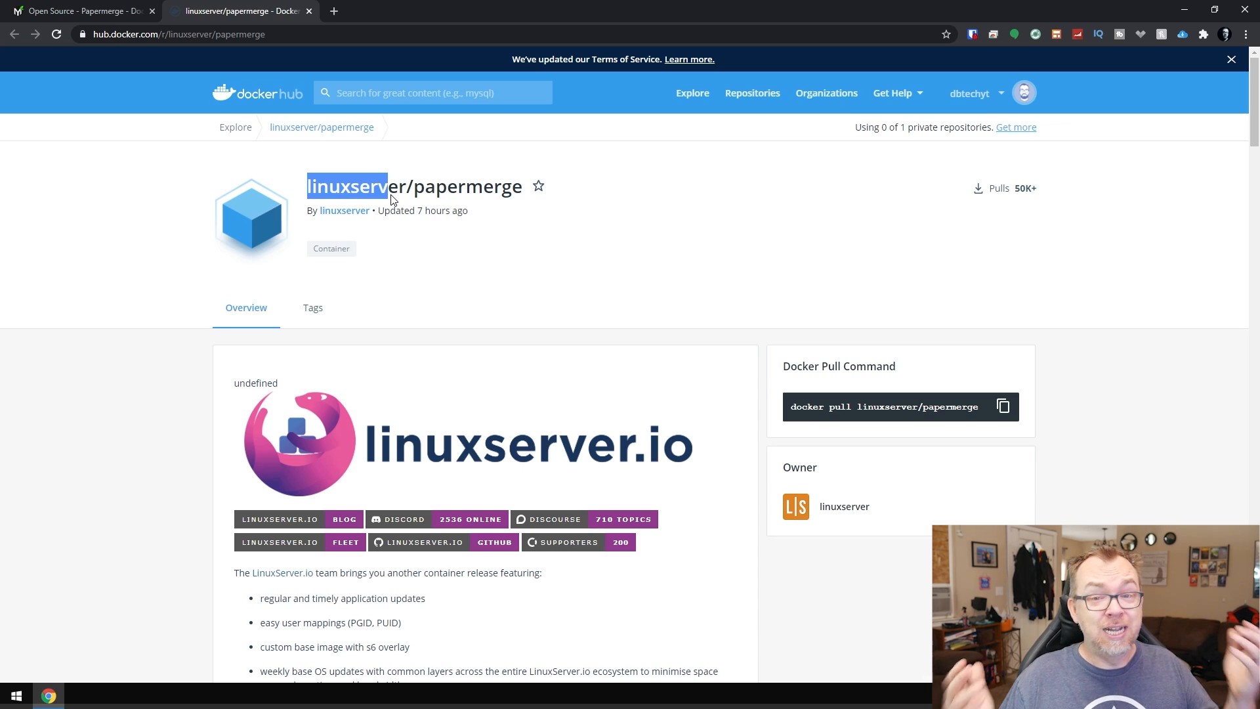
mouse_move(495, 214)
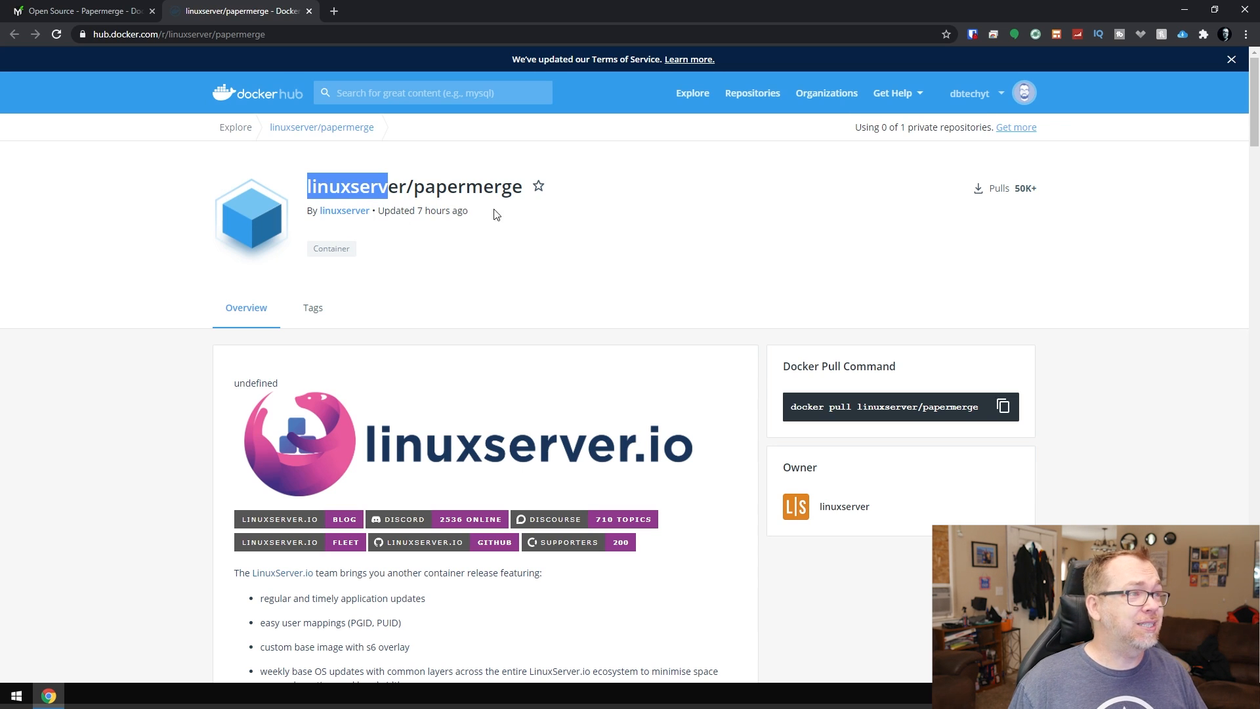
Step: Scroll down to the docker create, docker-compose examples and the parameters table
scroll("down", 3)
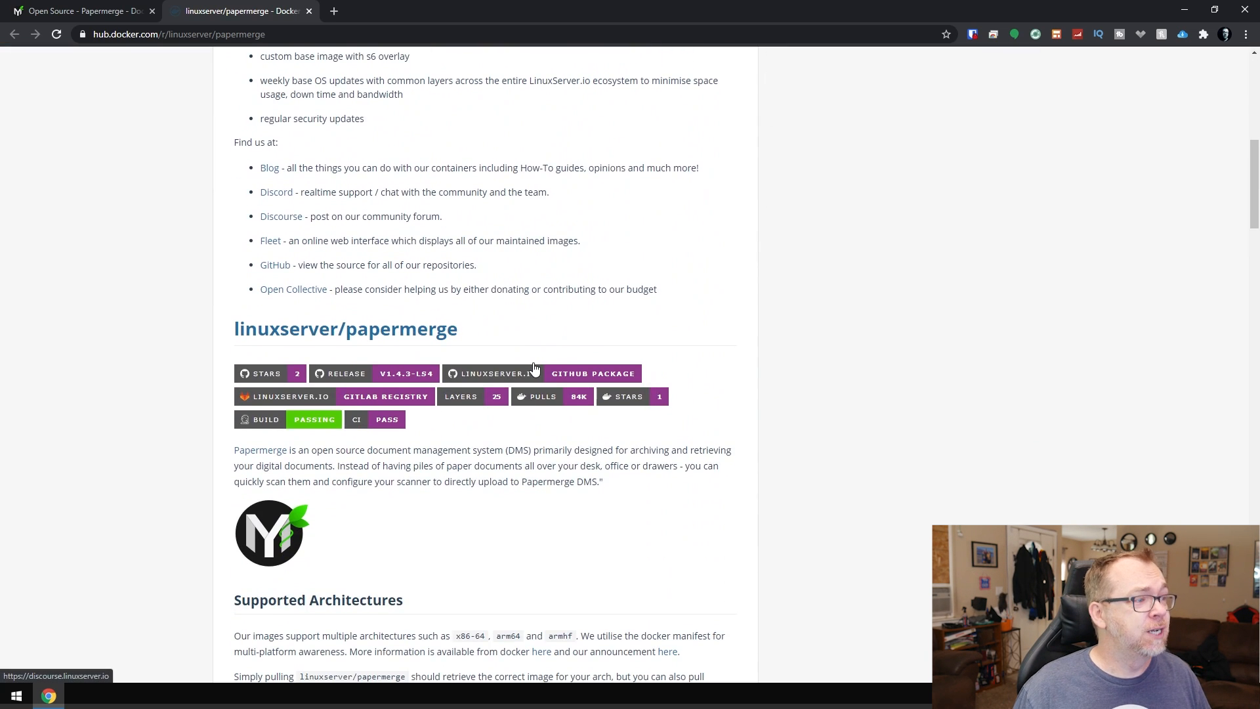
scroll("down", 3)
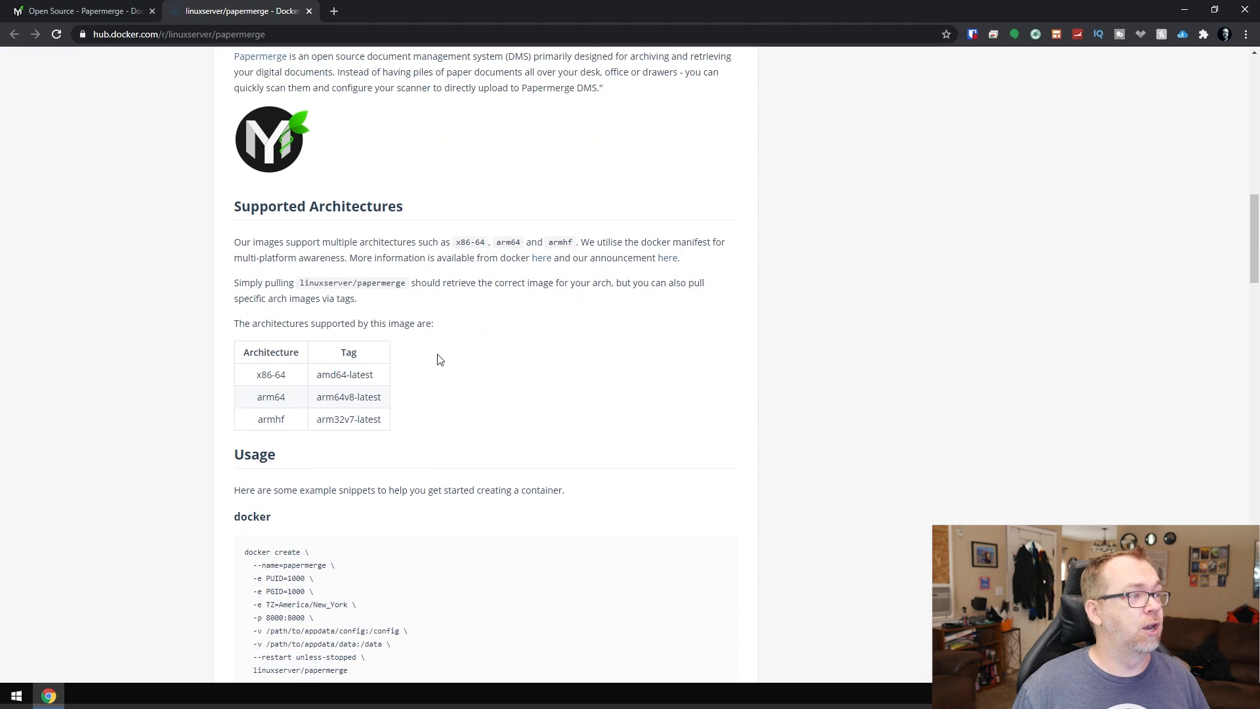
scroll("down", 3)
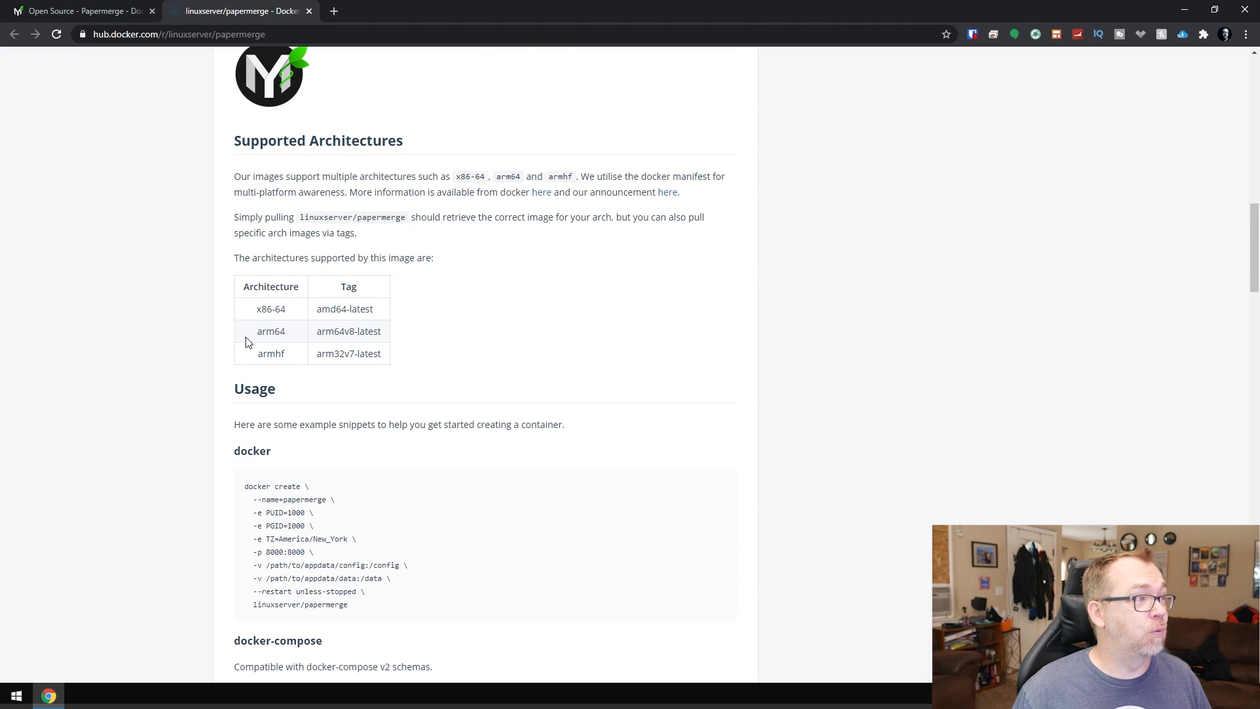
mouse_move(342, 312)
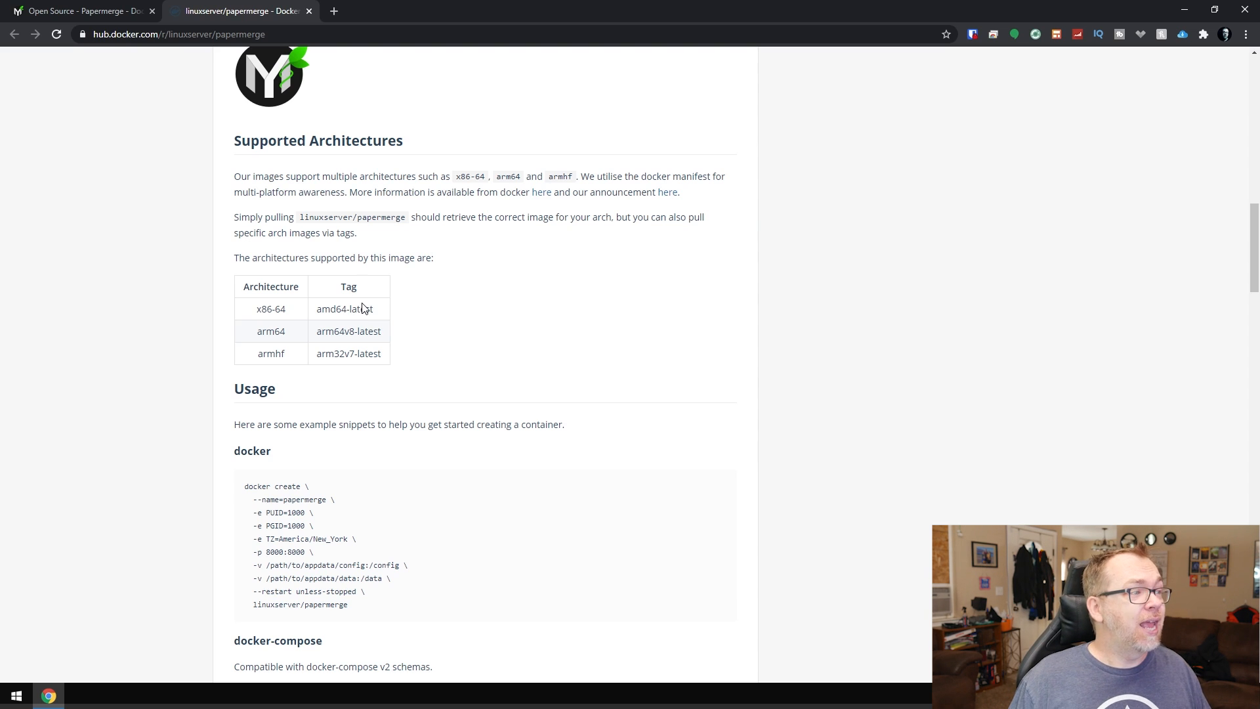
scroll("down", 3)
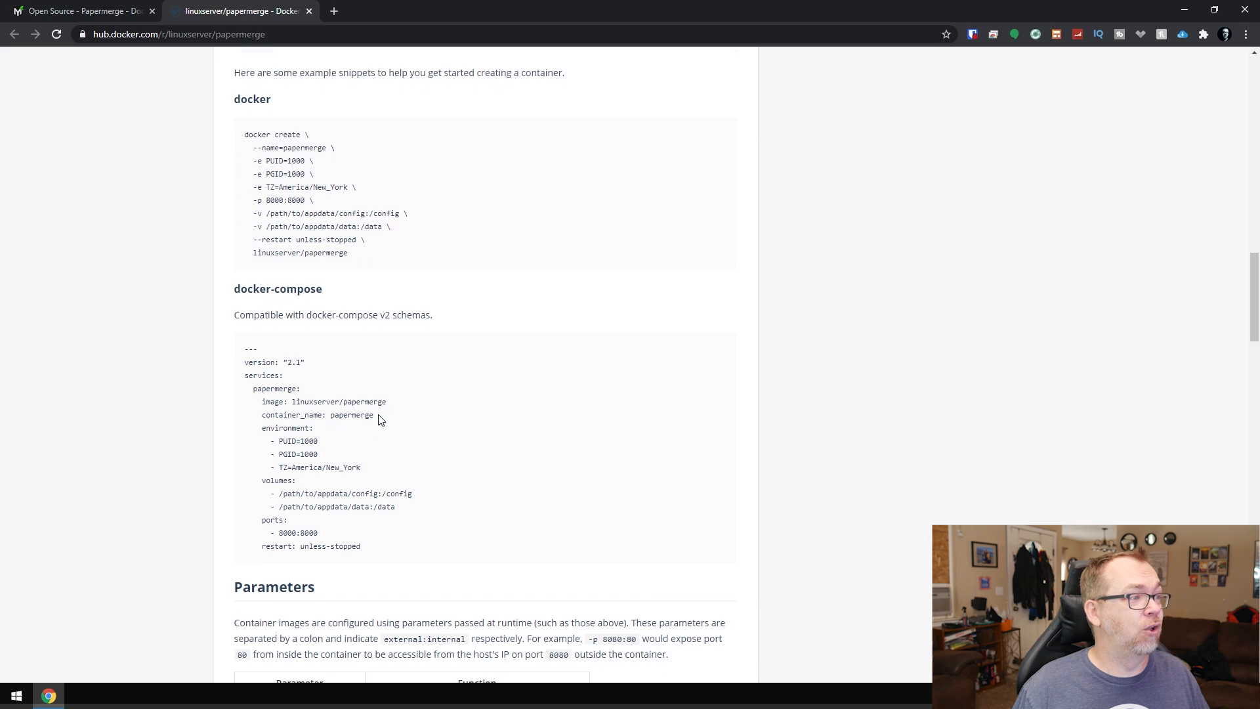
scroll("down", 3)
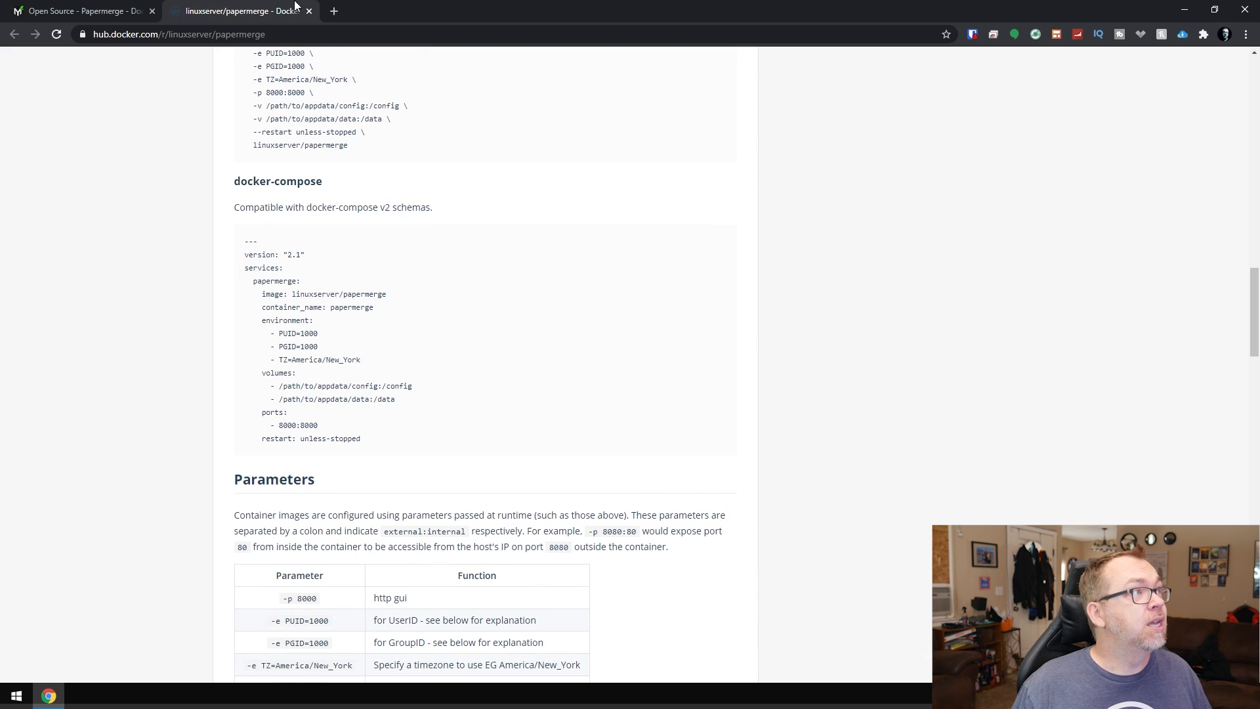
Step: In Portainer's local environment, start a new stack holding the papermerge compose file on port 8005
left_click(490, 10)
type("tanix.local:9000/#!/home")
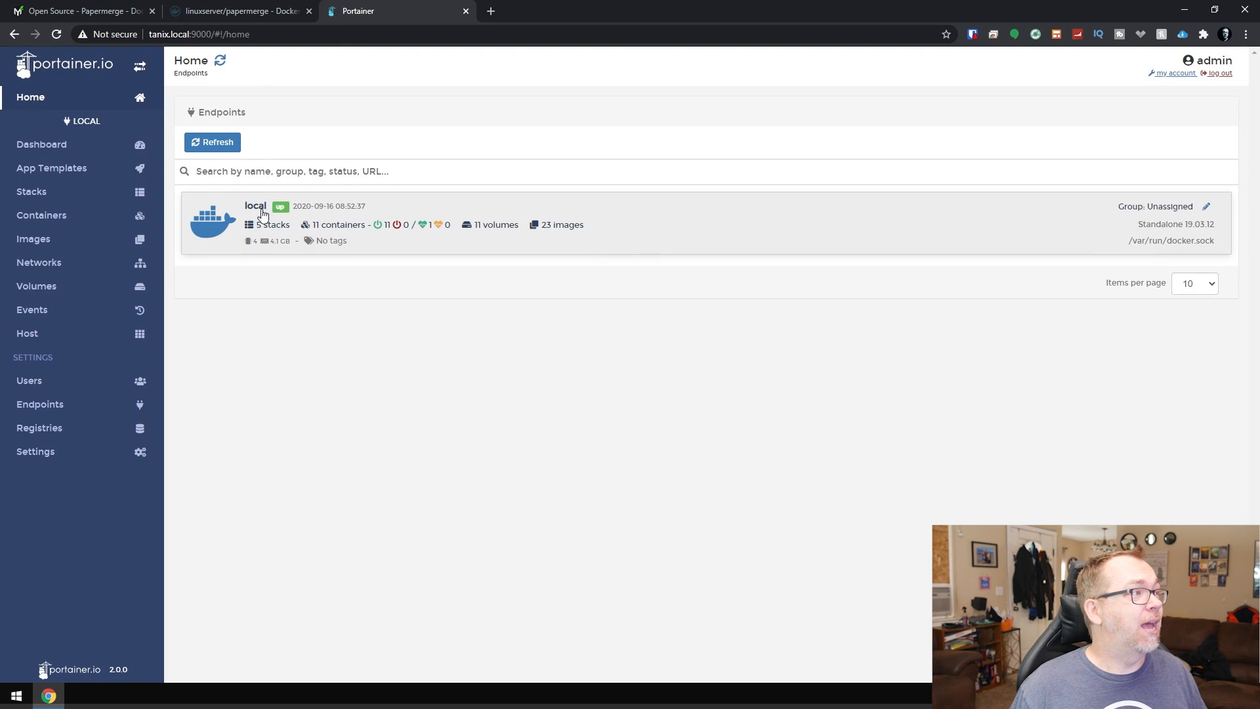
left_click(276, 225)
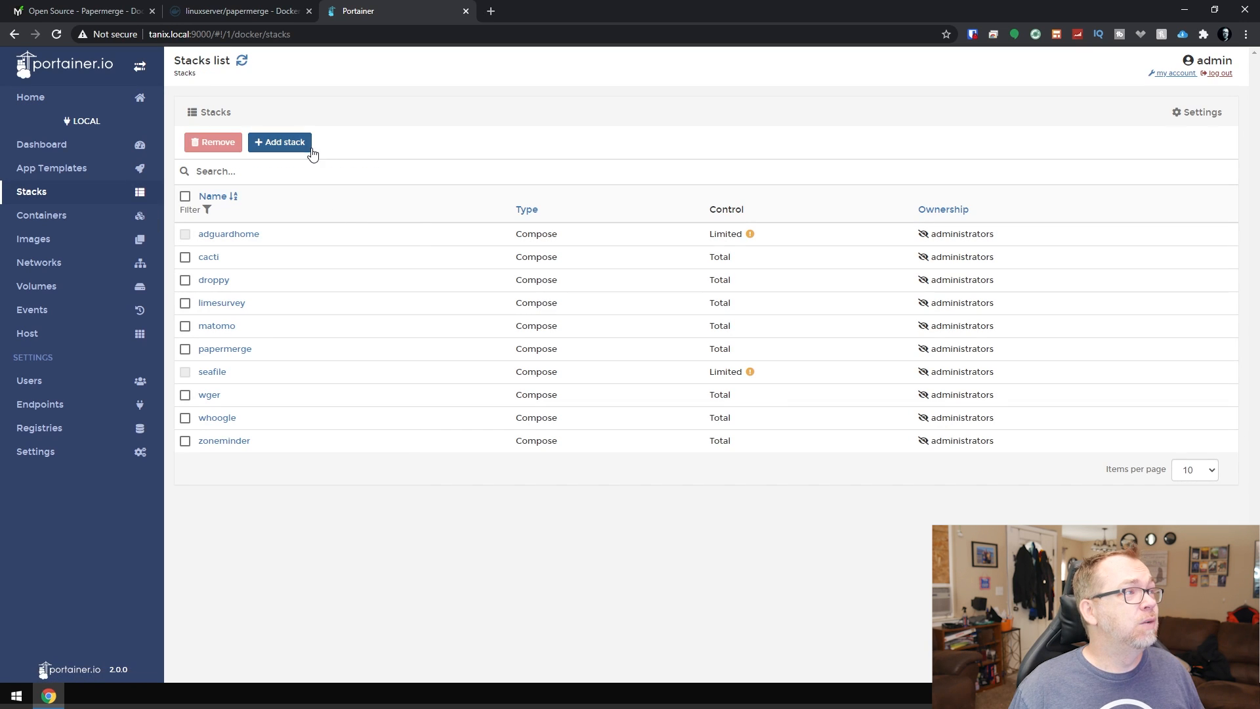
left_click(279, 141)
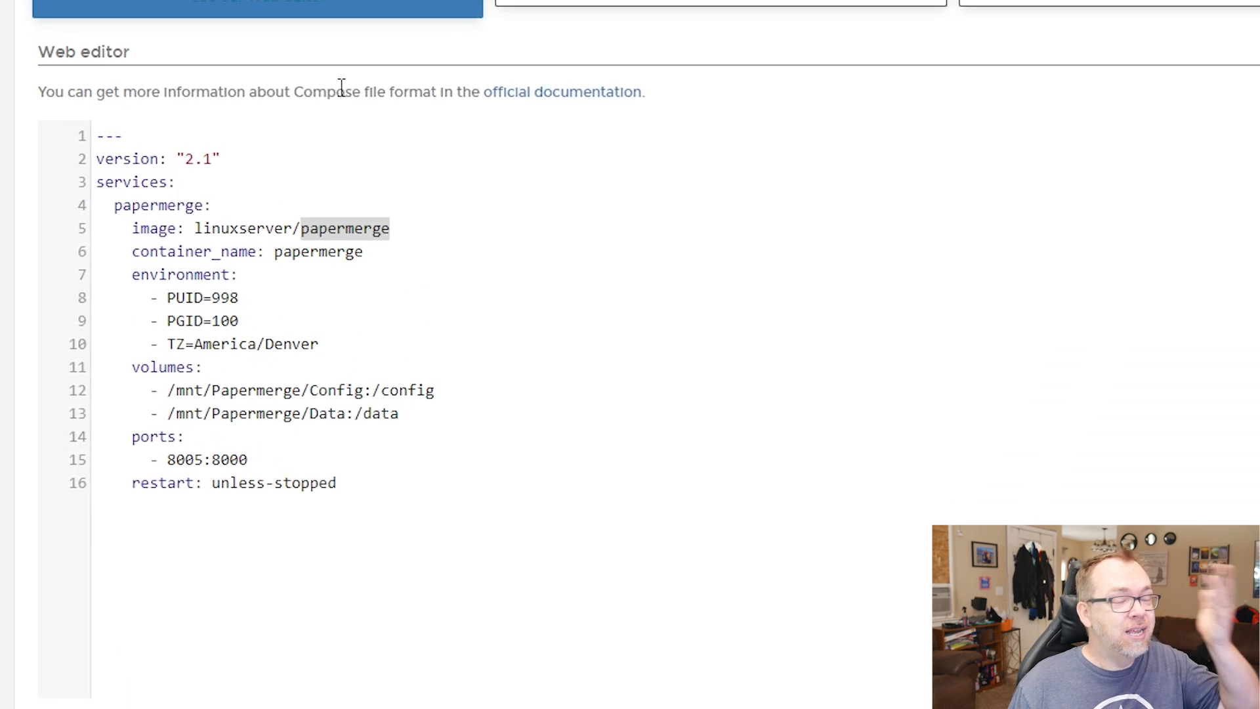
scroll("down", 3)
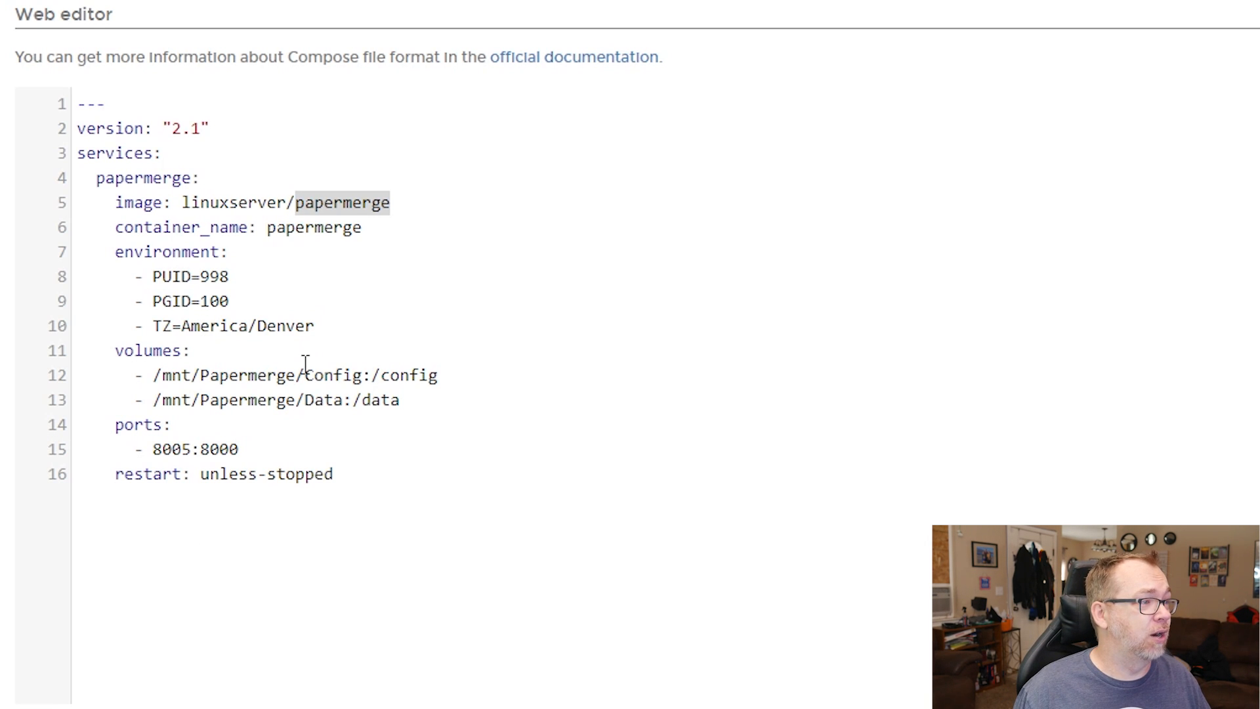
Step: Change the volume paths to /mnt/Papermerge2 and deploy the stack again after the name-conflict error
type("2")
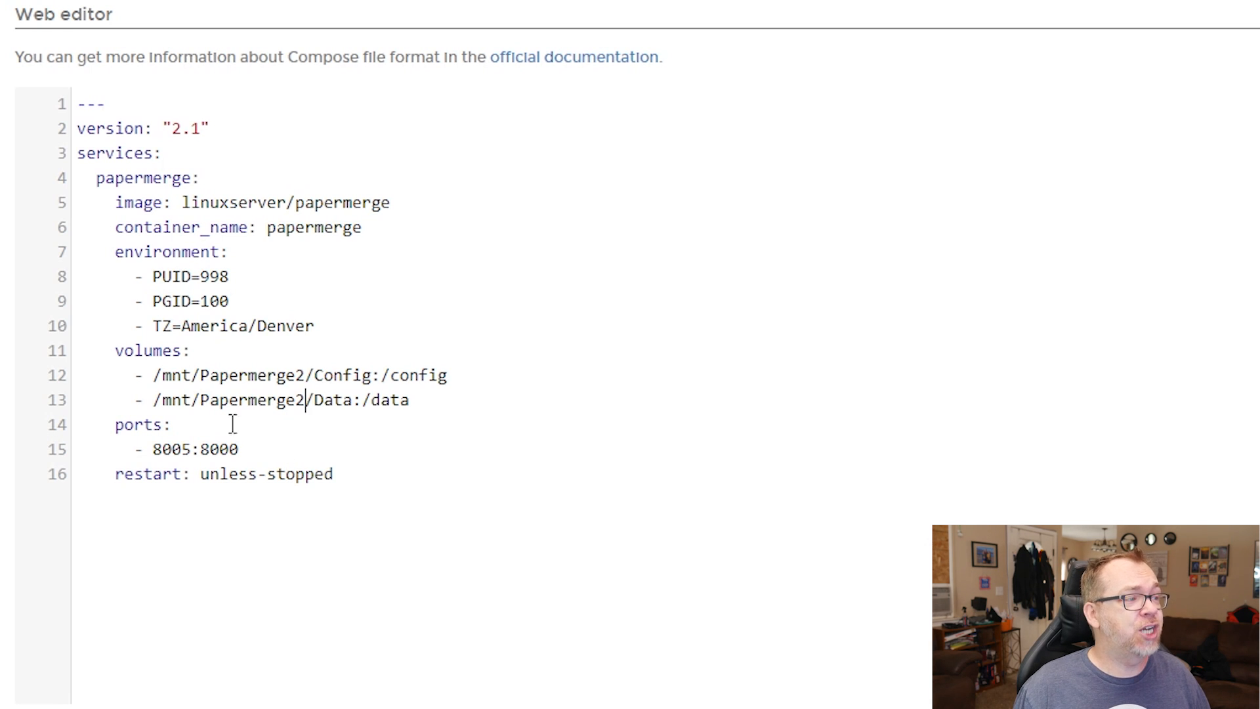
scroll("down", 3)
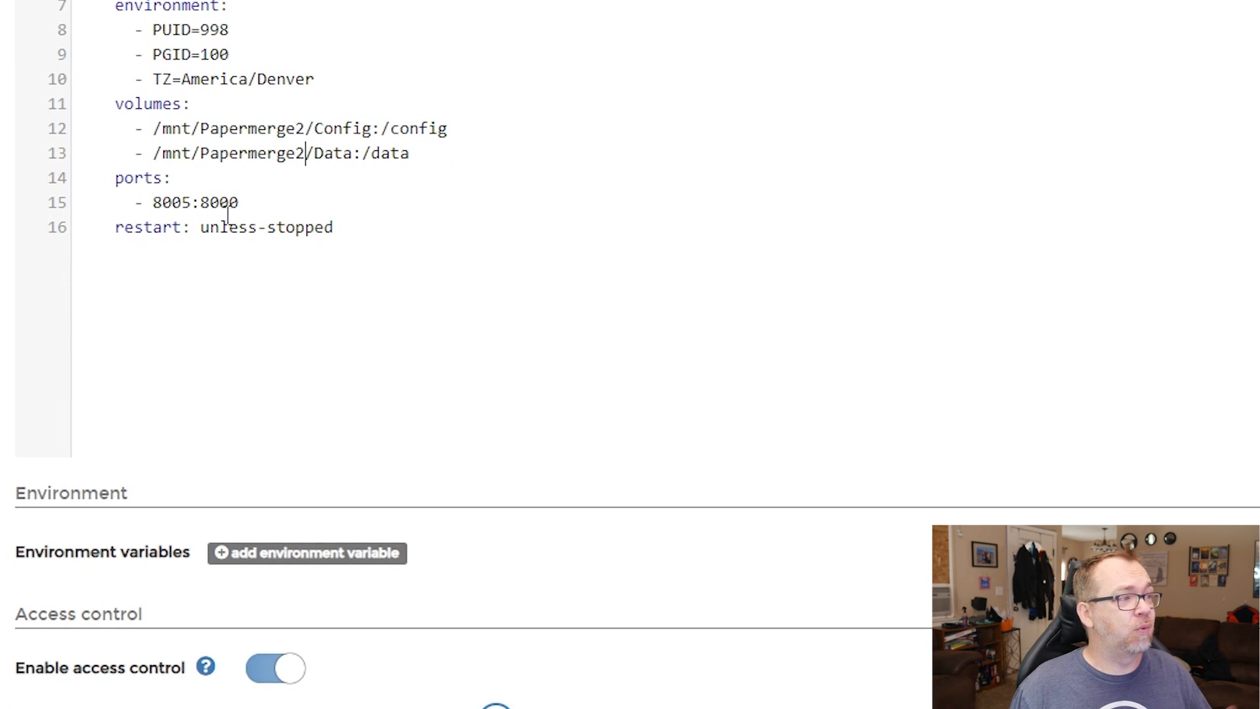
scroll("down", 3)
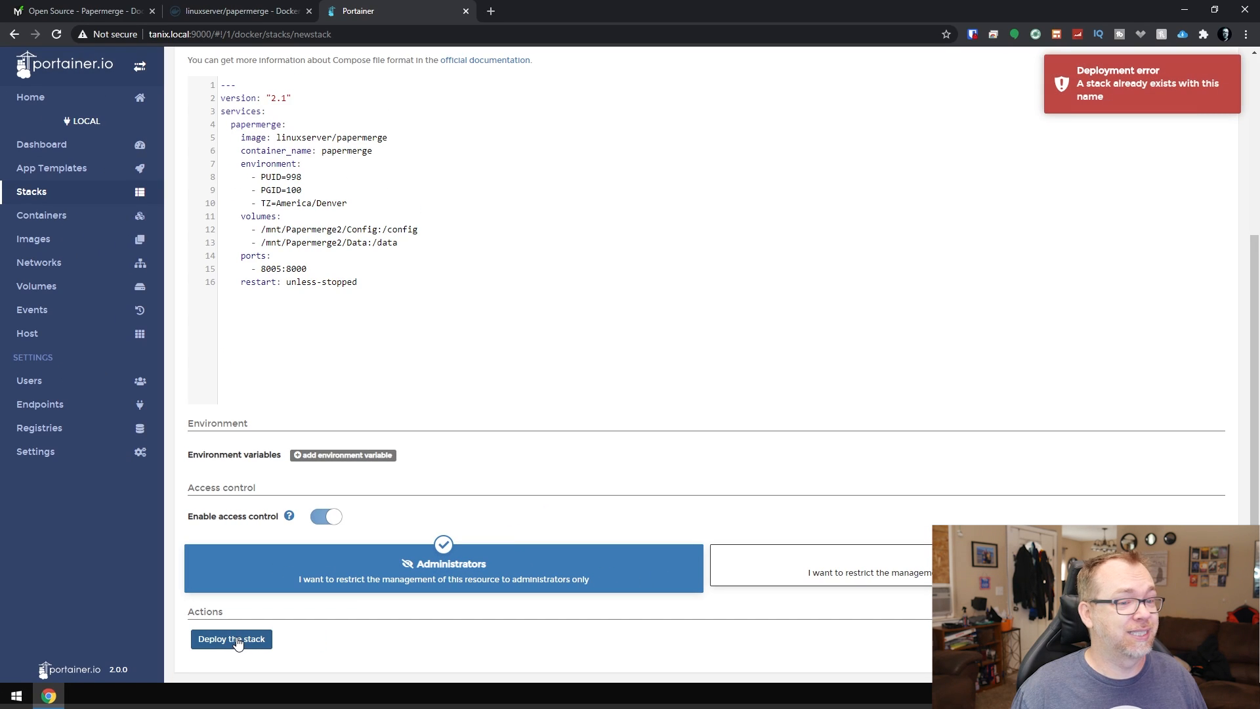
mouse_move(67, 202)
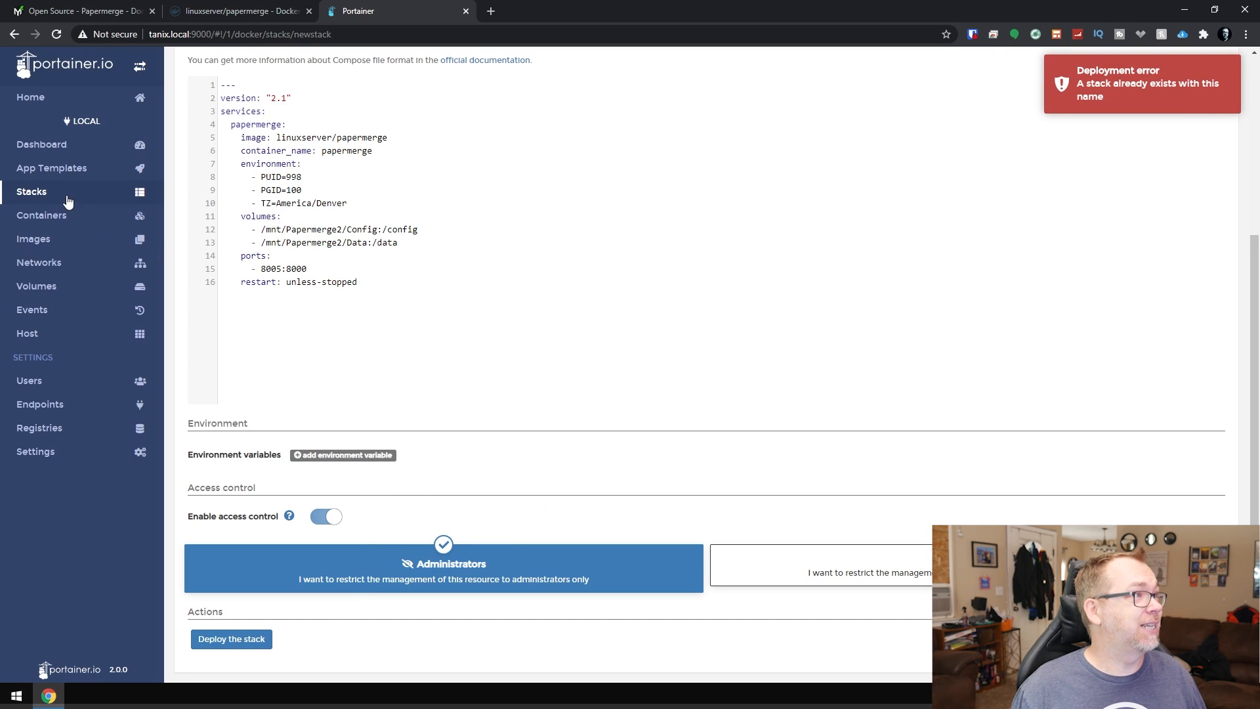
scroll("up", 3)
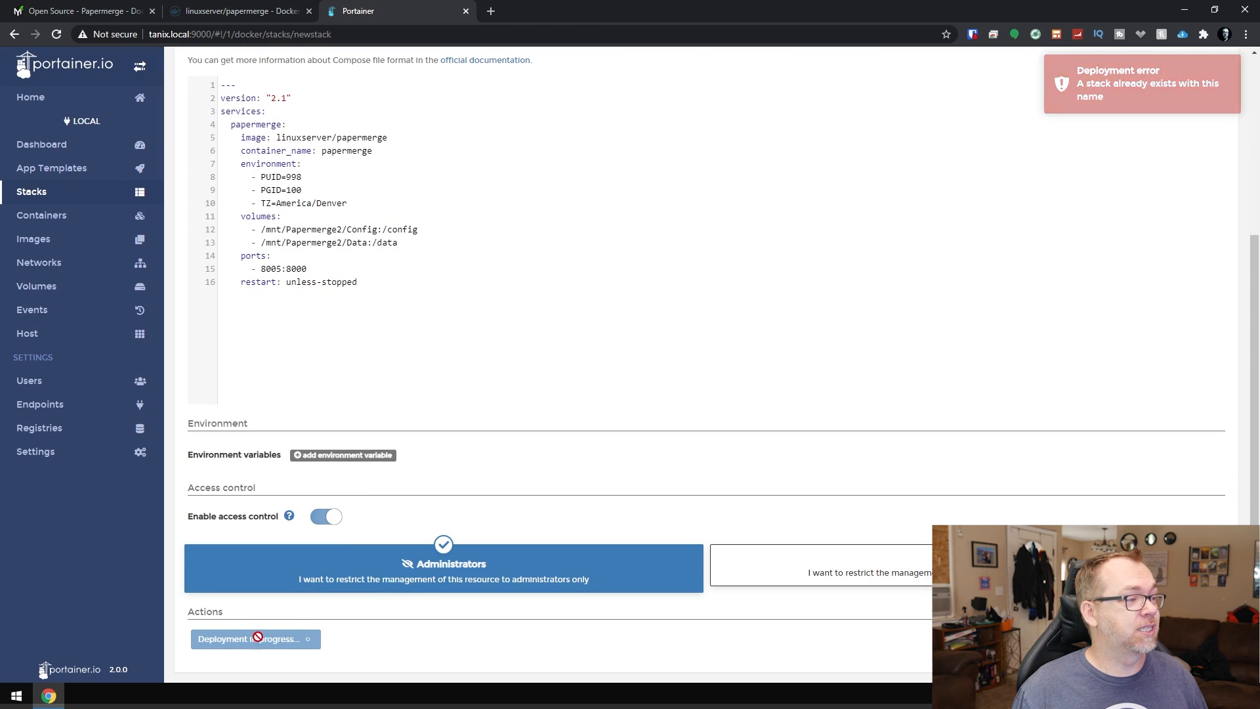
Step: Open the deployed papermerge2 stack and check its container logs showing database migrations applying OK
left_click(256, 639)
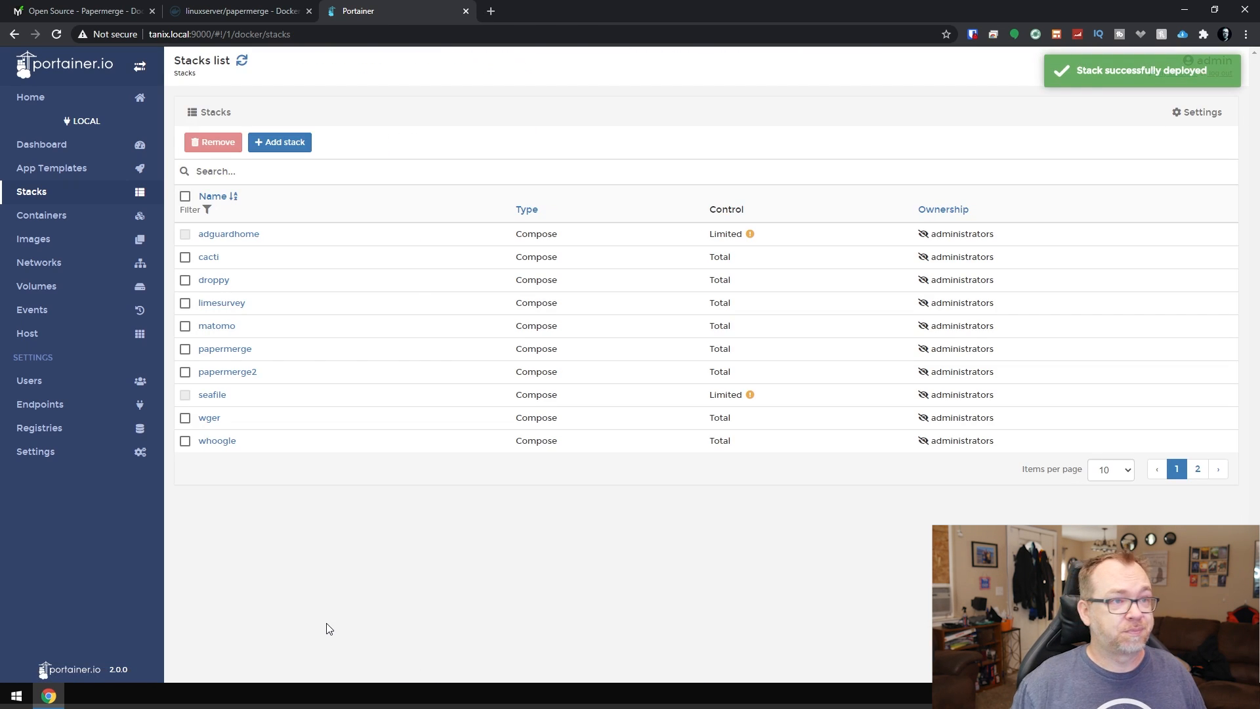
mouse_move(231, 376)
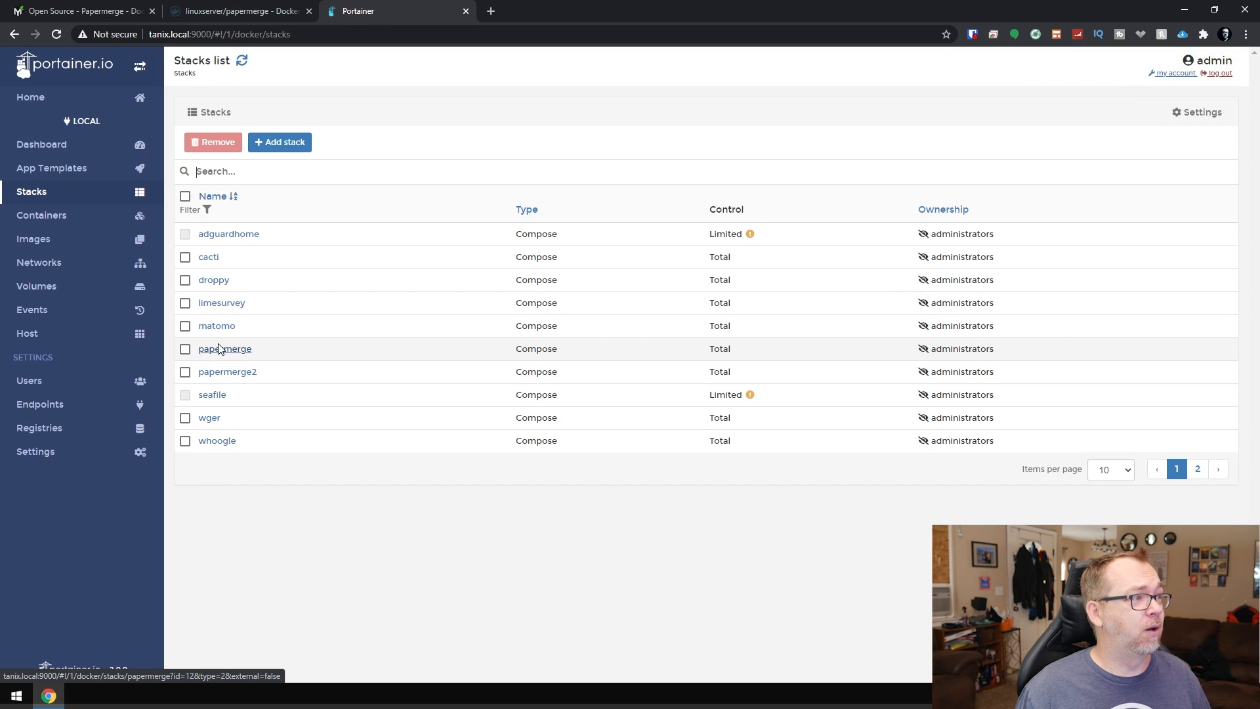
mouse_move(227, 371)
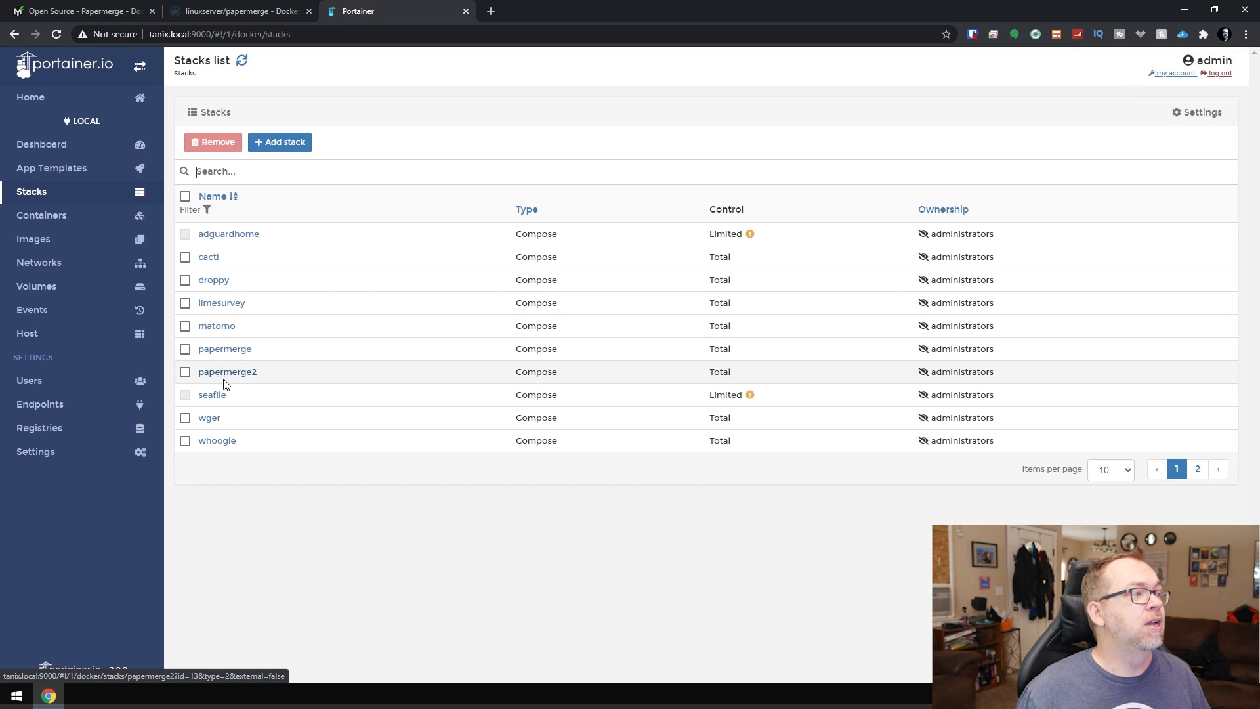
left_click(227, 372)
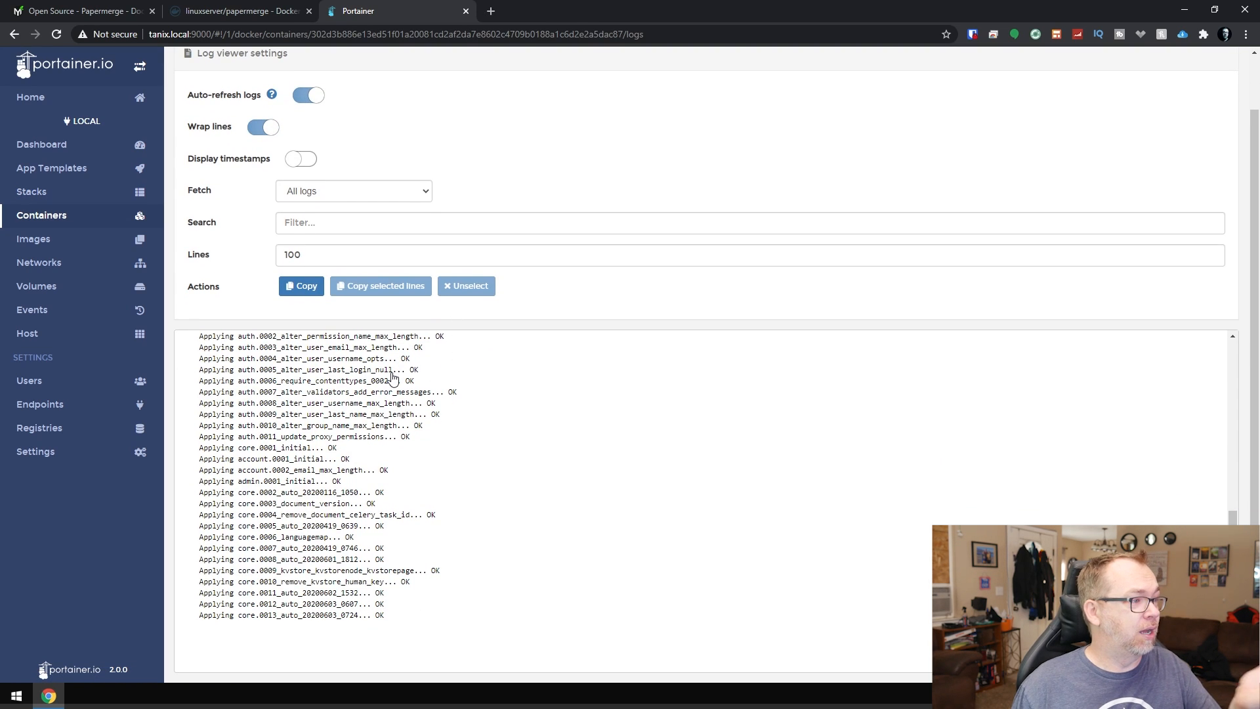
scroll("down", 3)
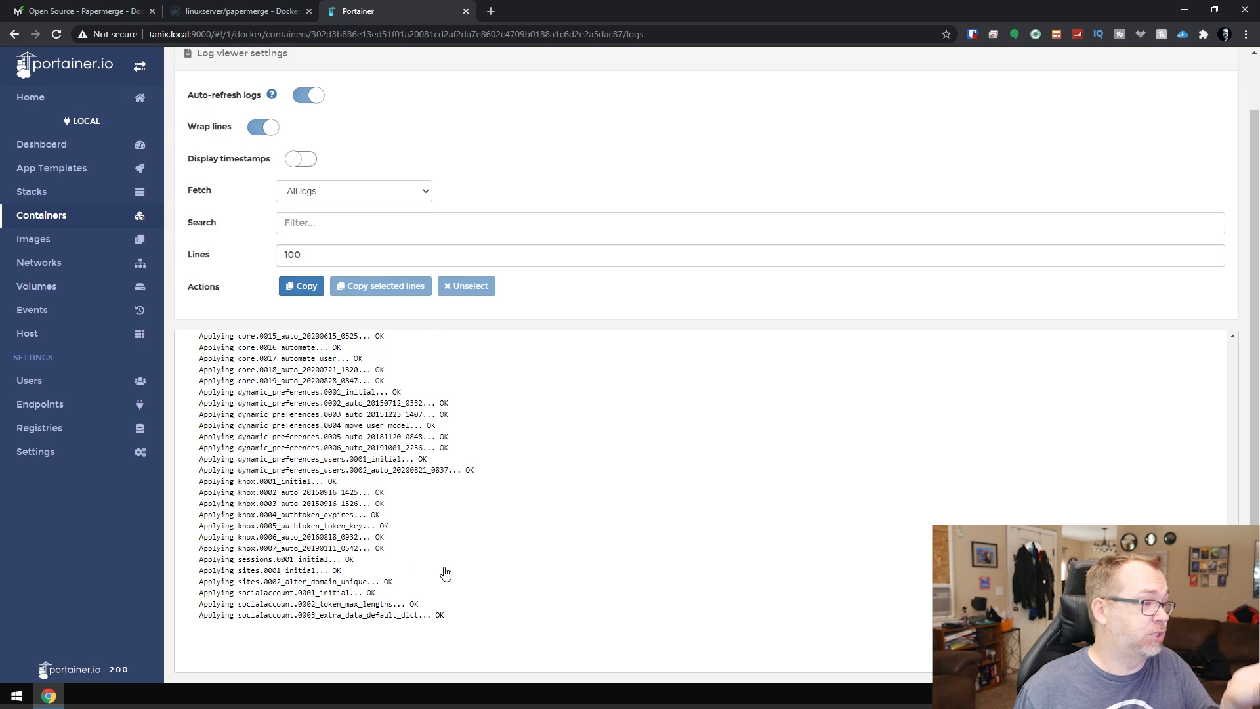
mouse_move(589, 594)
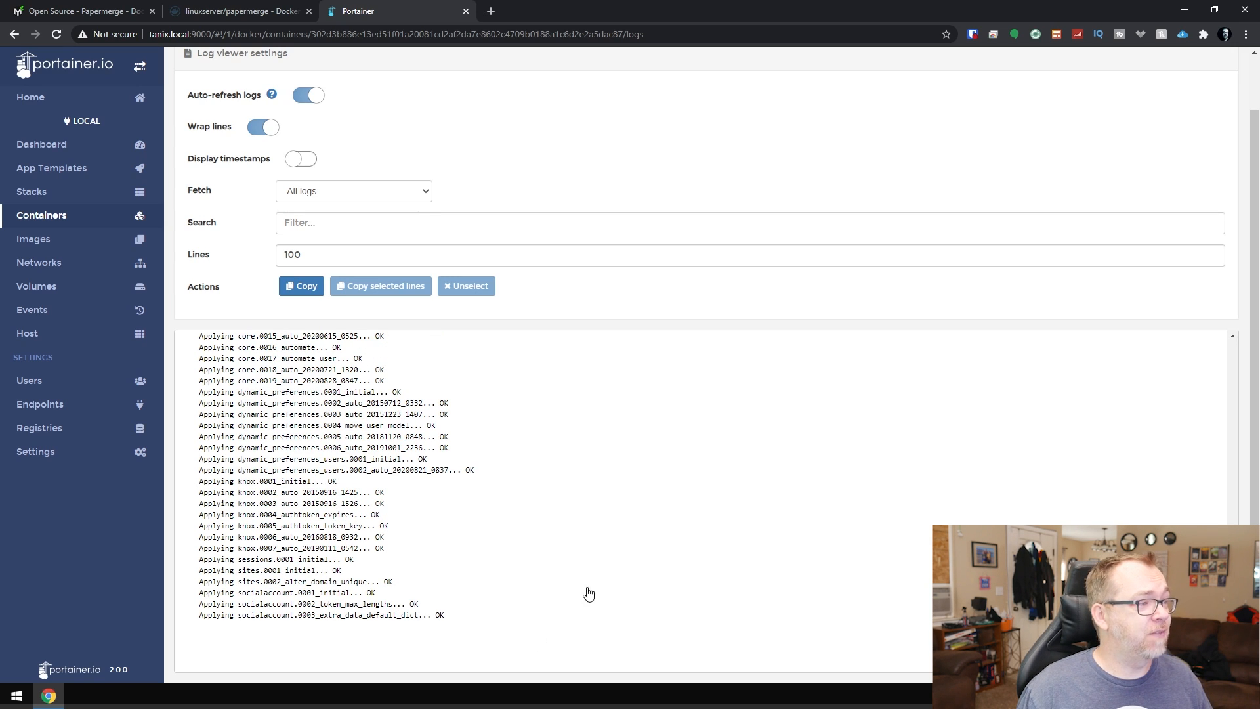
mouse_move(537, 557)
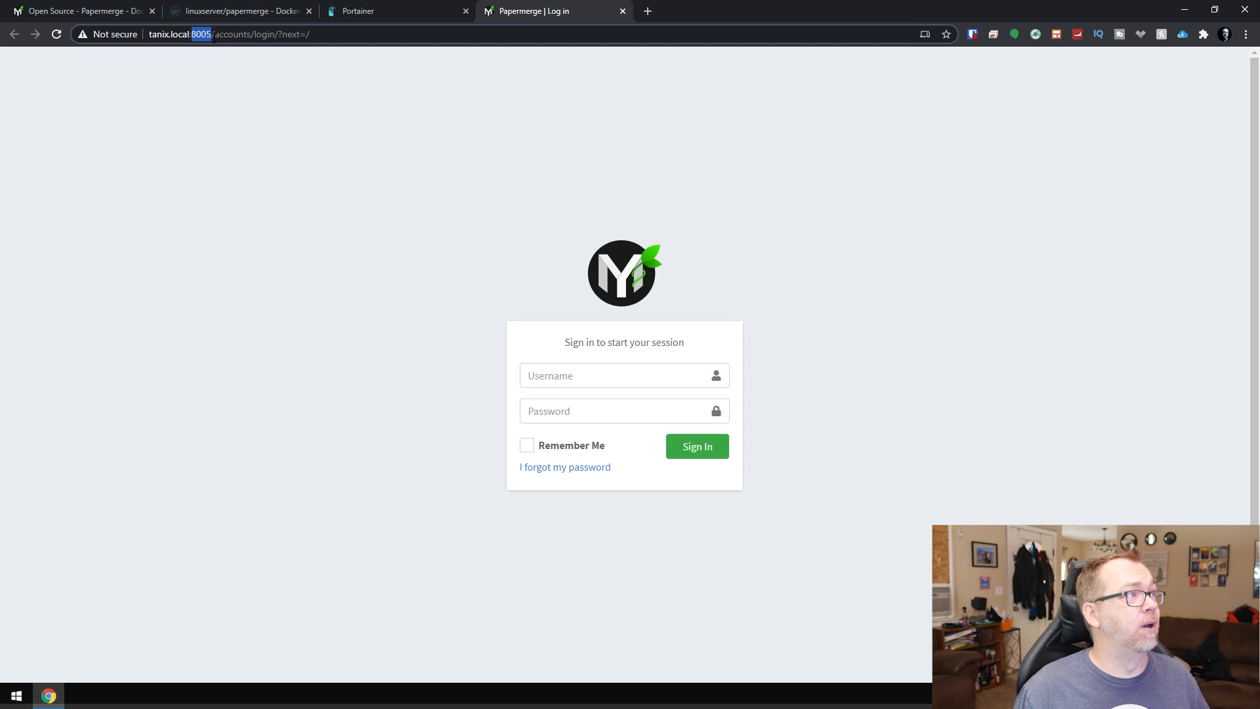
Step: Sign in to Papermerge on tanix.local:8005 as admin, reaching the empty Documents home
left_click(624, 375)
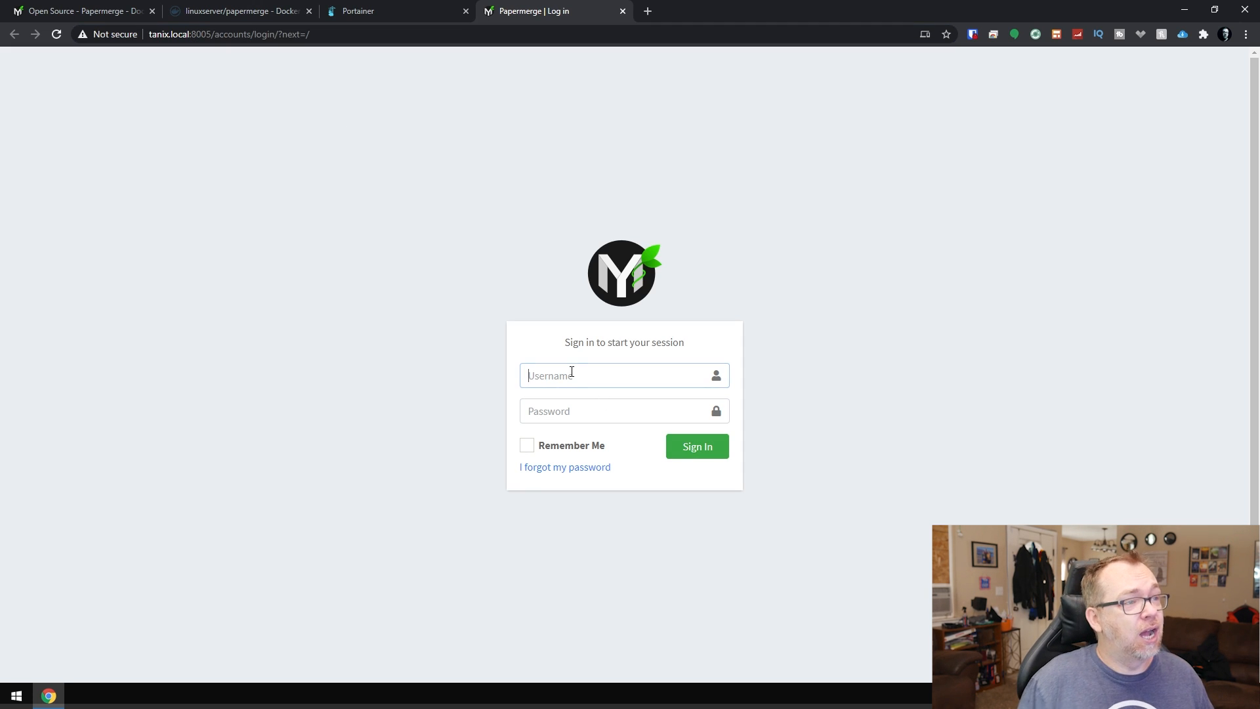
type("admin")
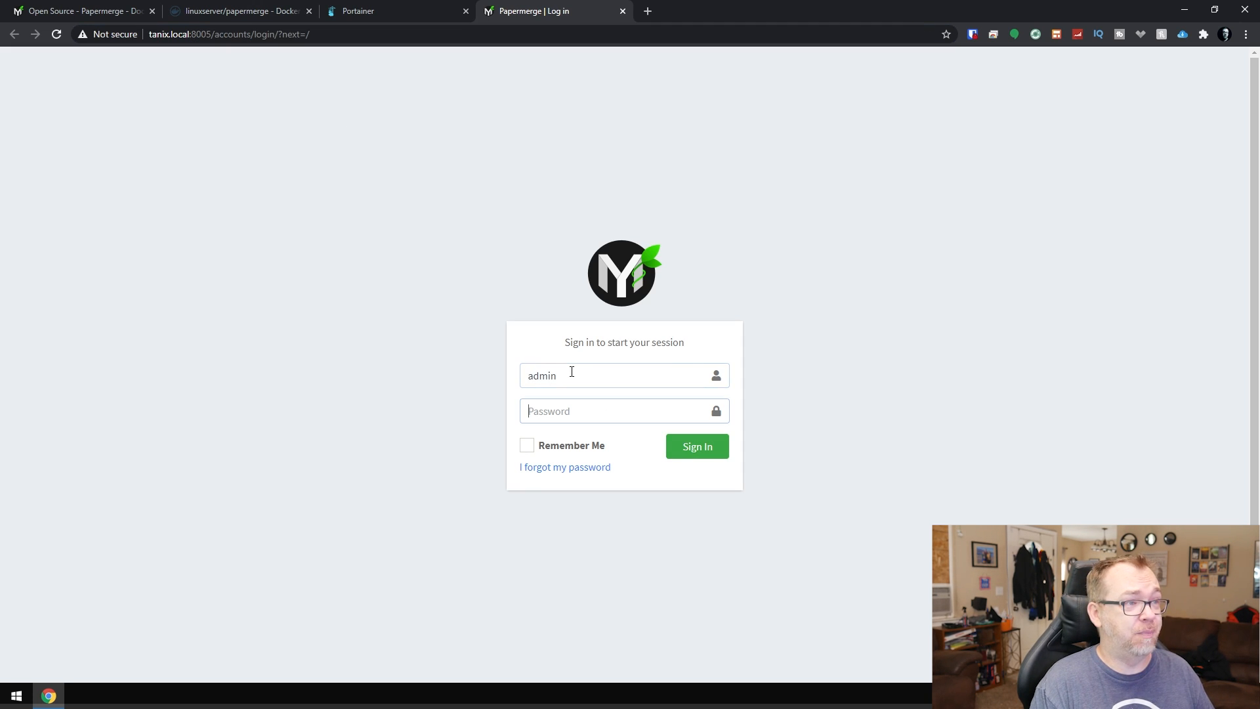
left_click(696, 447)
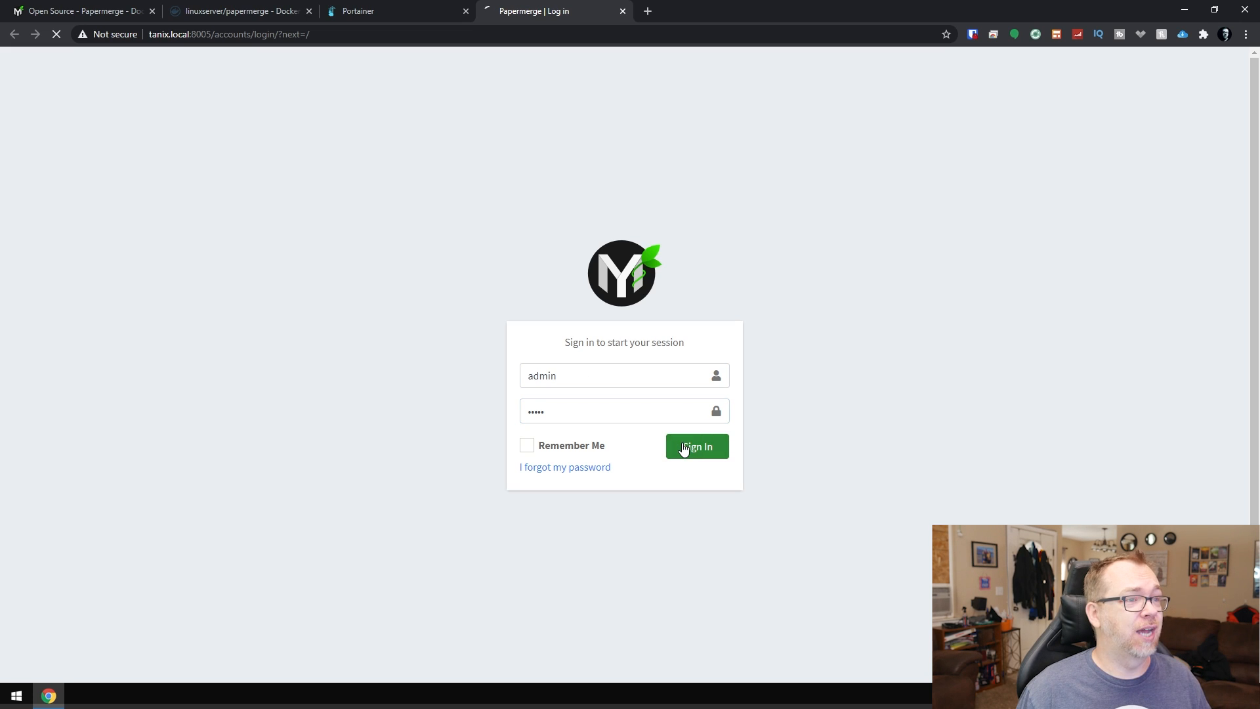
left_click(695, 446)
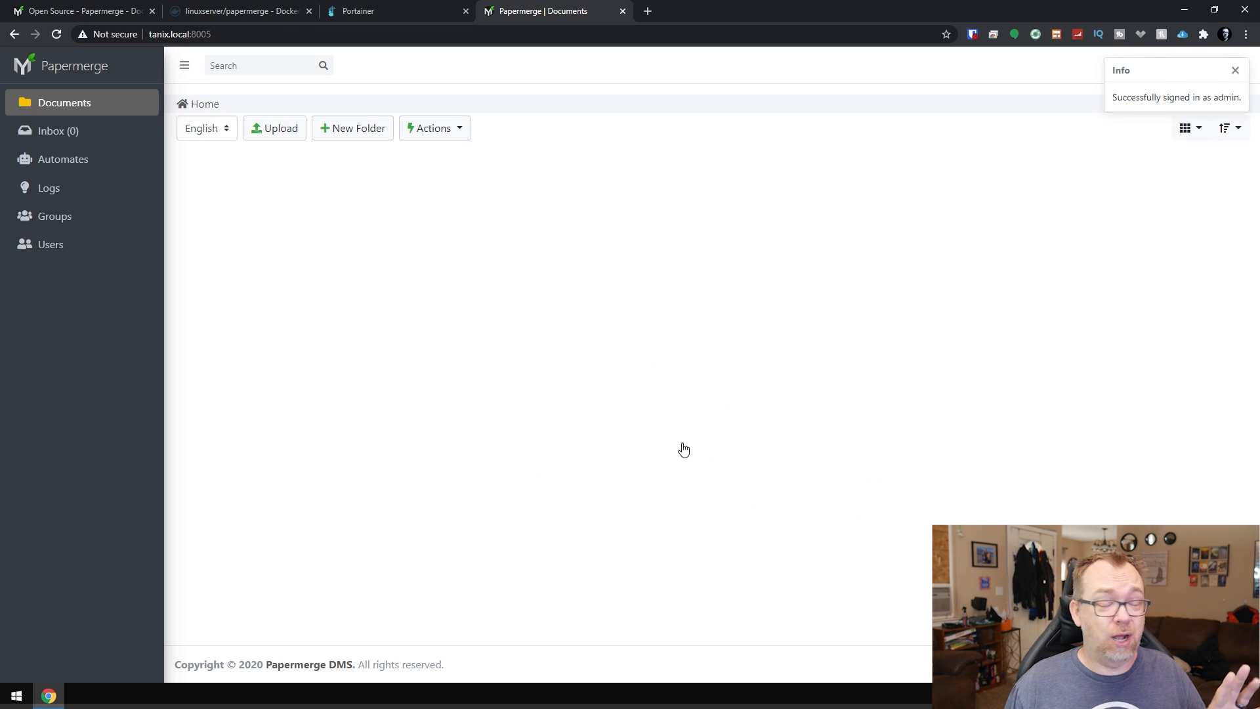
mouse_move(356, 99)
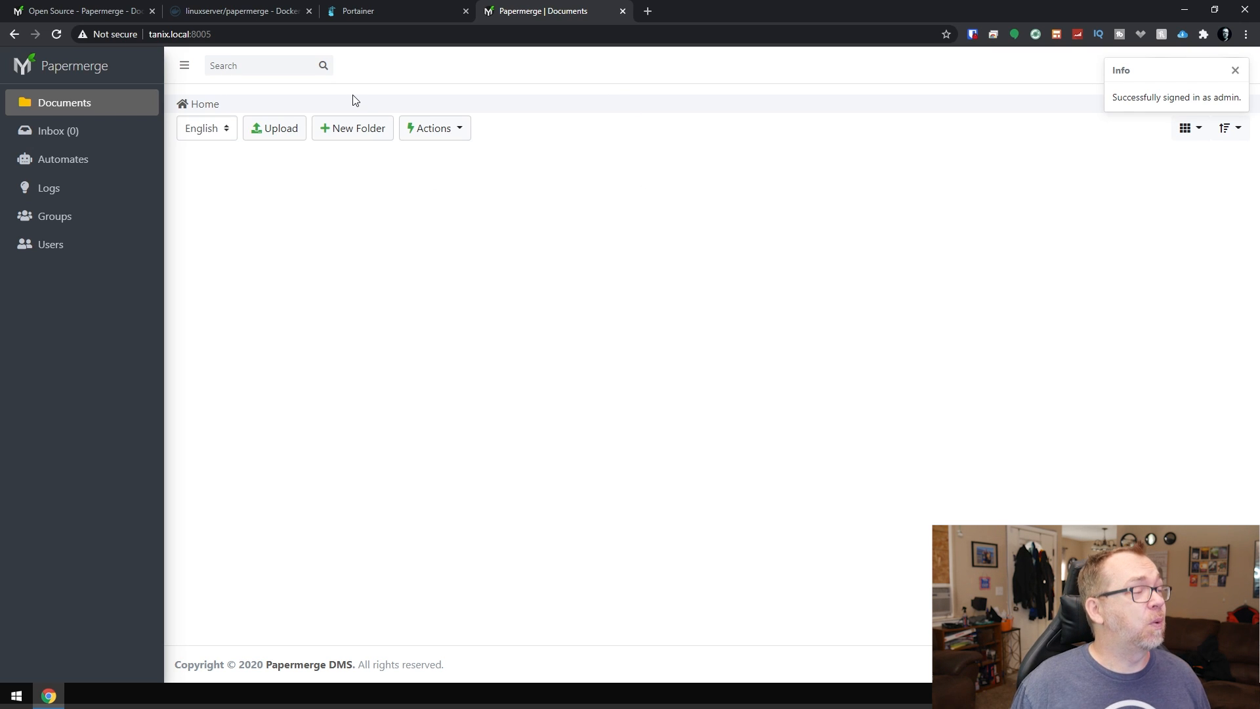
mouse_move(281, 138)
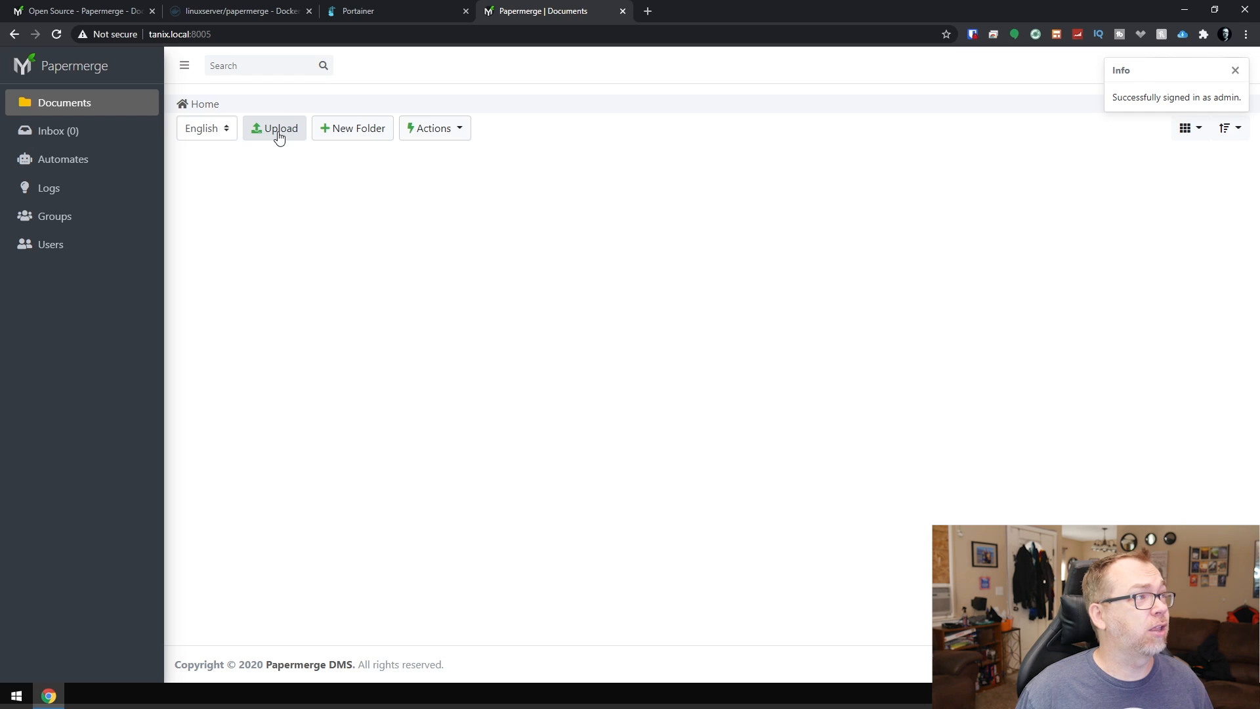
Step: Upload AMBER NextCloud.pdf to the Home documents and wait for the Done message
left_click(274, 127)
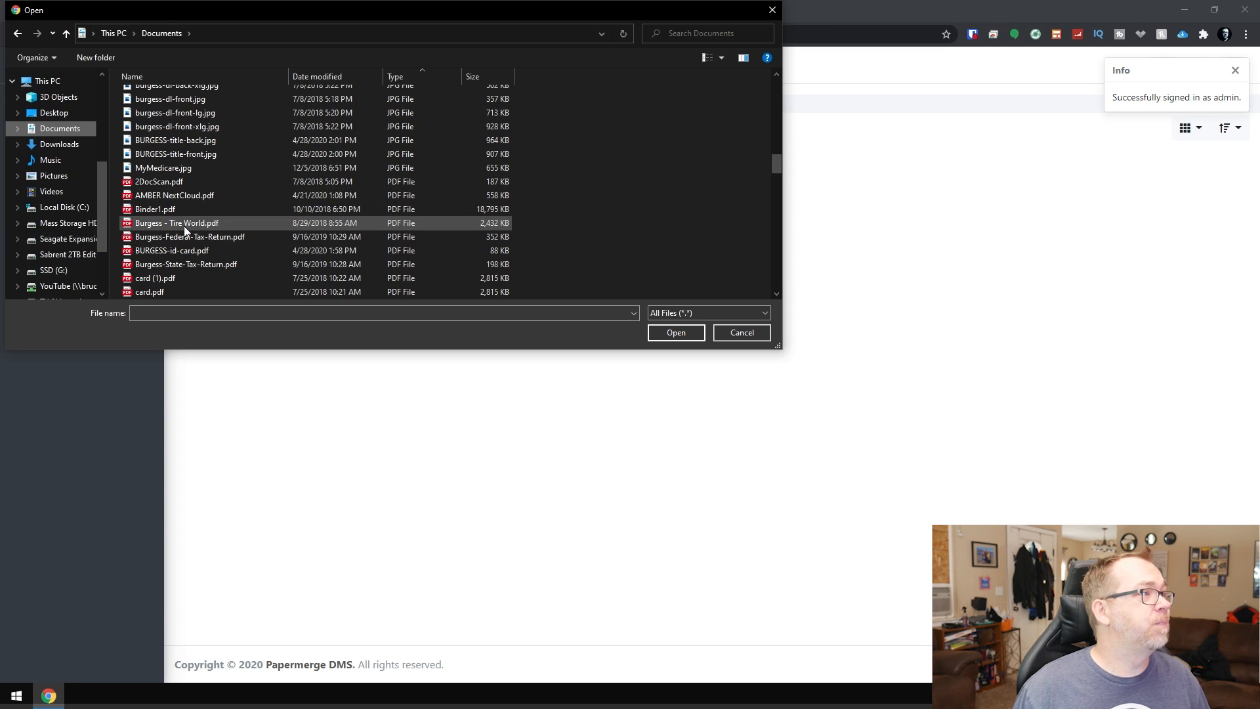
mouse_move(172, 195)
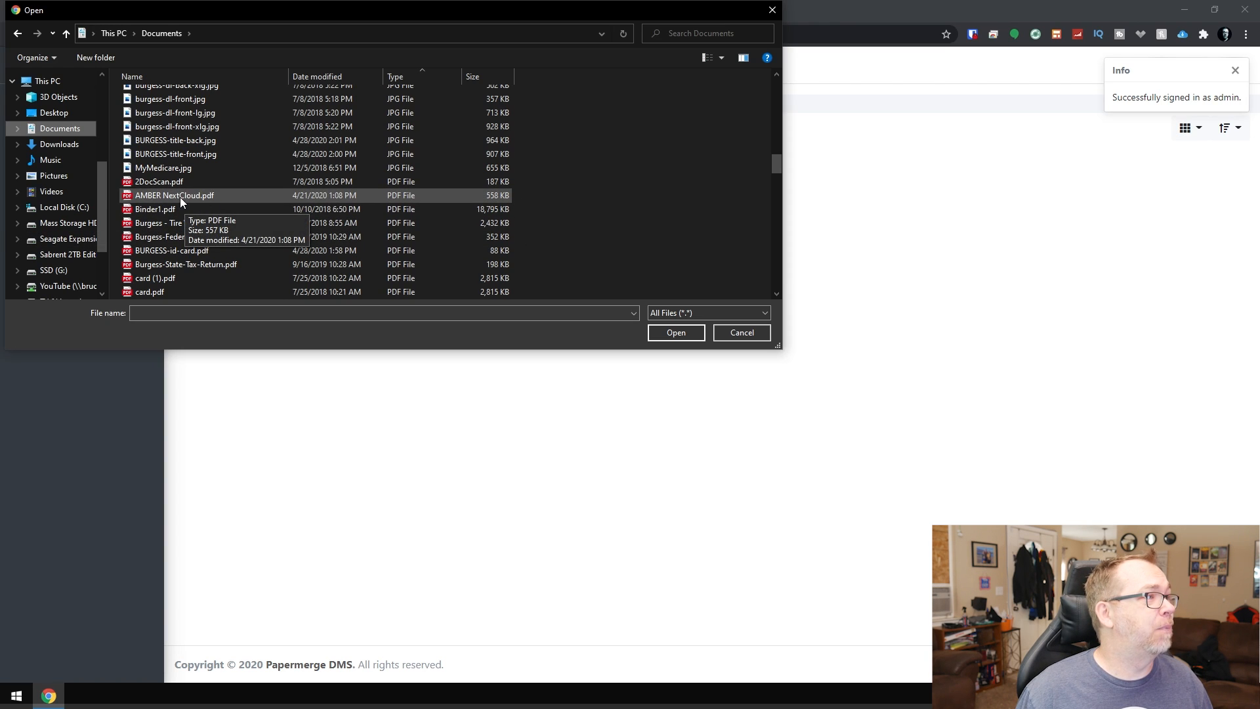
left_click(674, 333)
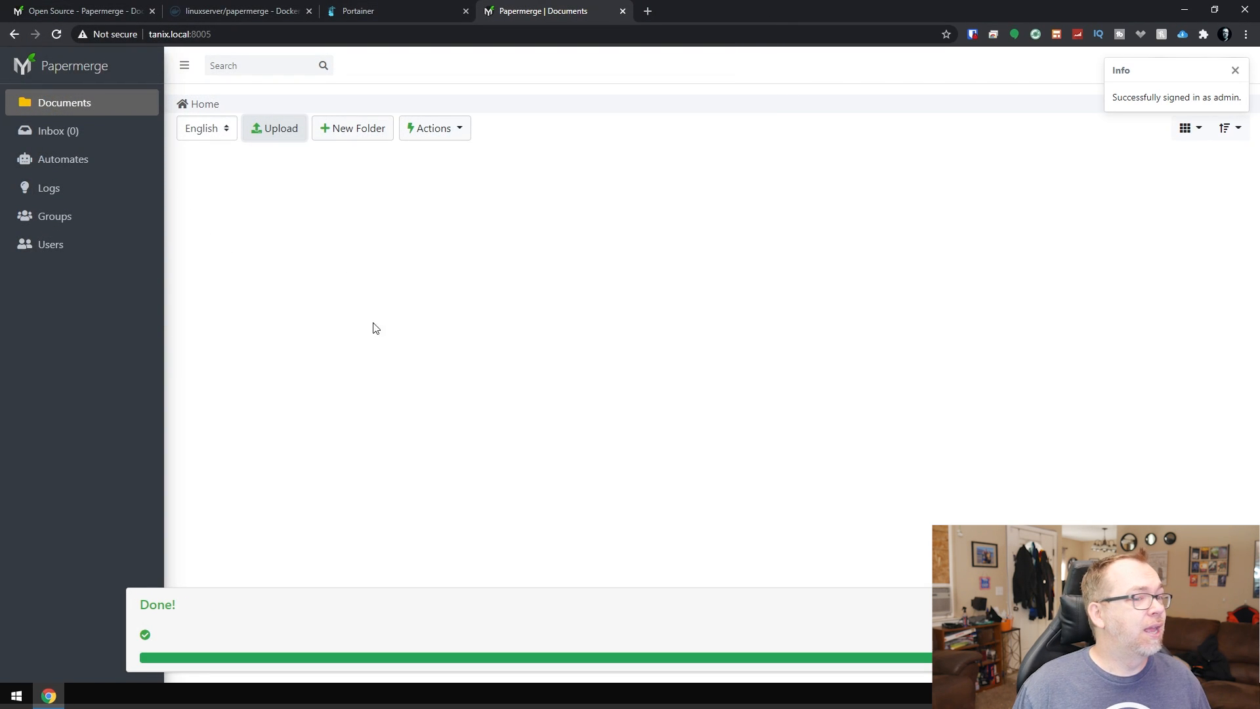
mouse_move(109, 632)
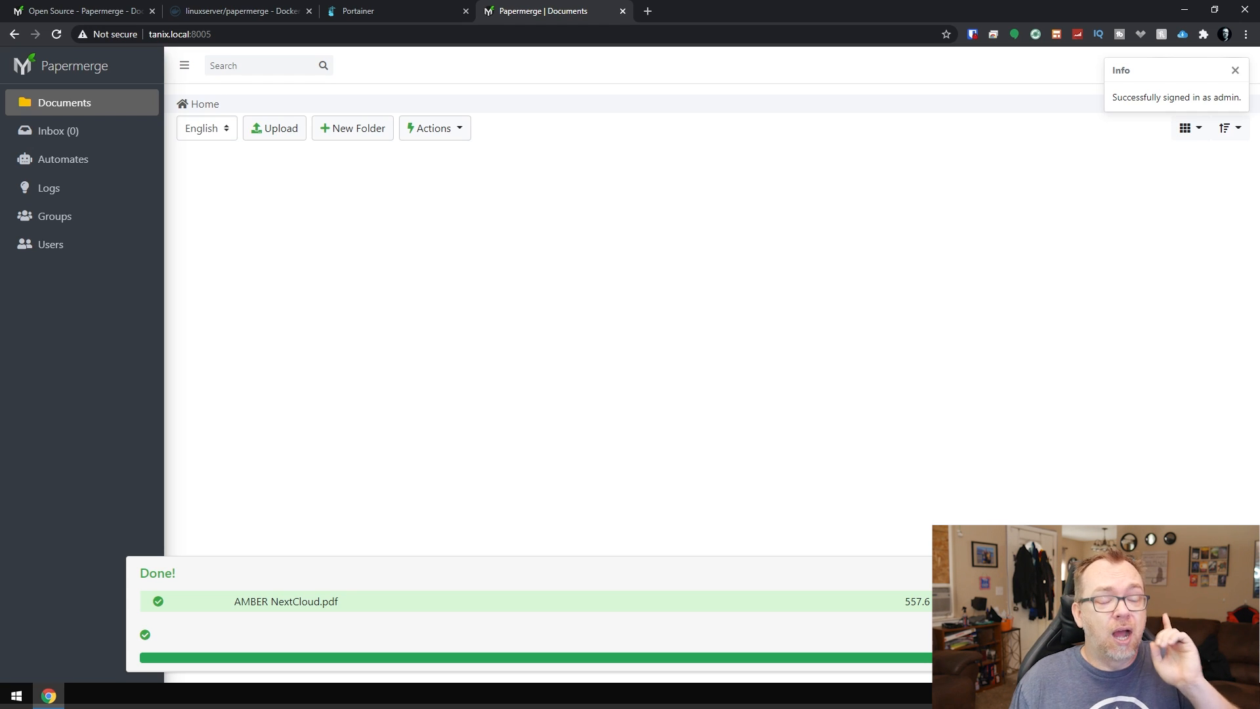
mouse_move(428, 229)
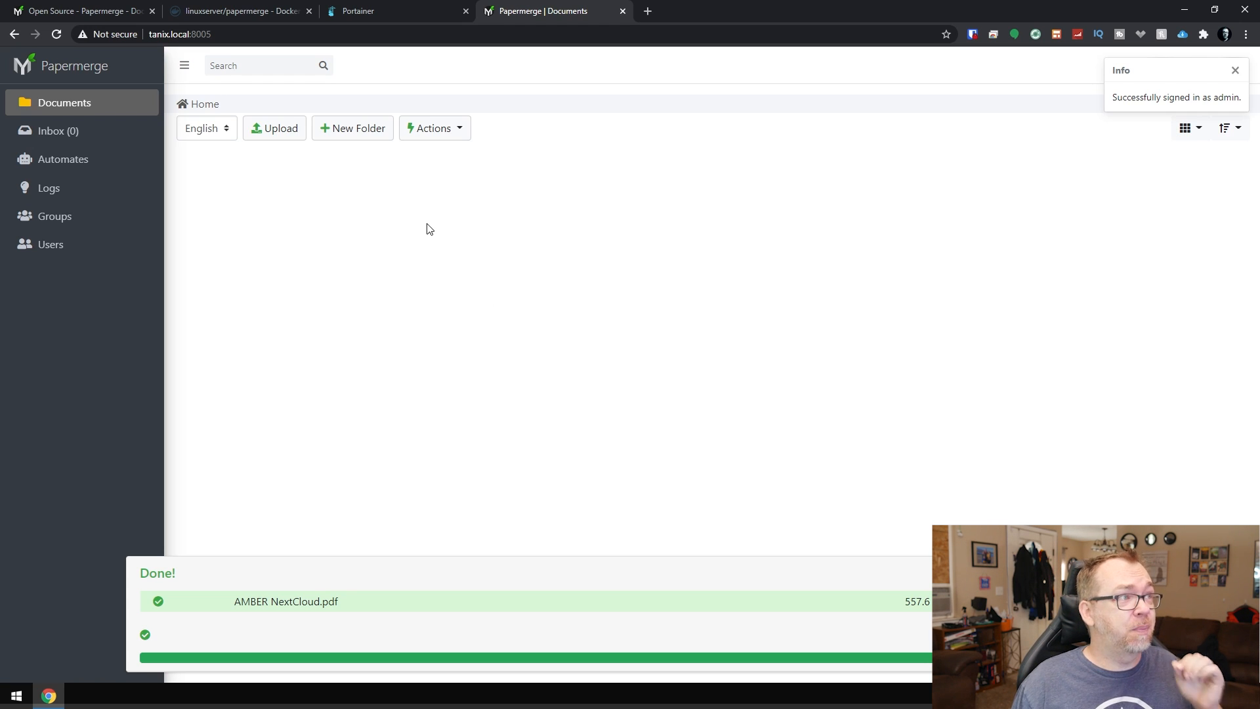
mouse_move(537, 359)
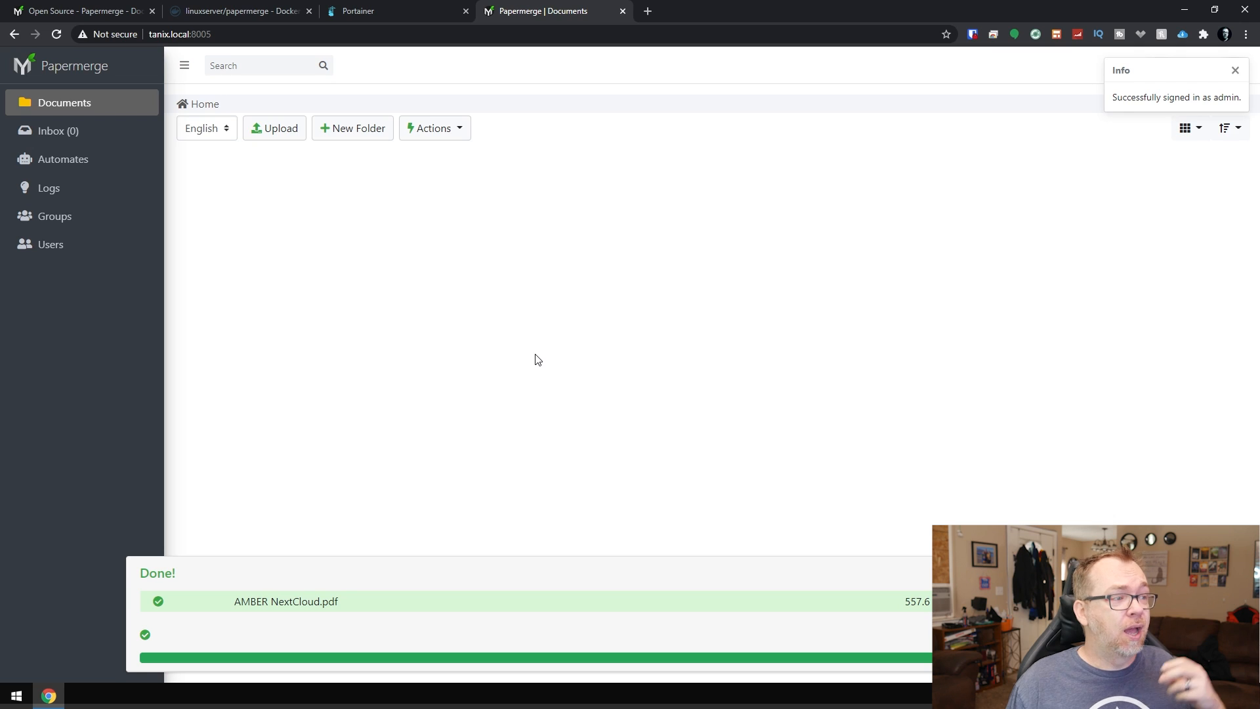
mouse_move(298, 595)
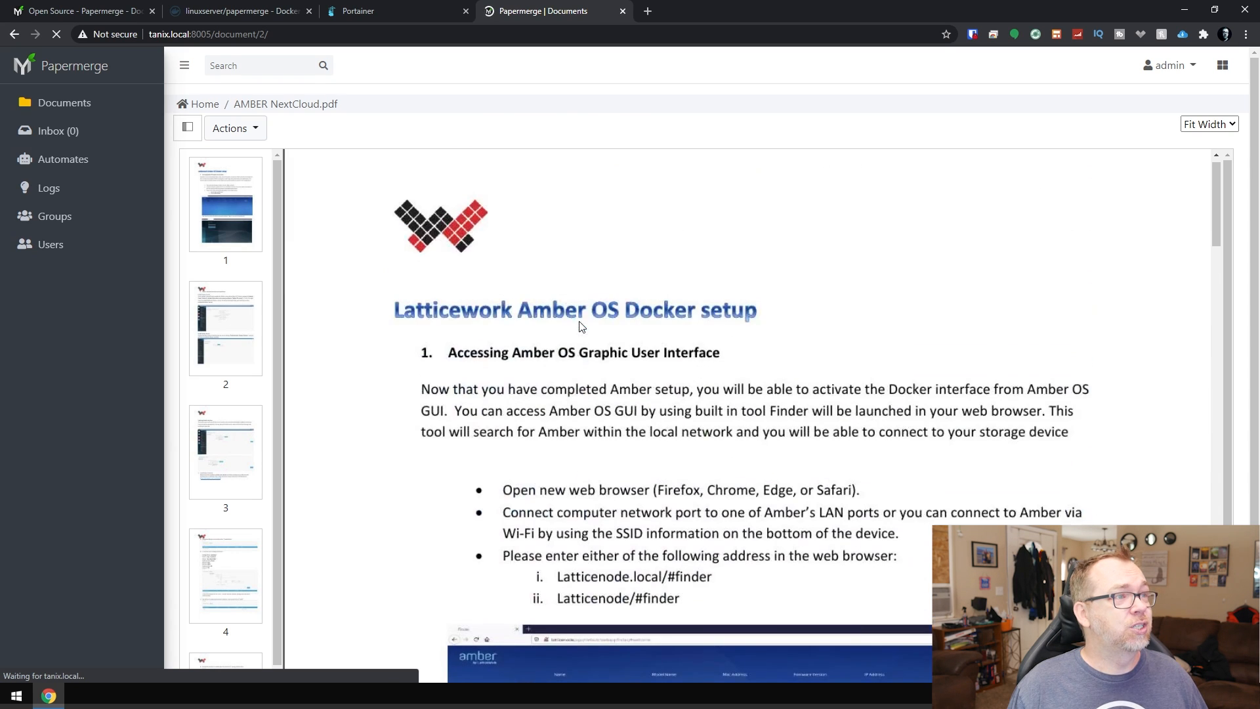
Step: Scroll through the pages of AMBER NextCloud.pdf in the viewer, then return to the Portainer stack details
scroll("down", 3)
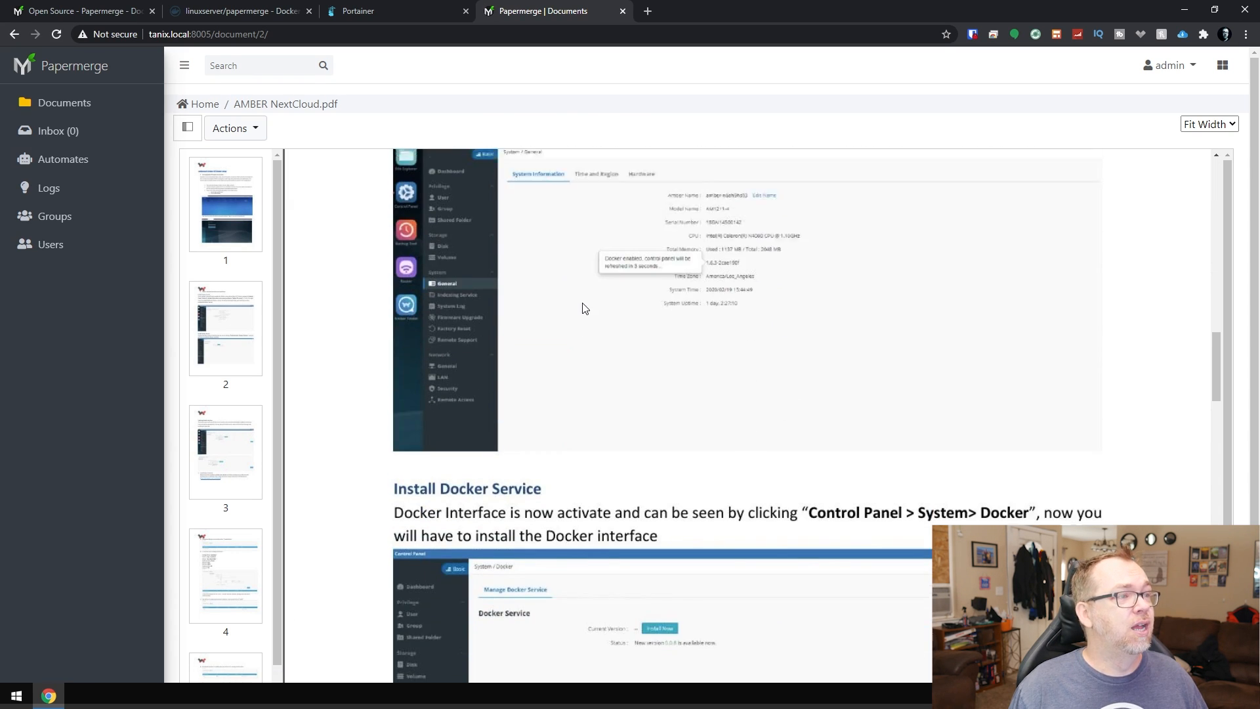
scroll("up", 3)
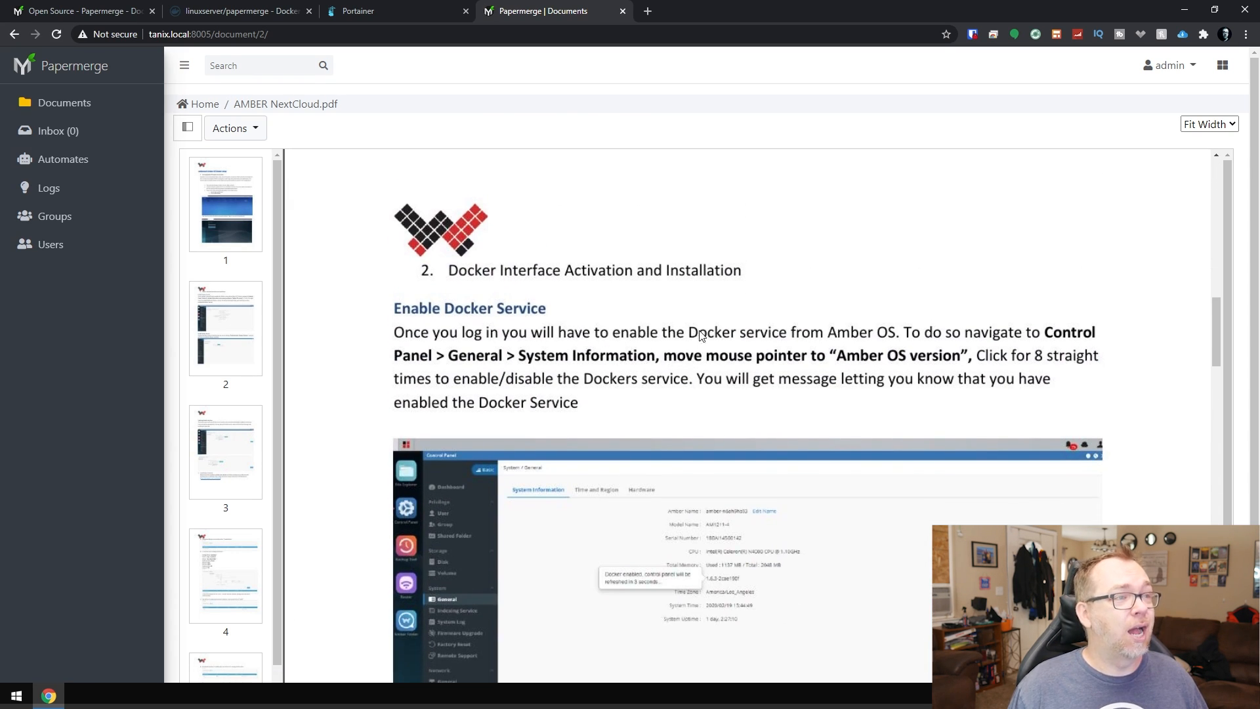
left_click(363, 11)
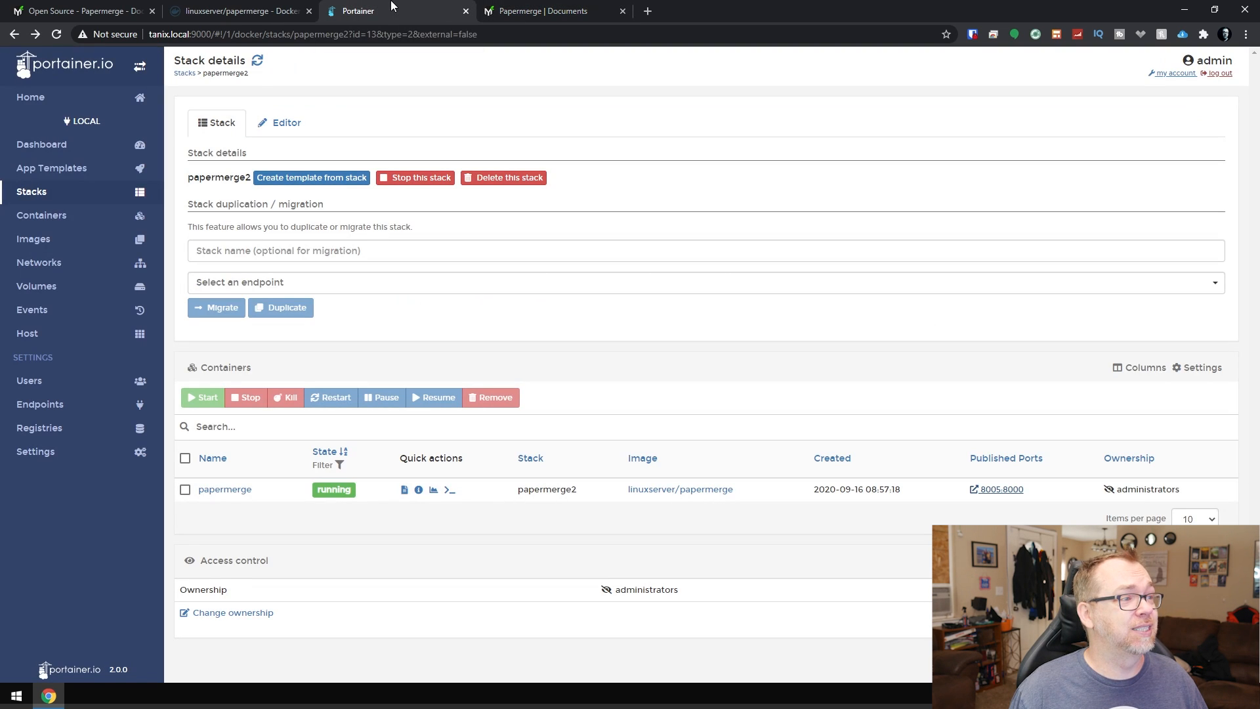
Step: View the papermerge container logs showing OCR of the AMBER NextCloud.pdf pages, then return to the document
left_click(449, 490)
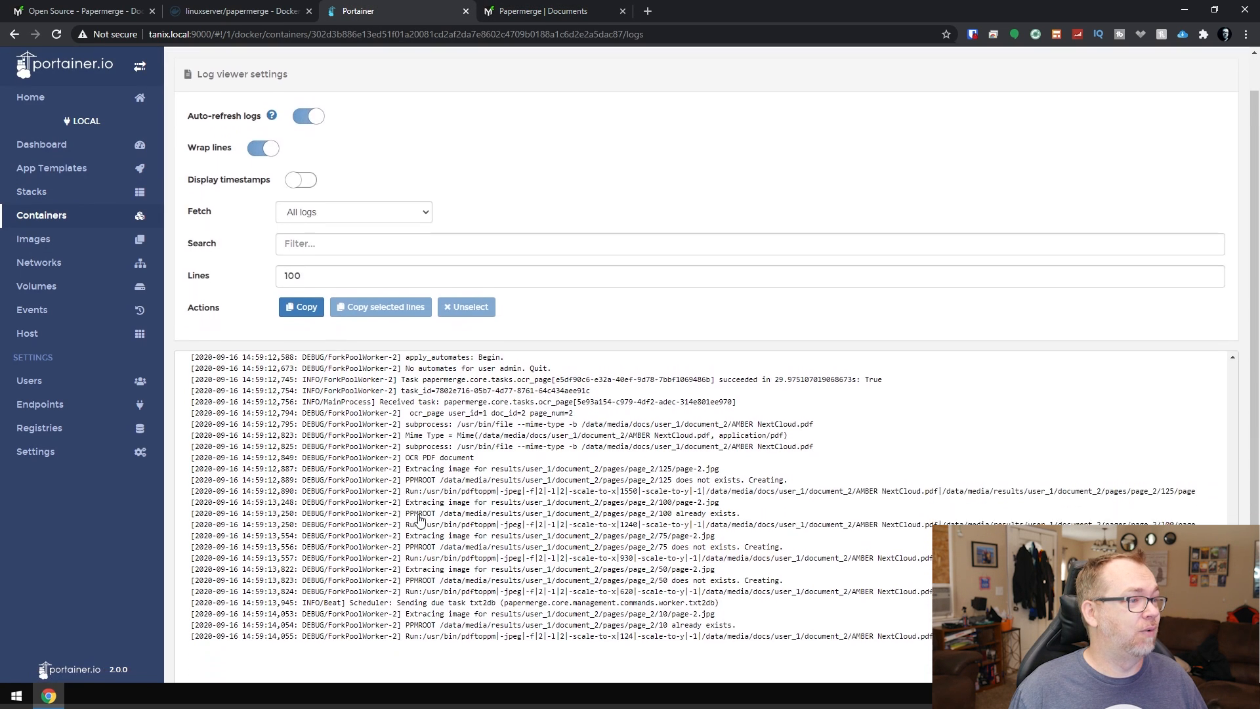
scroll("up", 3)
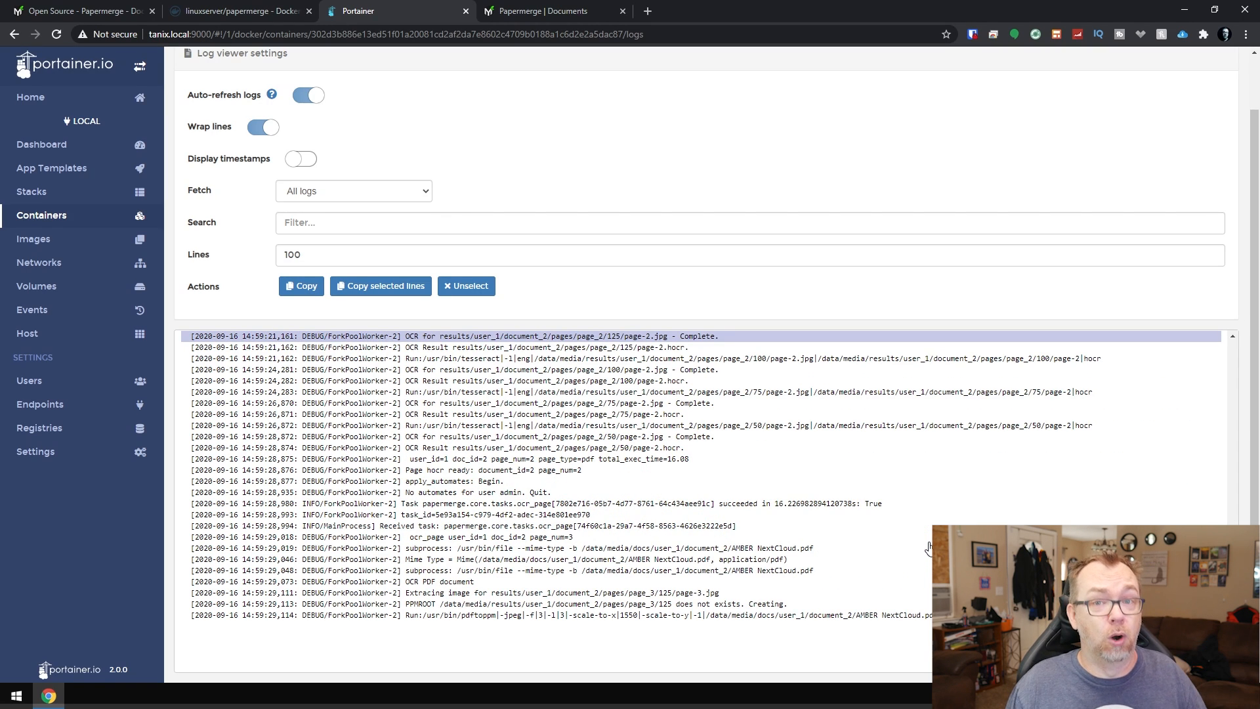
left_click(552, 11)
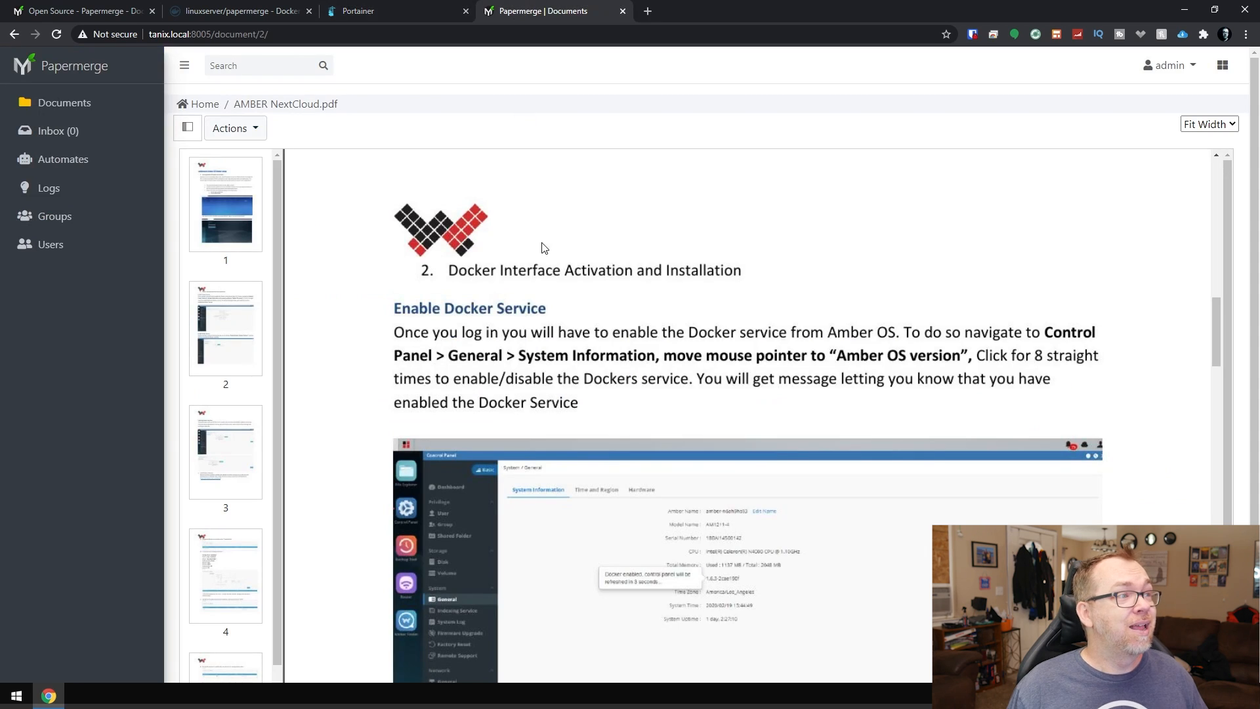
Step: Return to the Documents home listing AMBER NextCloud.pdf and bring up the local Documents folder in File Explorer
left_click(64, 102)
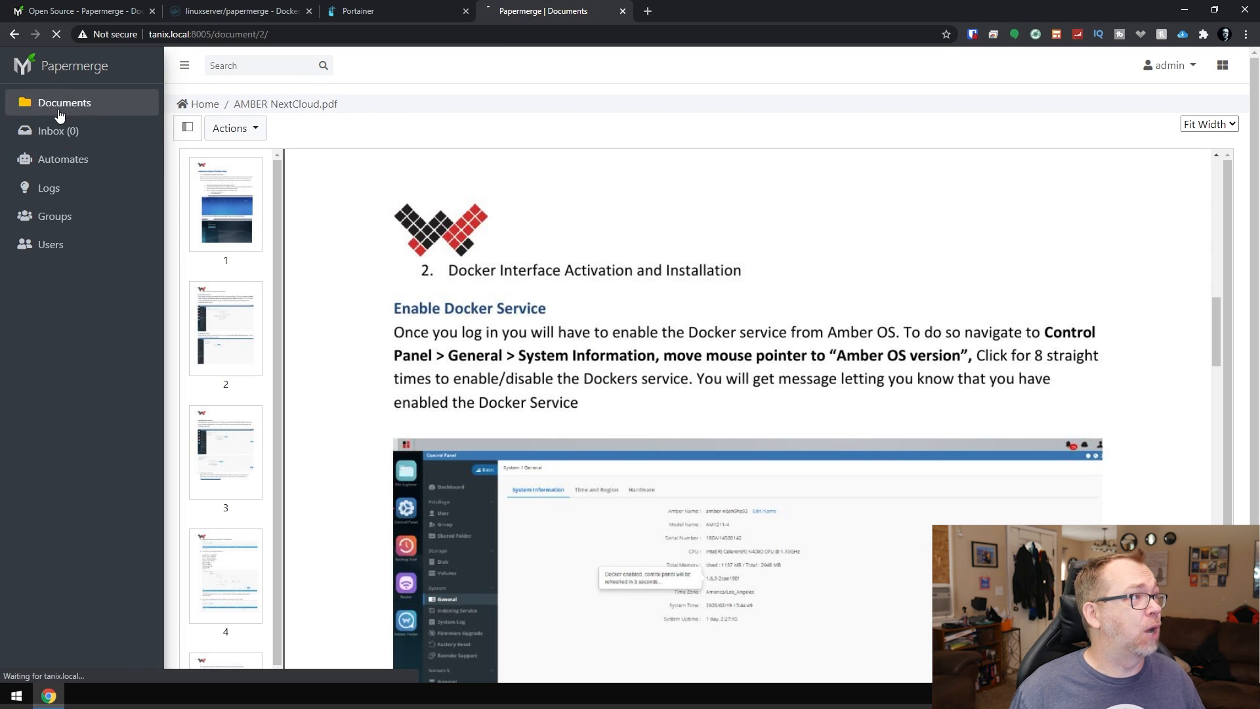
left_click(63, 103)
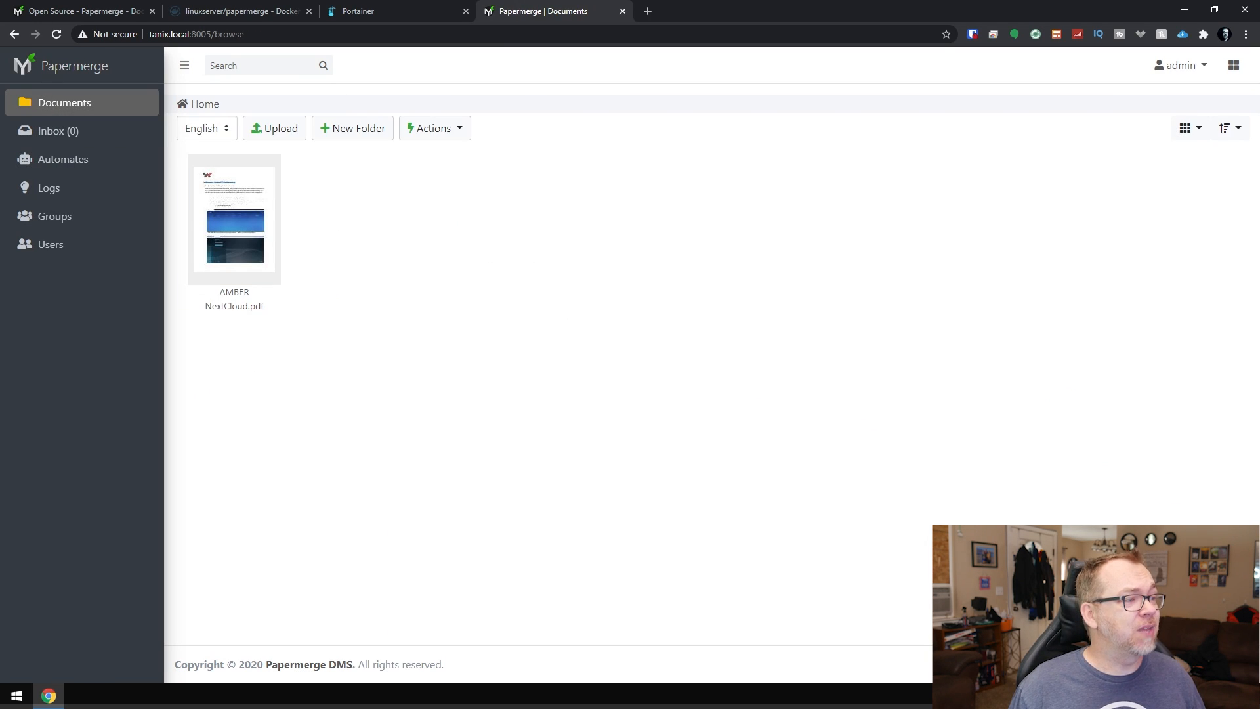
mouse_move(675, 608)
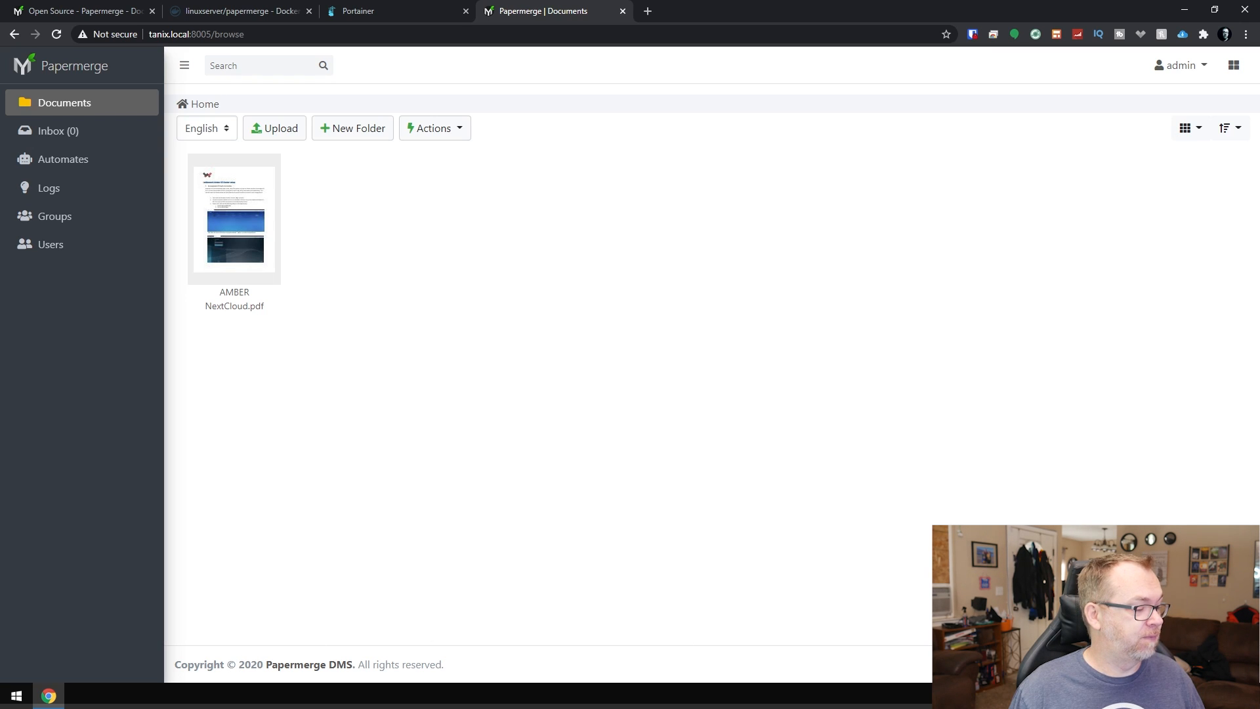
left_click(78, 696)
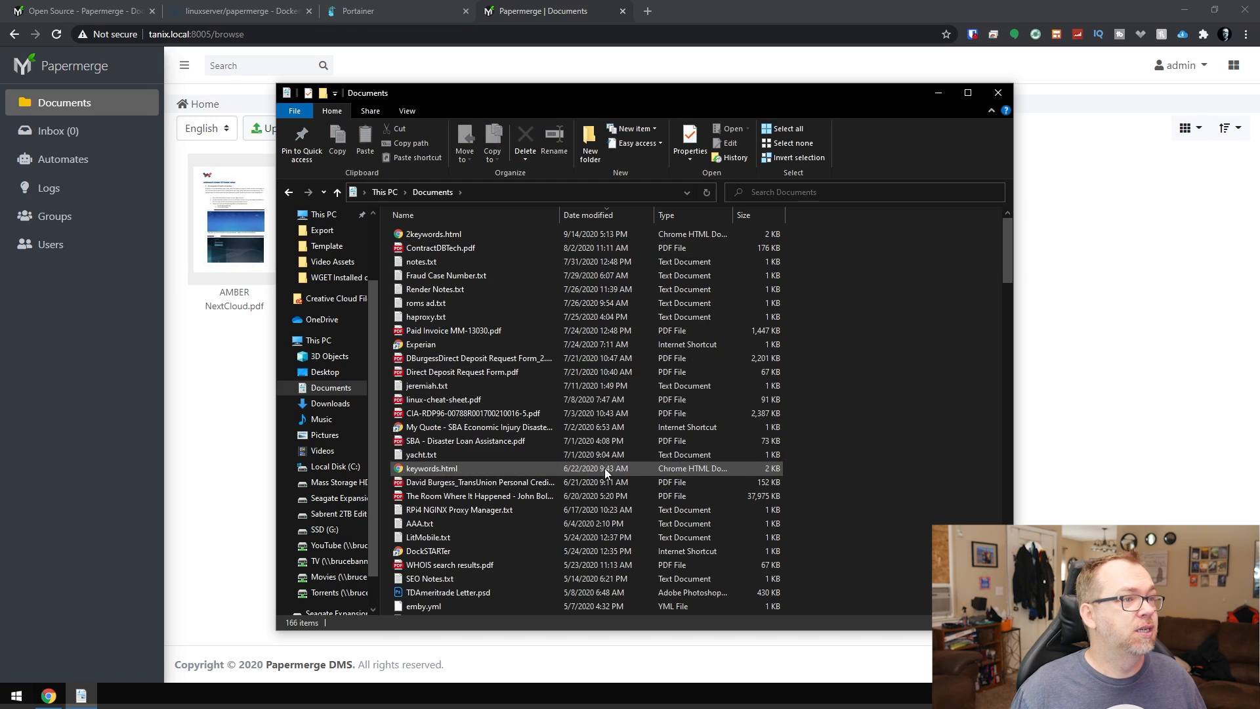
Step: Preview linux-cheat-sheet.pdf from the Documents folder in the browser and close the preview again
left_click(473, 413)
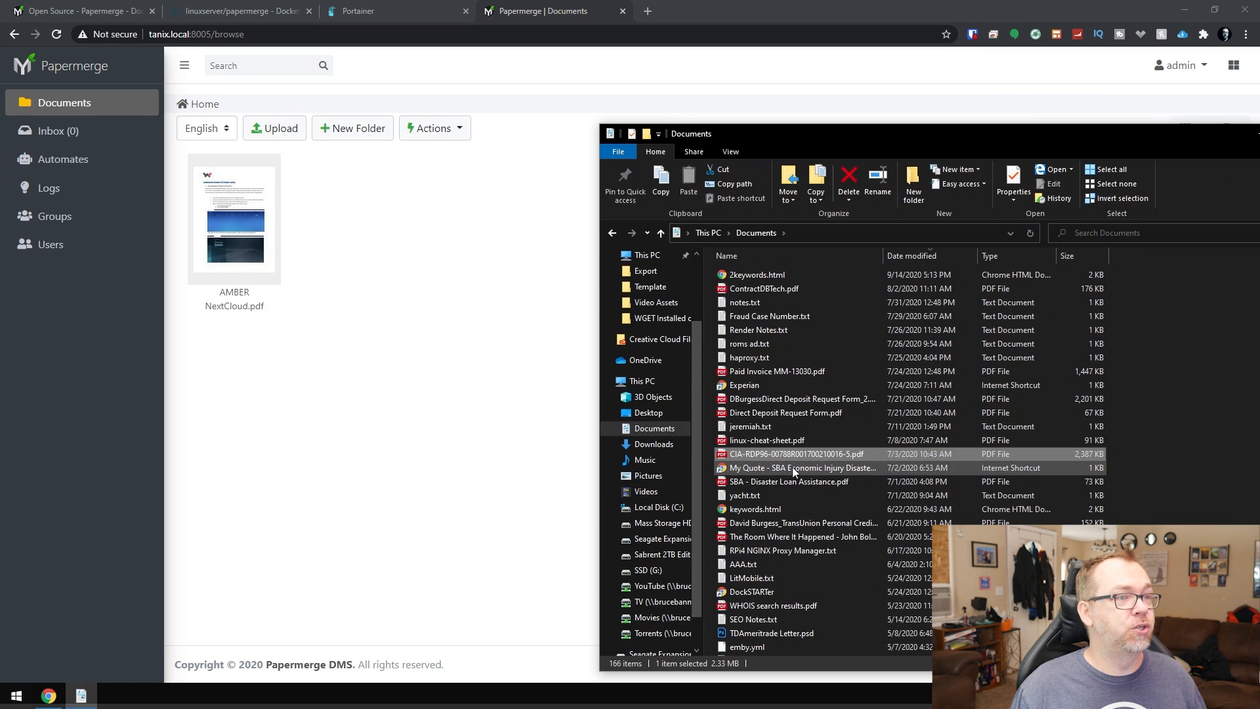
left_click(765, 440)
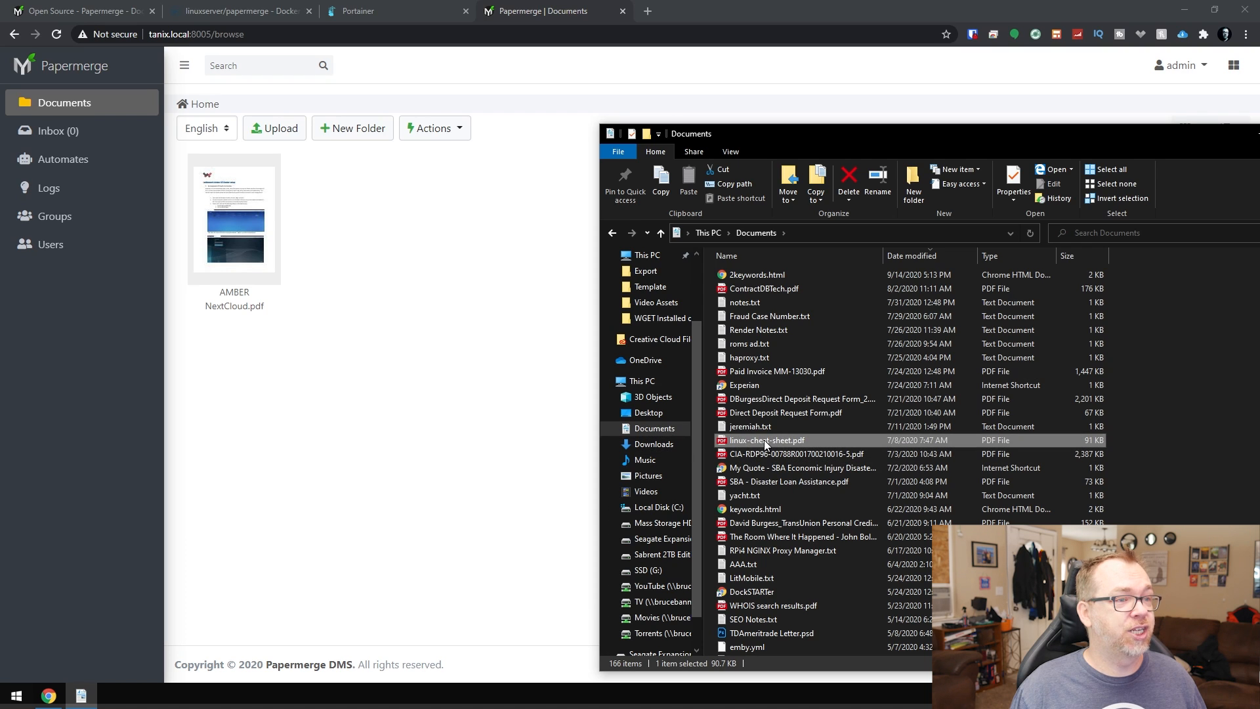
double_click(765, 440)
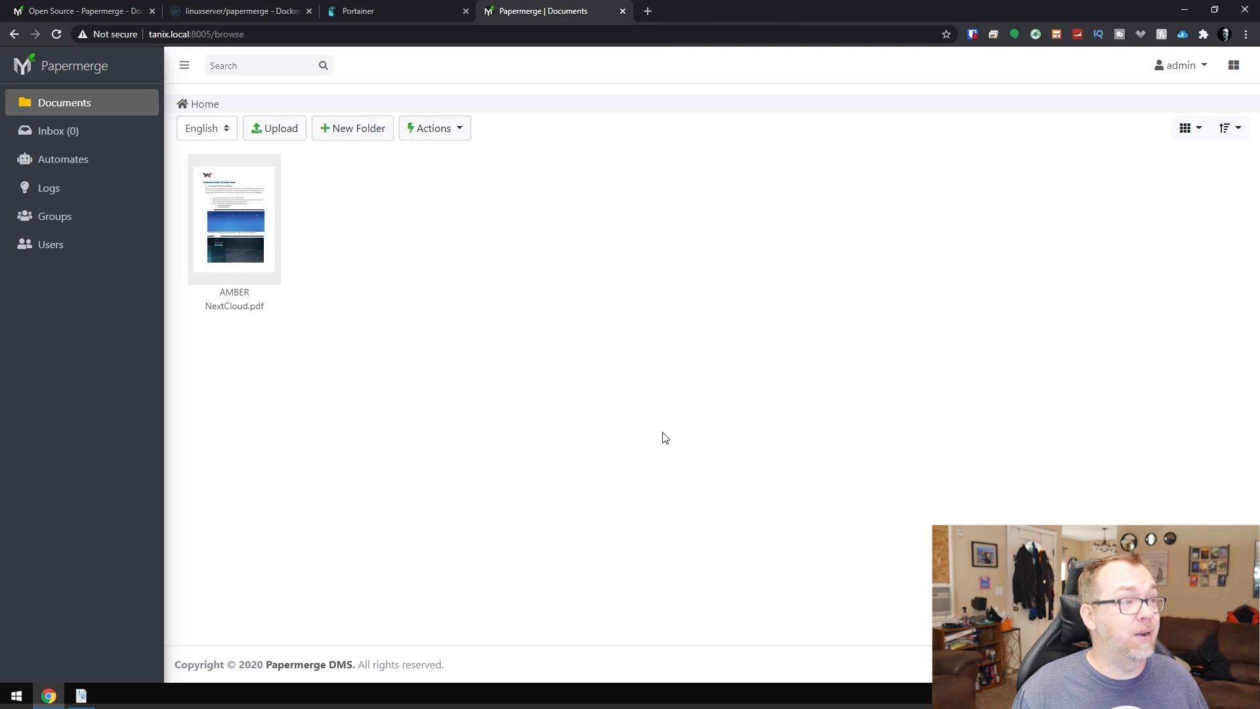
left_click(81, 696)
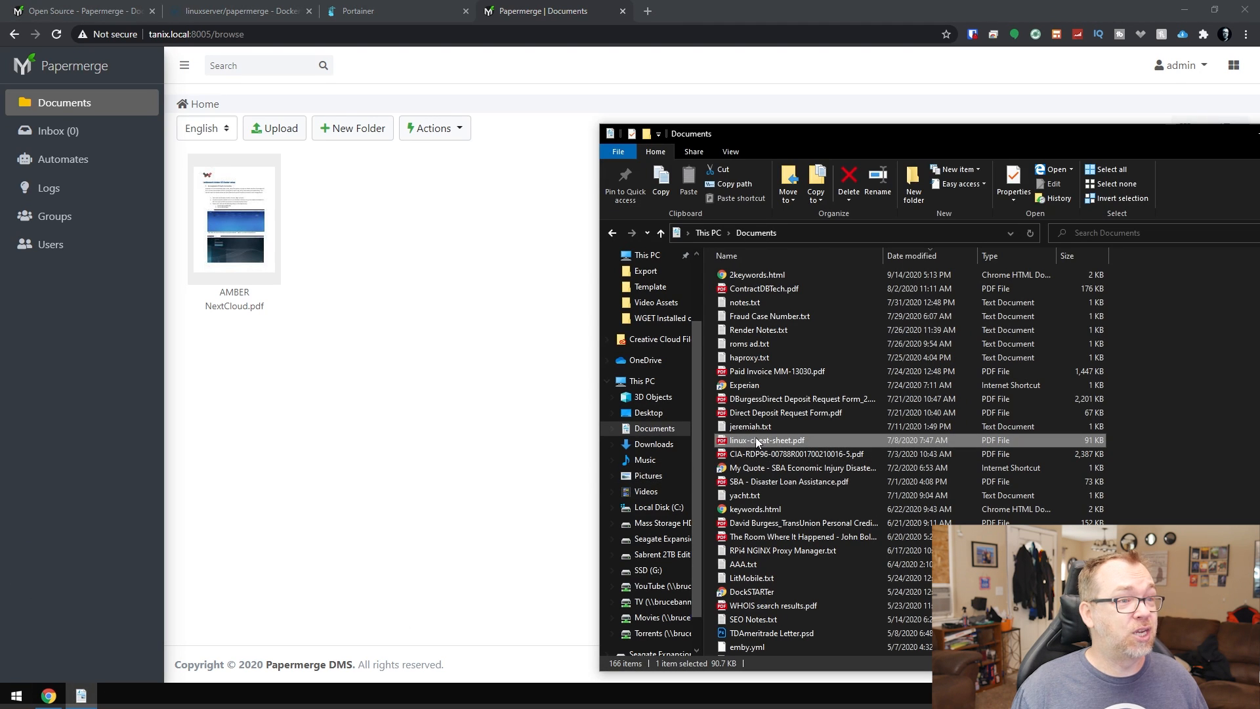
double_click(768, 440)
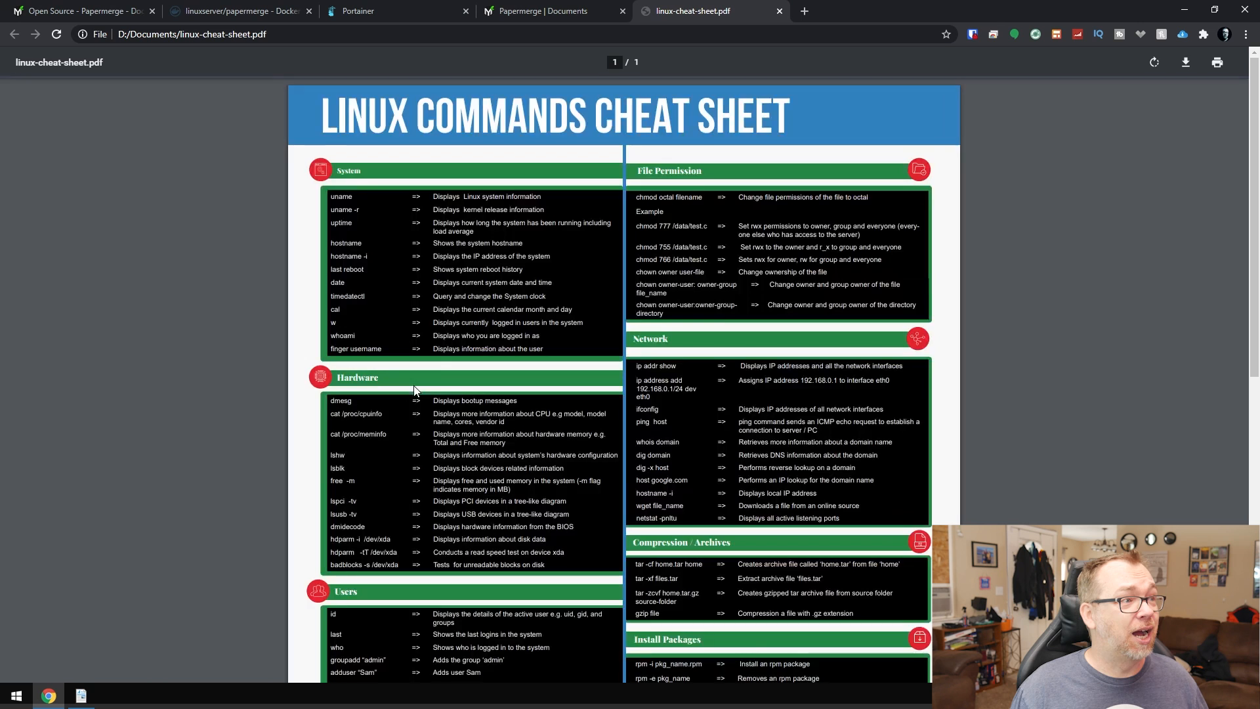
left_click(552, 10)
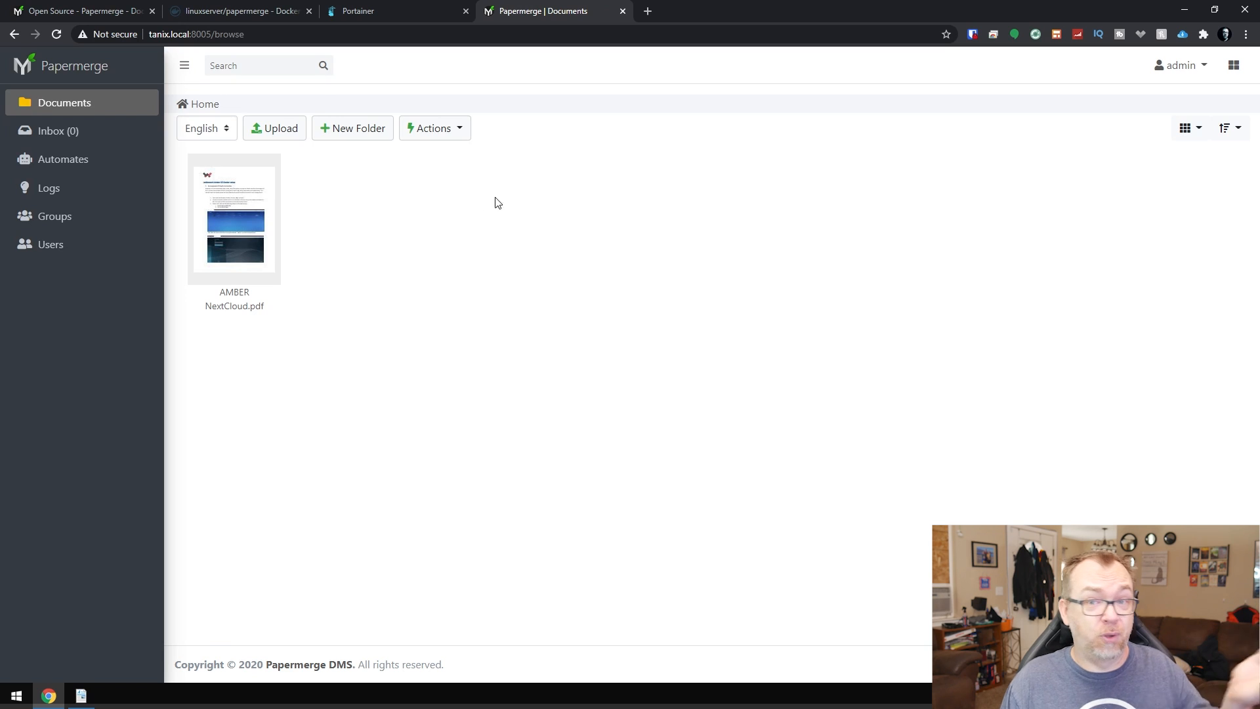
mouse_move(589, 198)
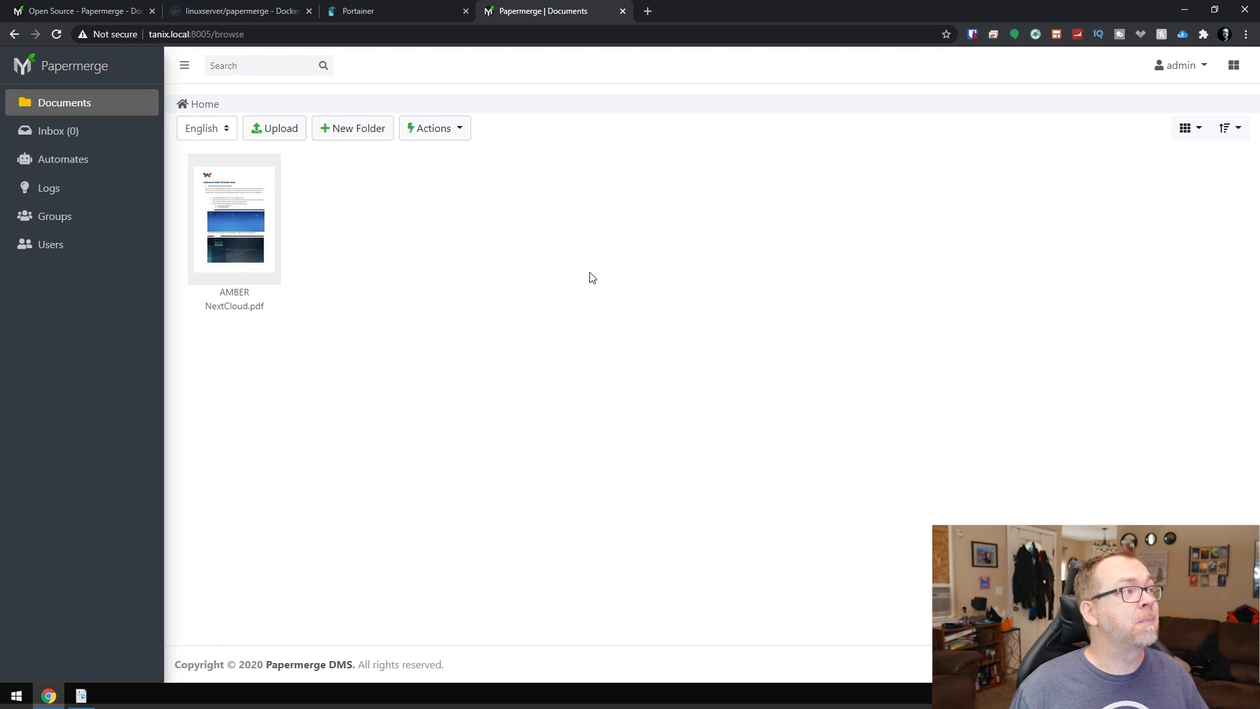
mouse_move(275, 136)
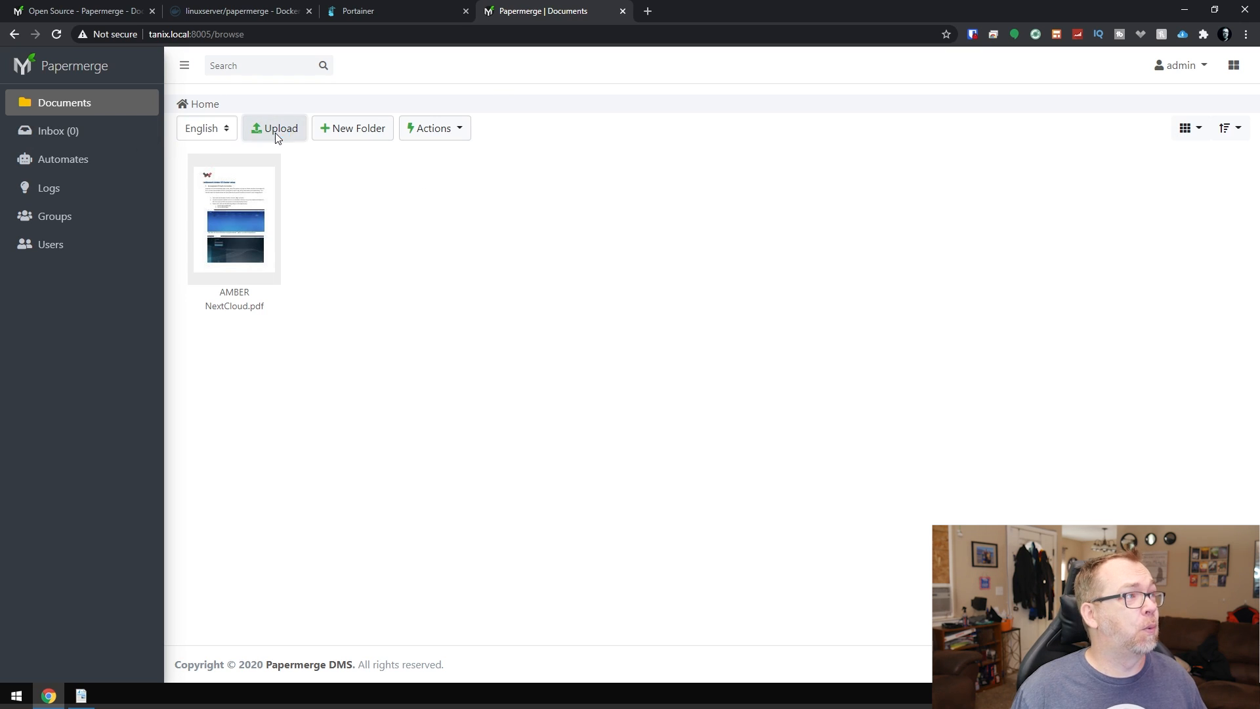
Step: Upload a batch of PDFs such as Binder1.pdf and card.pdf into the Home folder
left_click(275, 128)
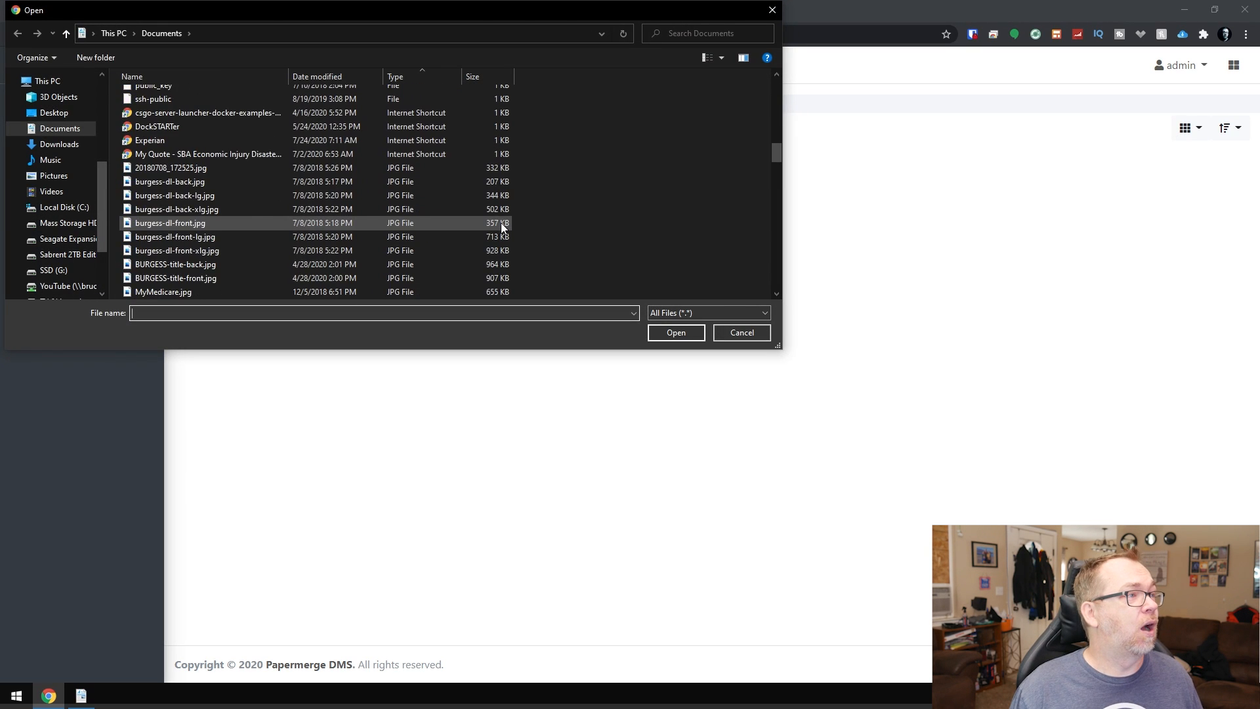
scroll("down", 3)
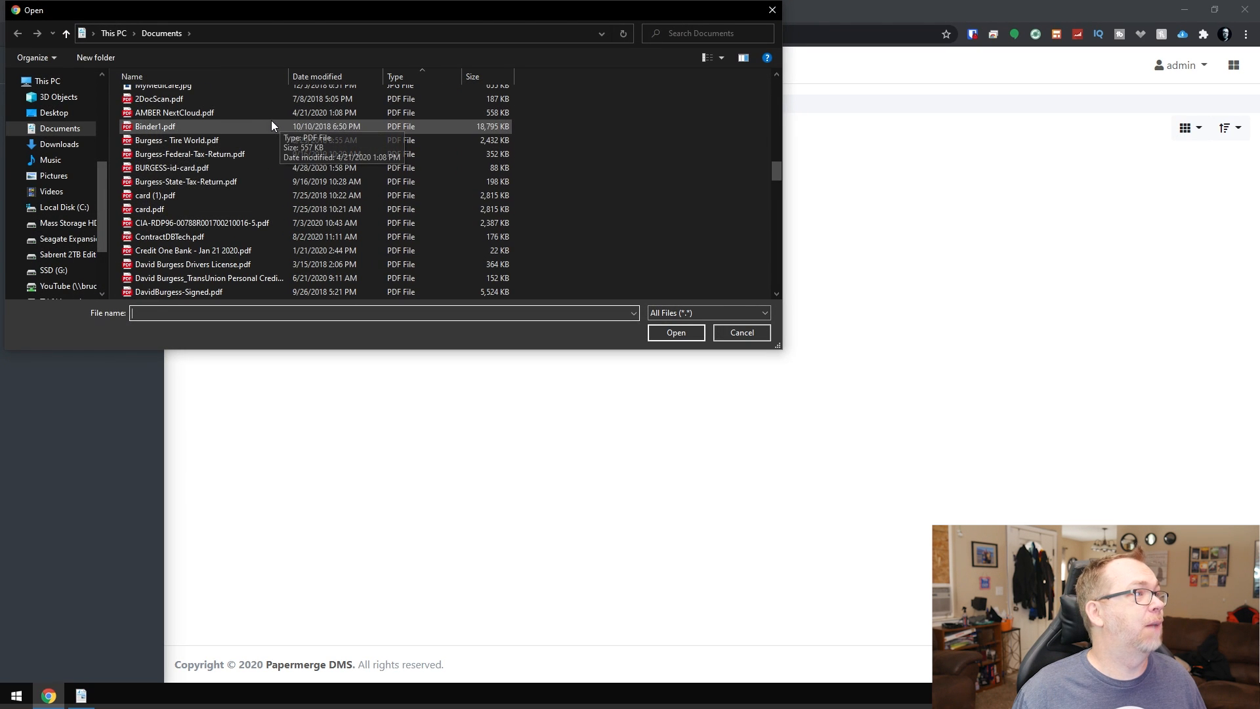
left_click(675, 332)
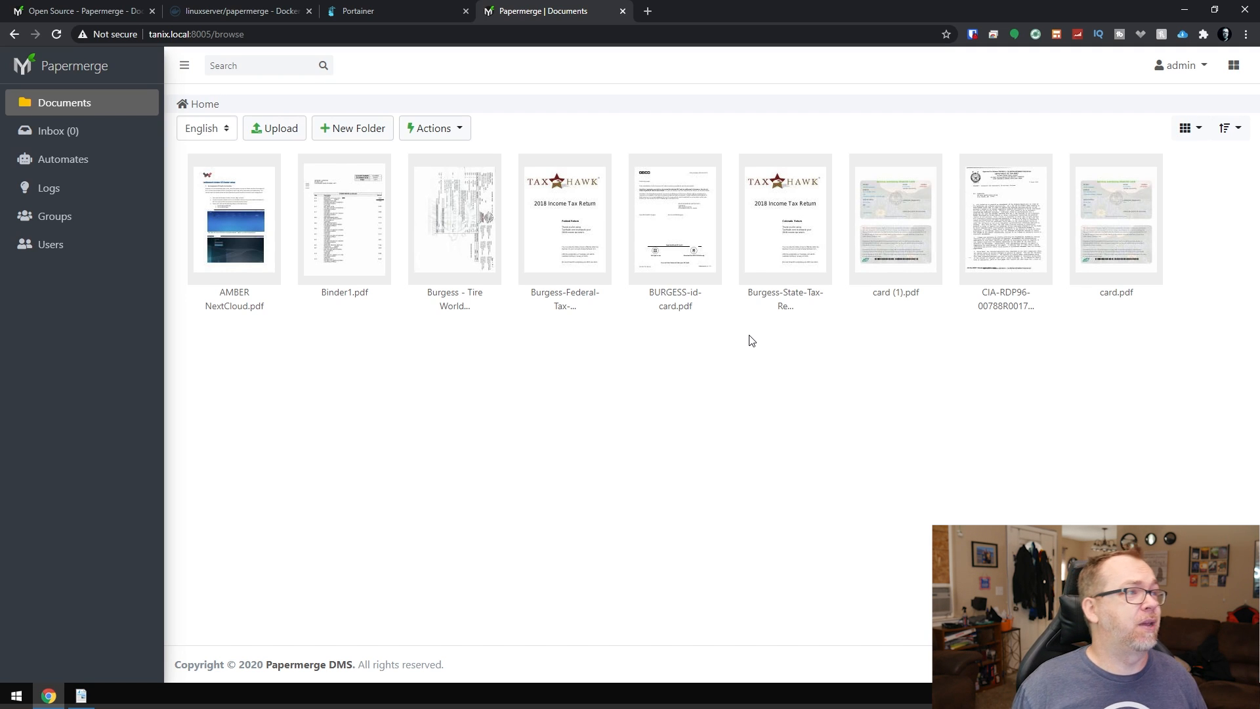
mouse_move(419, 338)
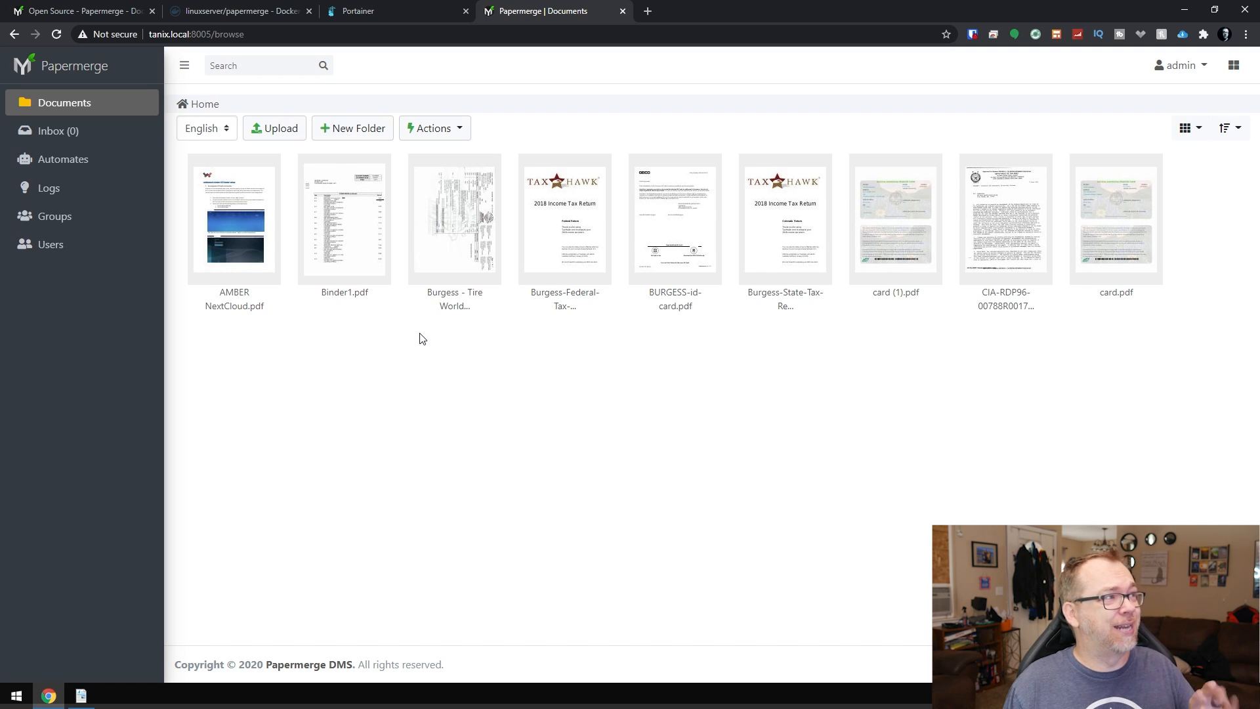
mouse_move(474, 323)
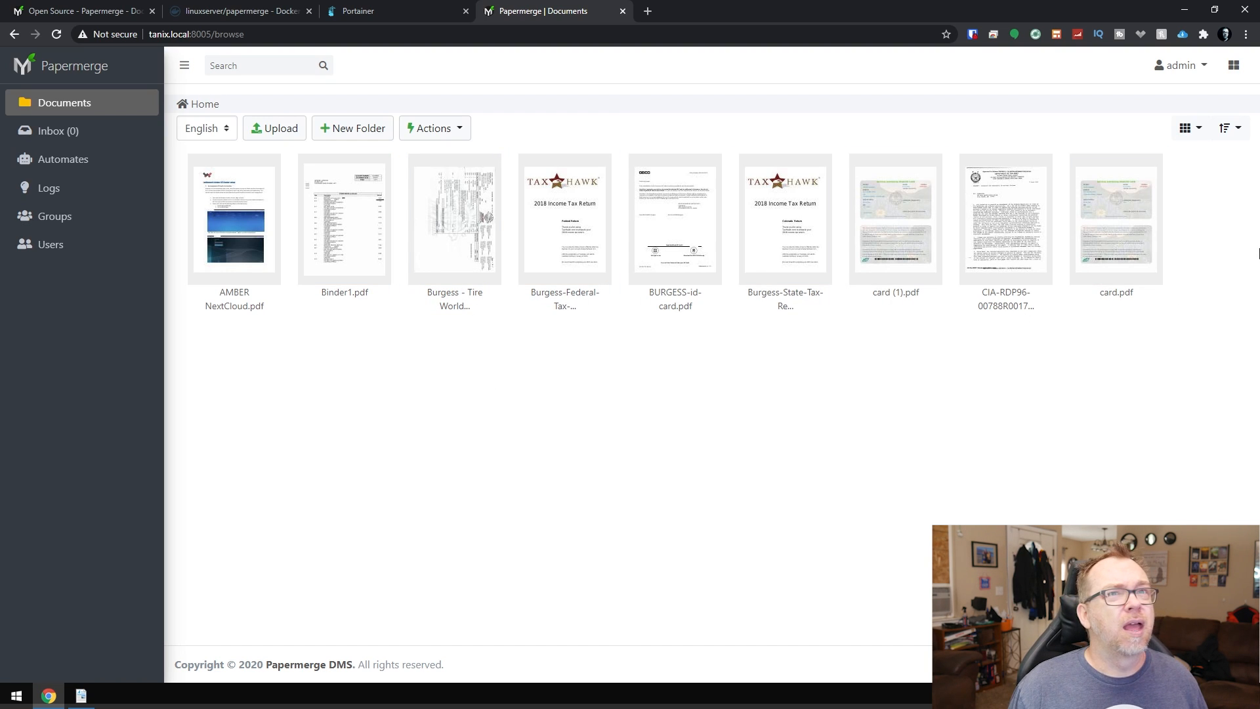
Step: Review the OCR log entry for Binder1.pdf, then show the empty Automates list
left_click(48, 188)
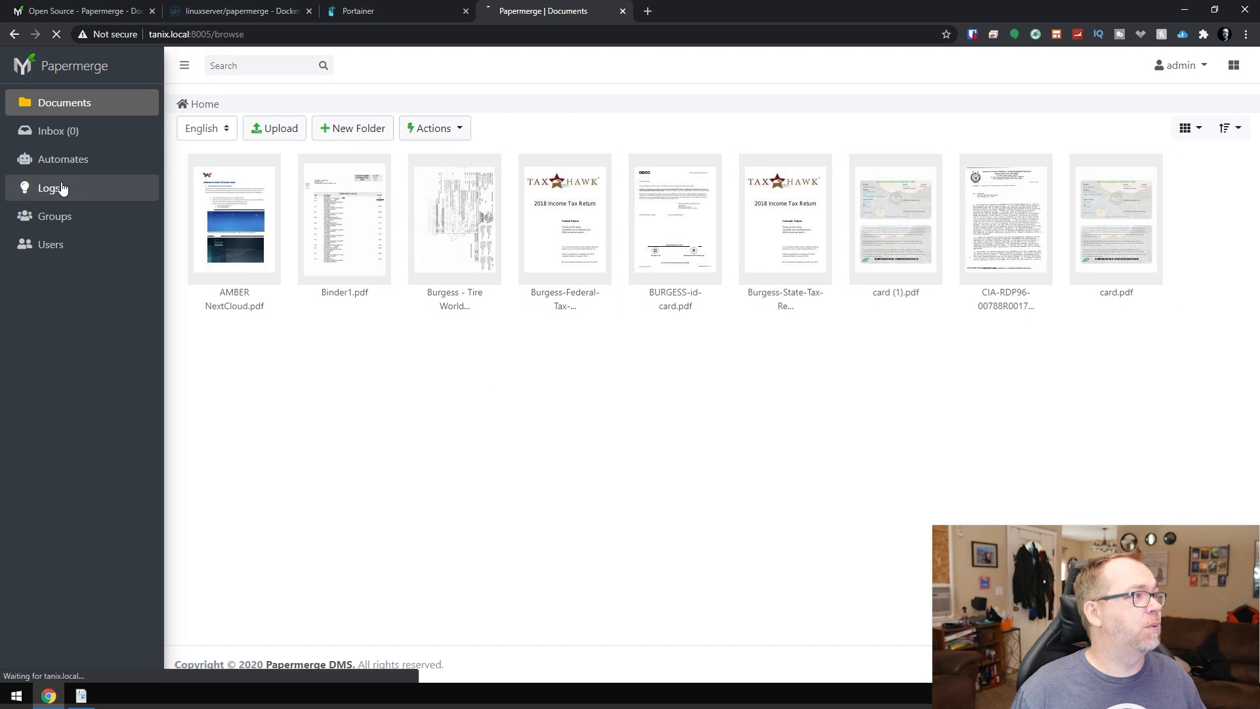
left_click(49, 188)
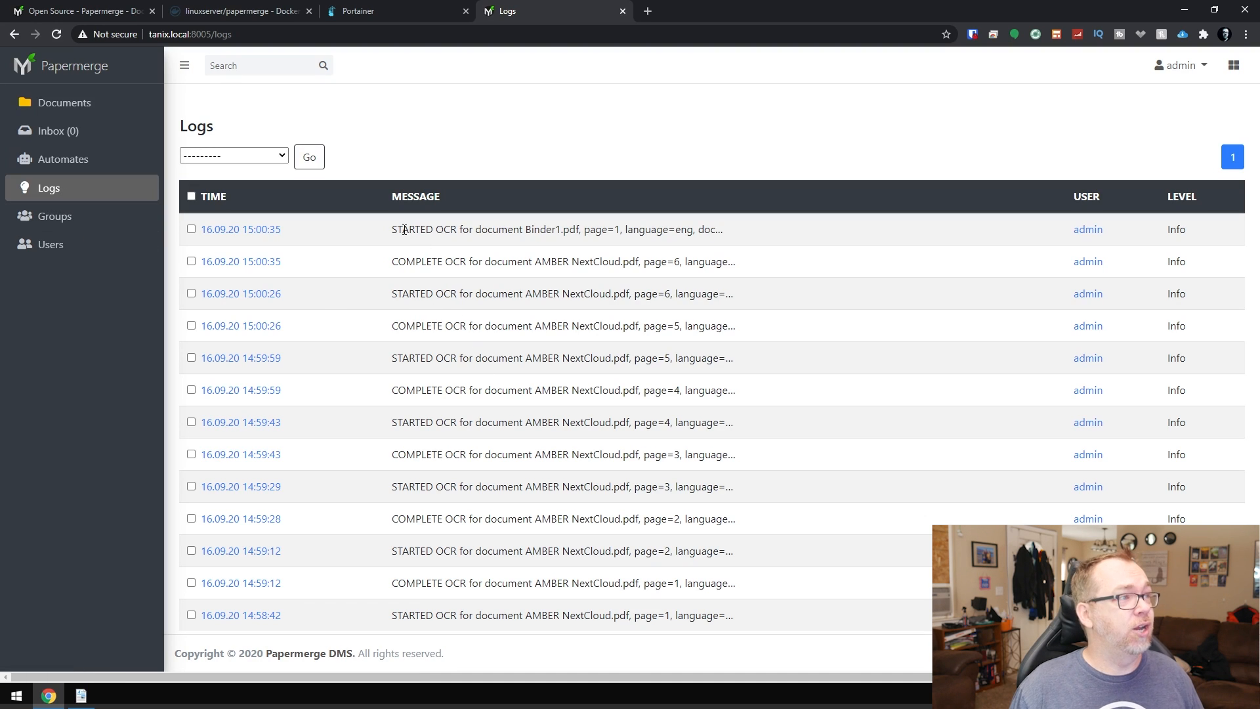
double_click(473, 228)
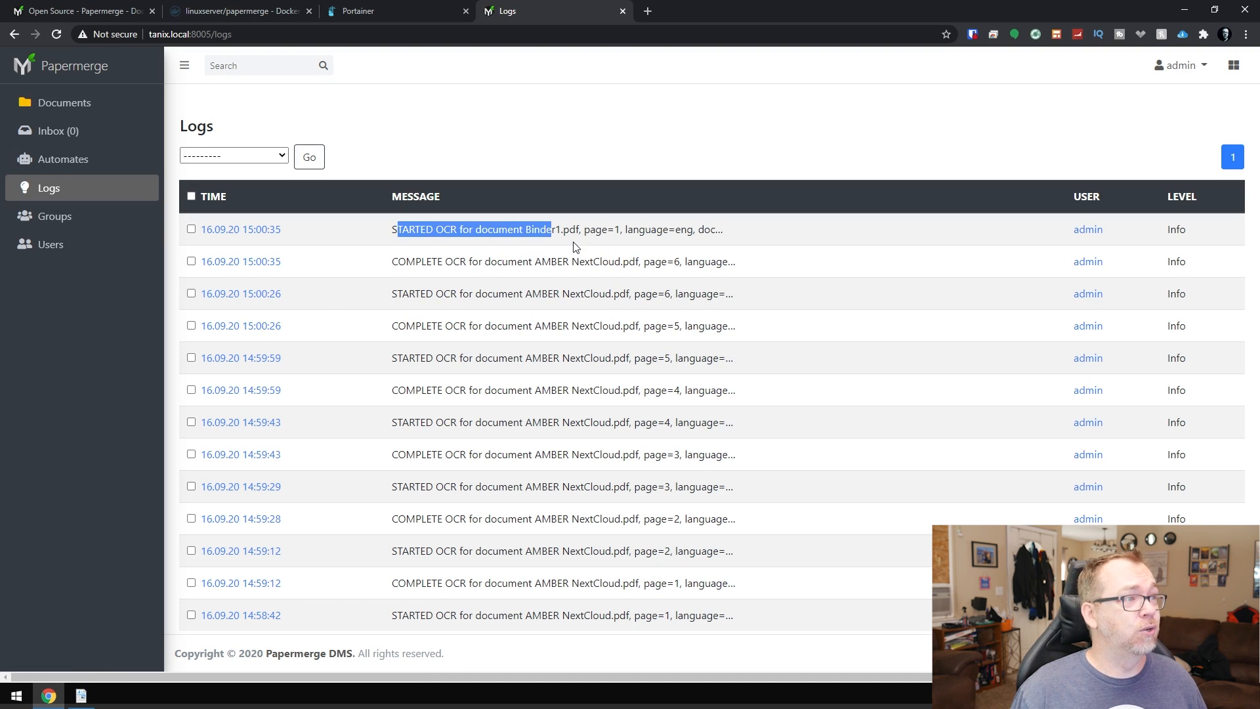
mouse_move(559, 351)
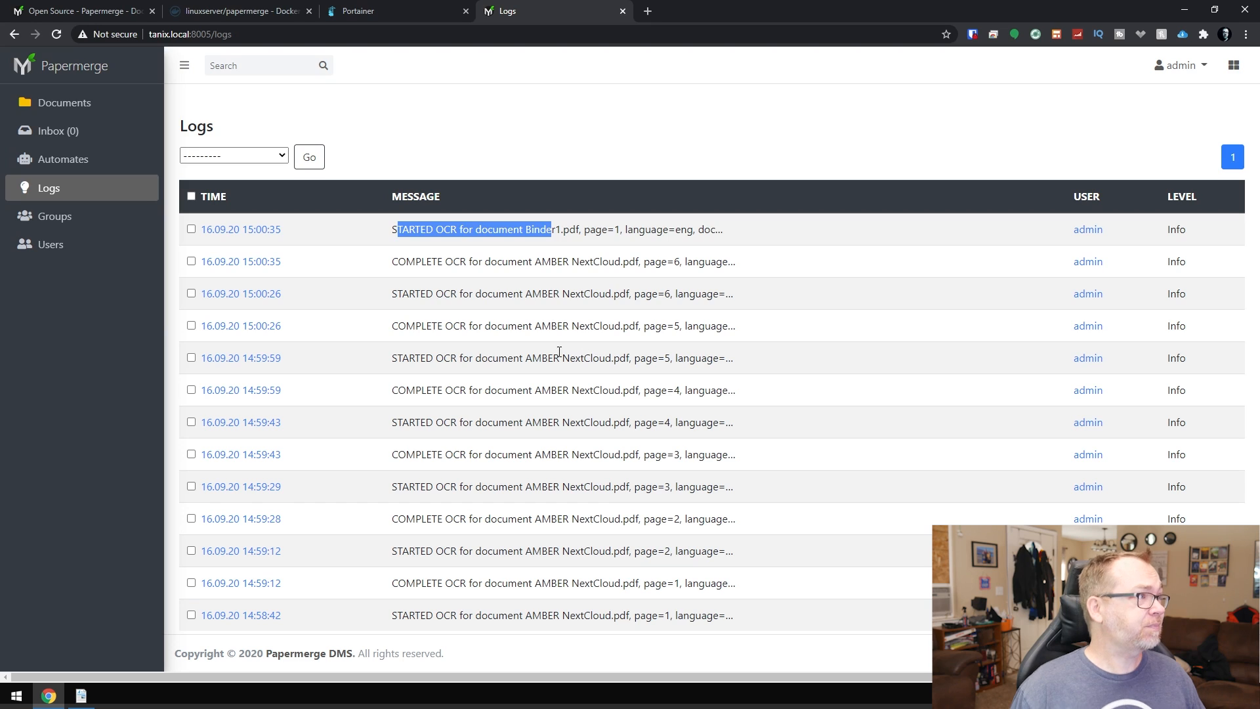
left_click(63, 159)
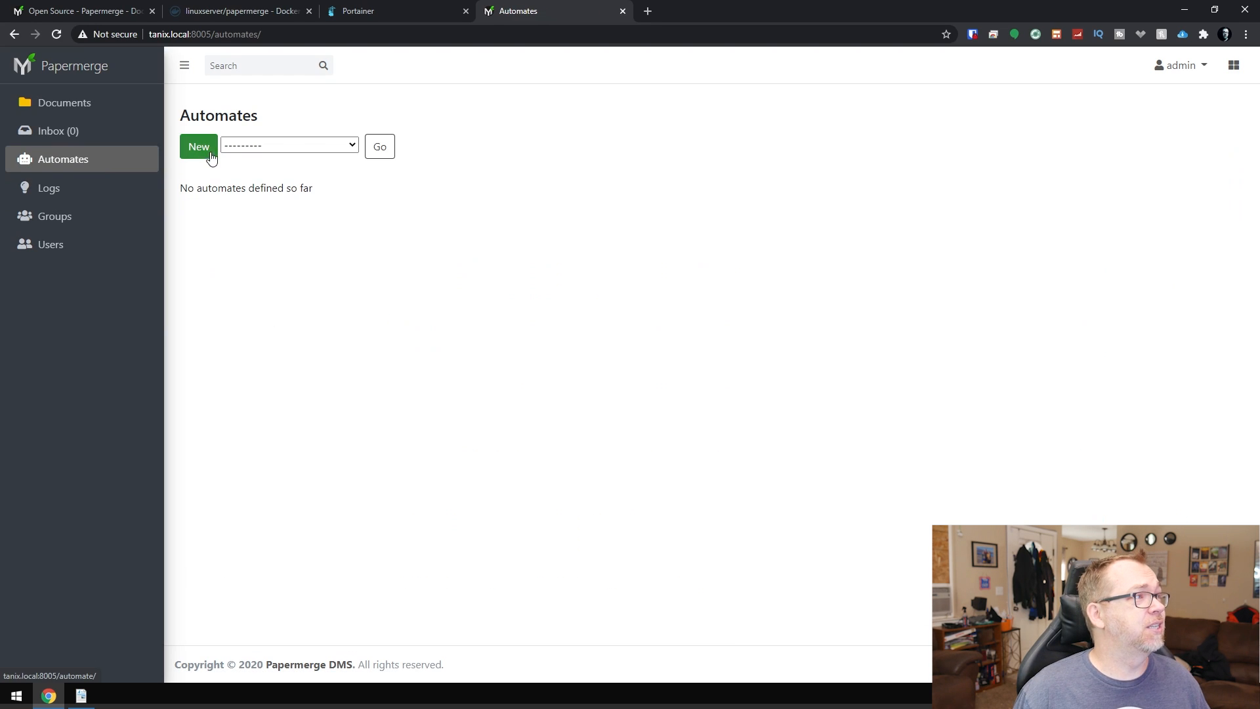
Step: Bring up the new automate form, then move to the user groups list
left_click(198, 146)
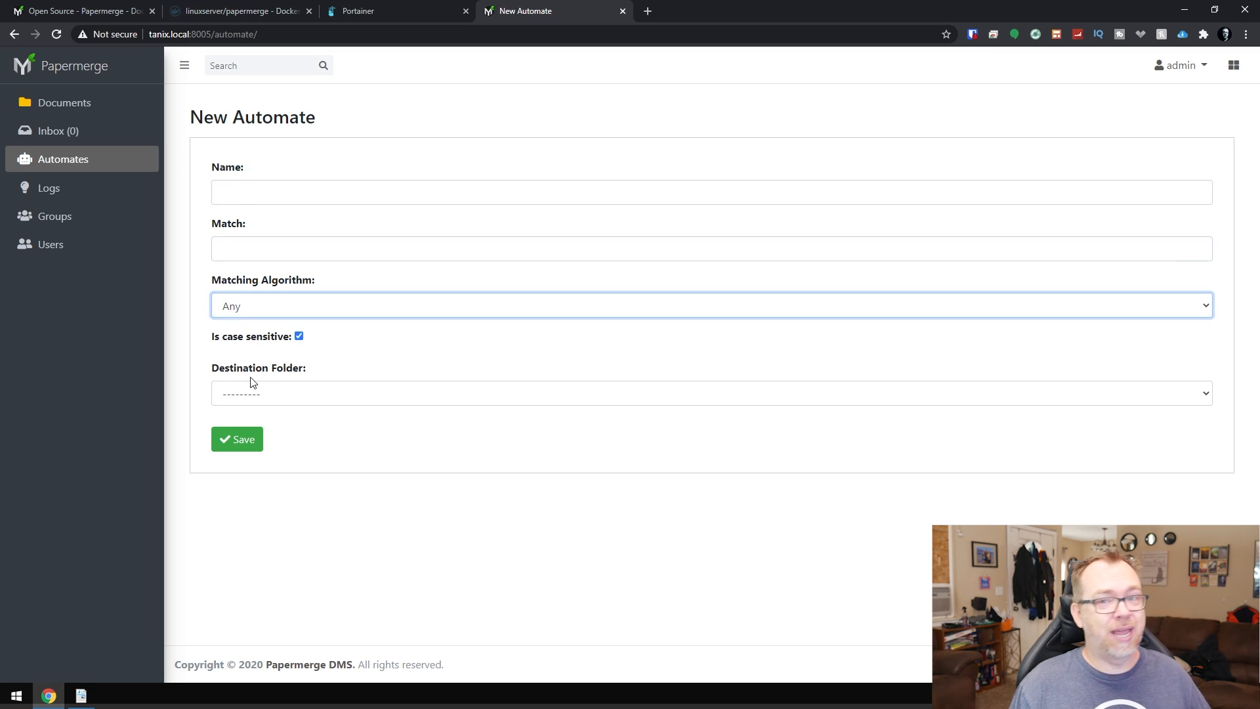
mouse_move(248, 372)
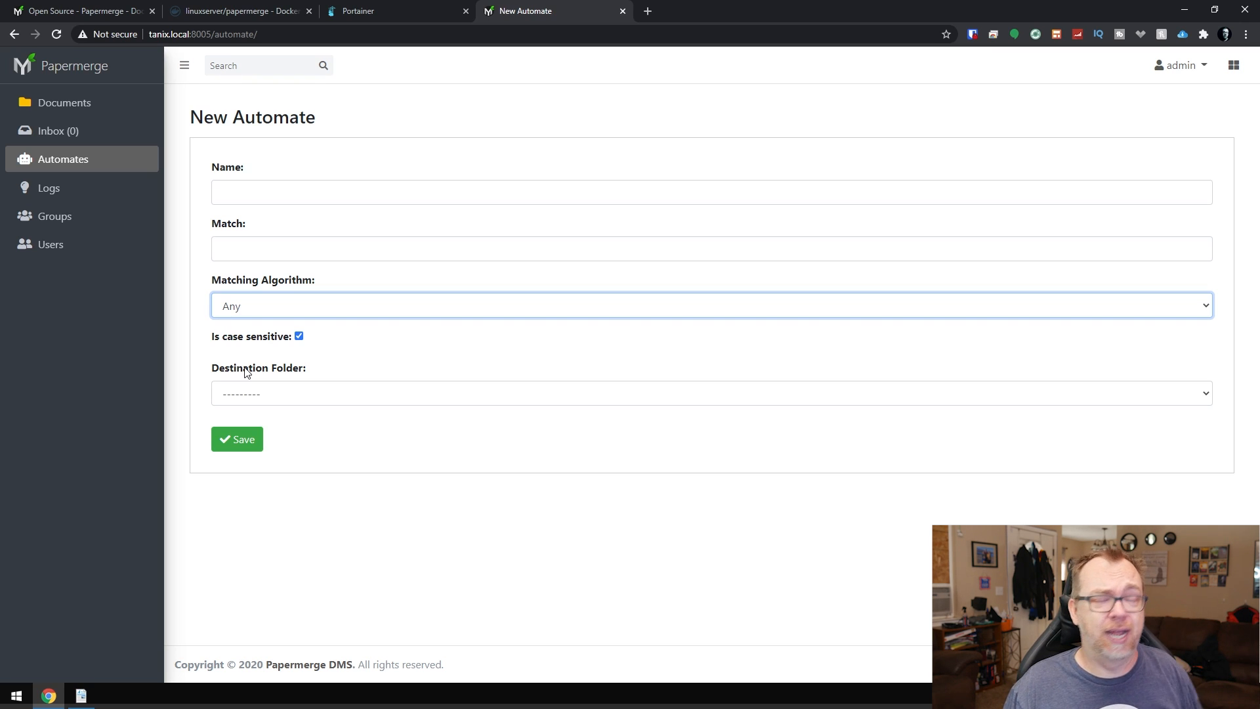
mouse_move(322, 367)
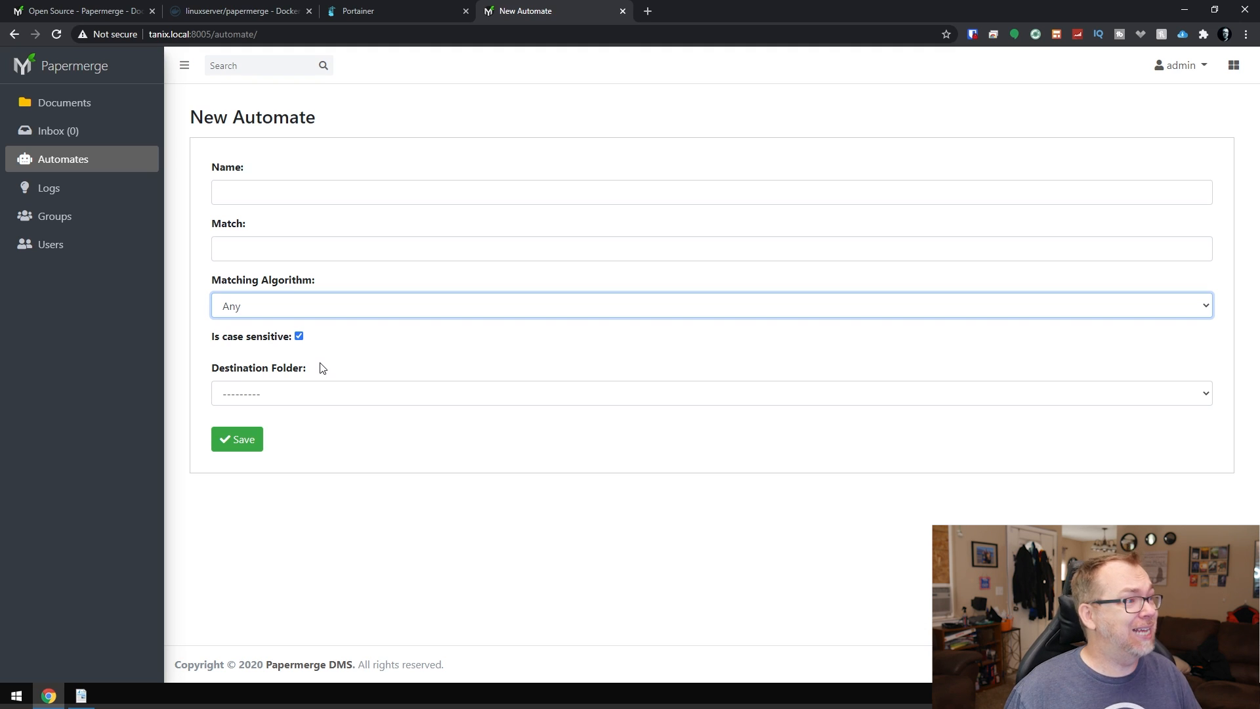
mouse_move(438, 284)
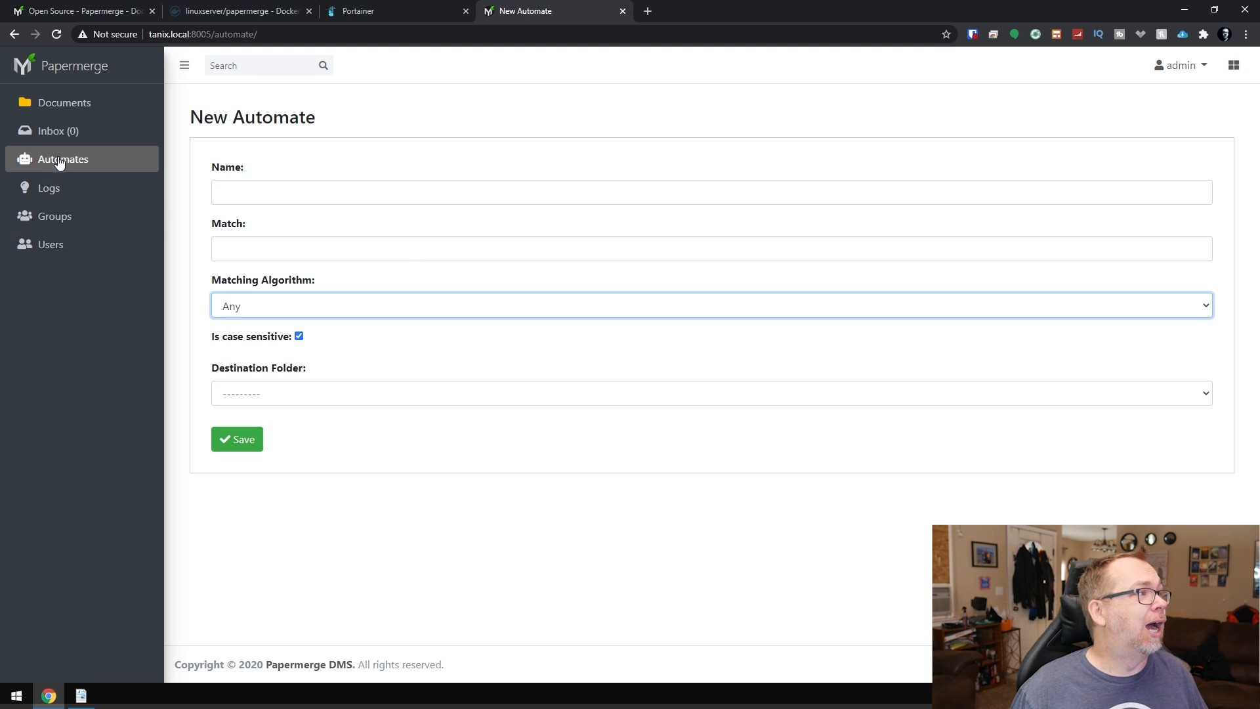
mouse_move(54, 217)
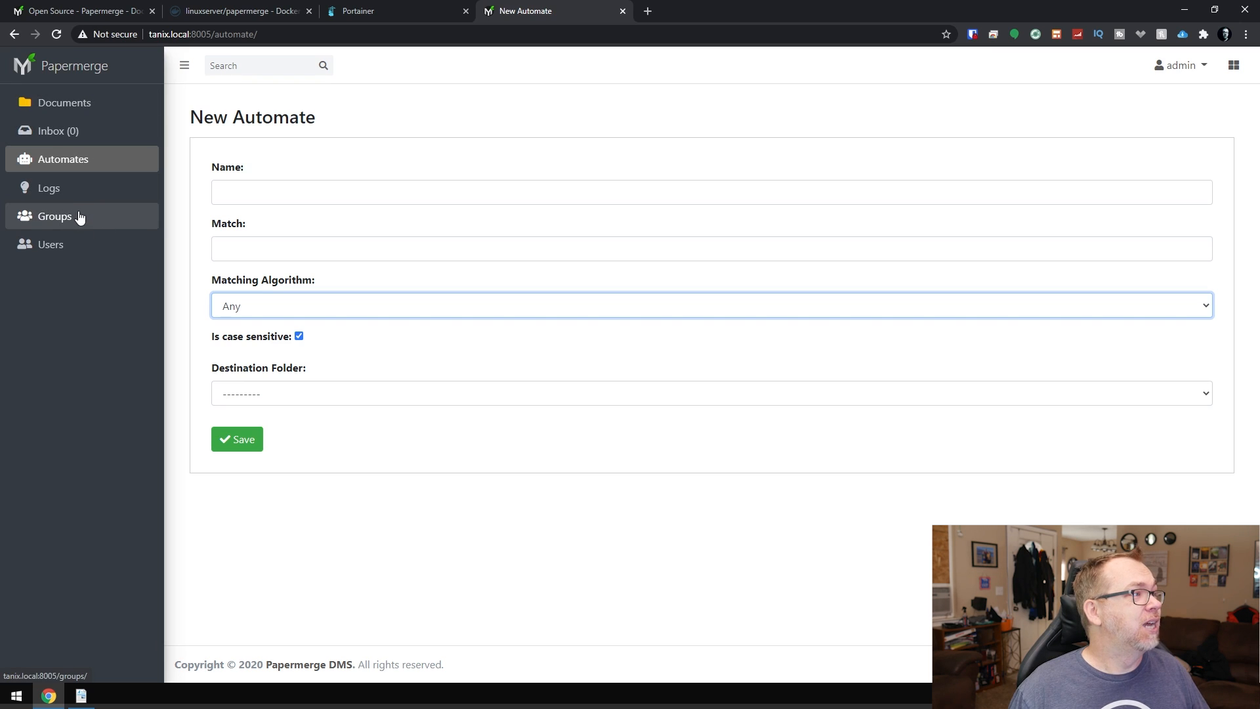
left_click(53, 215)
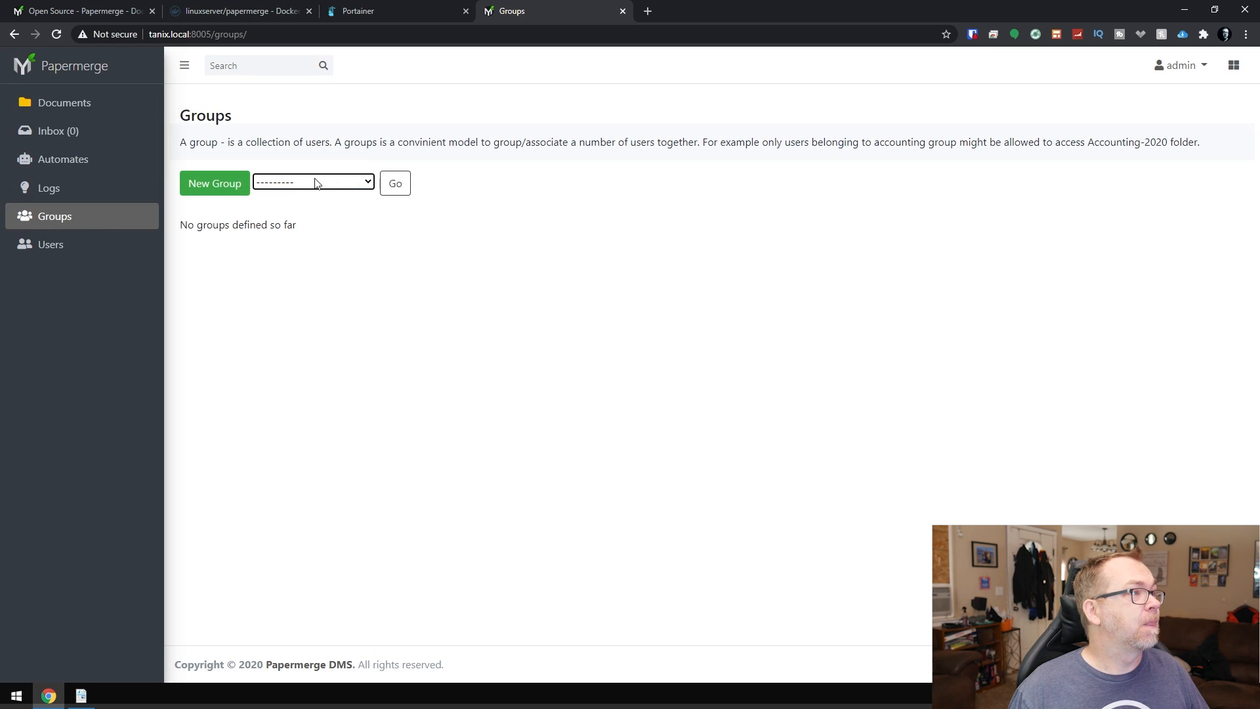
Step: Create a new user group named Test and save it
left_click(214, 184)
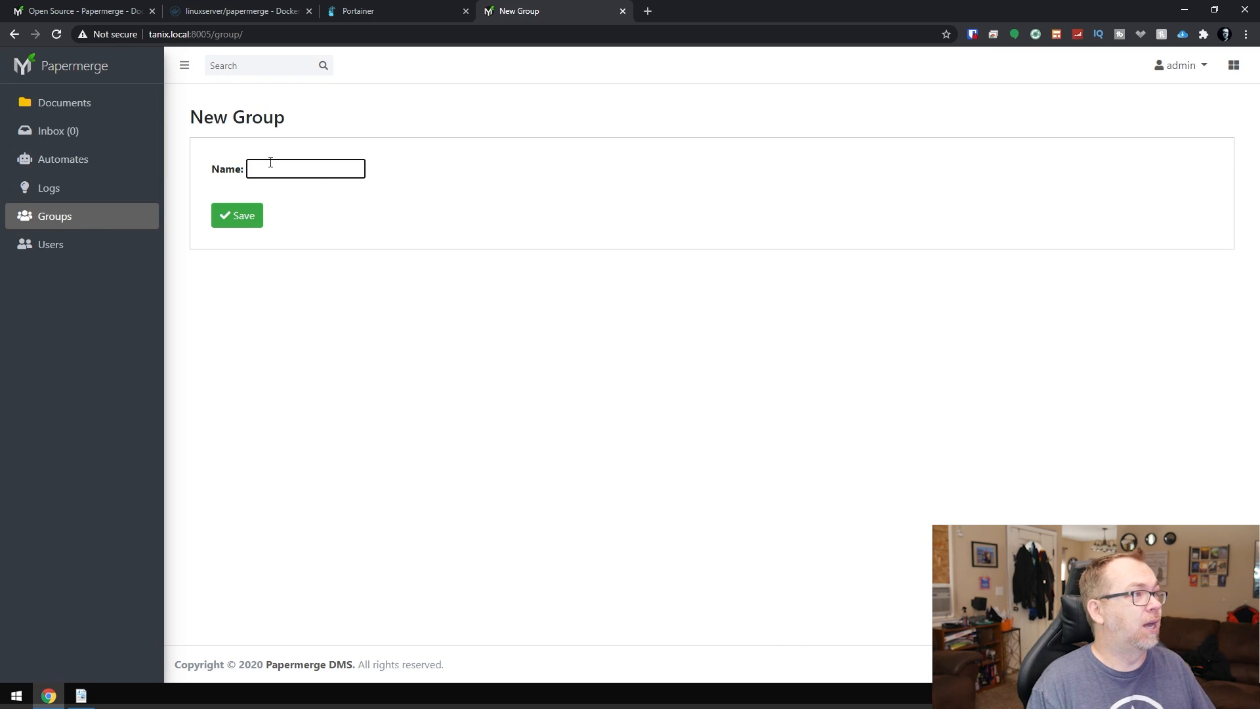
type("Test")
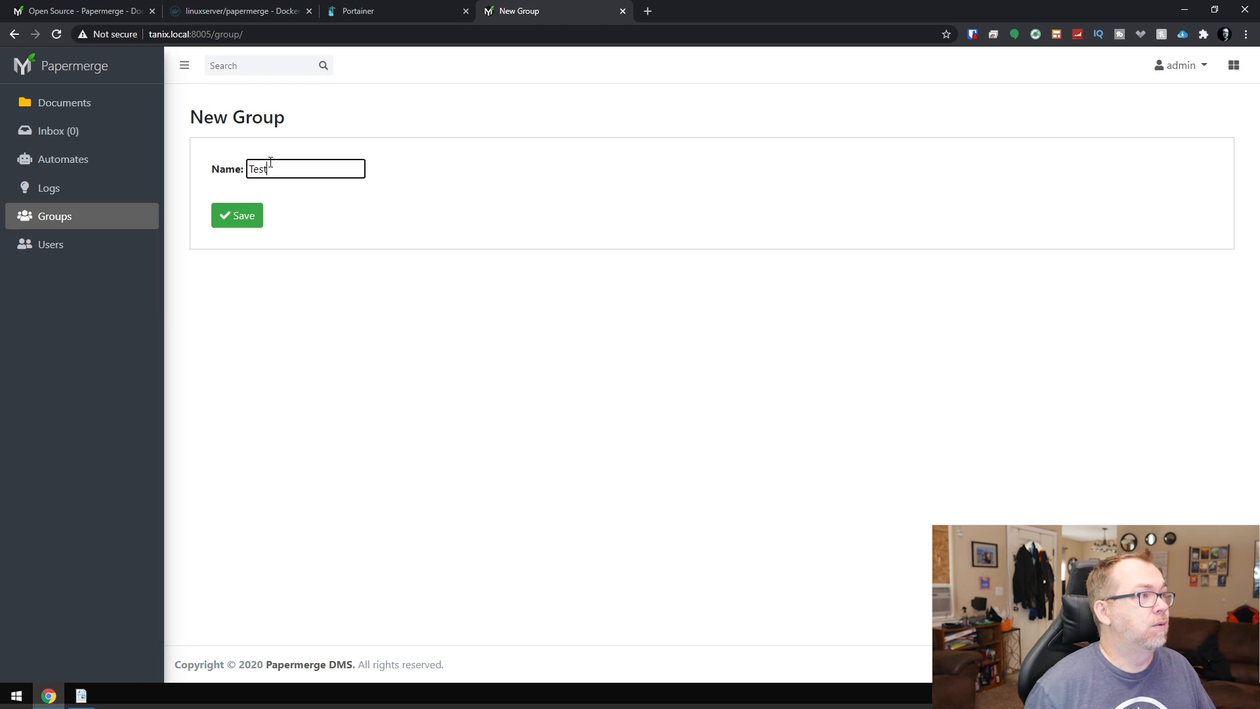
left_click(50, 244)
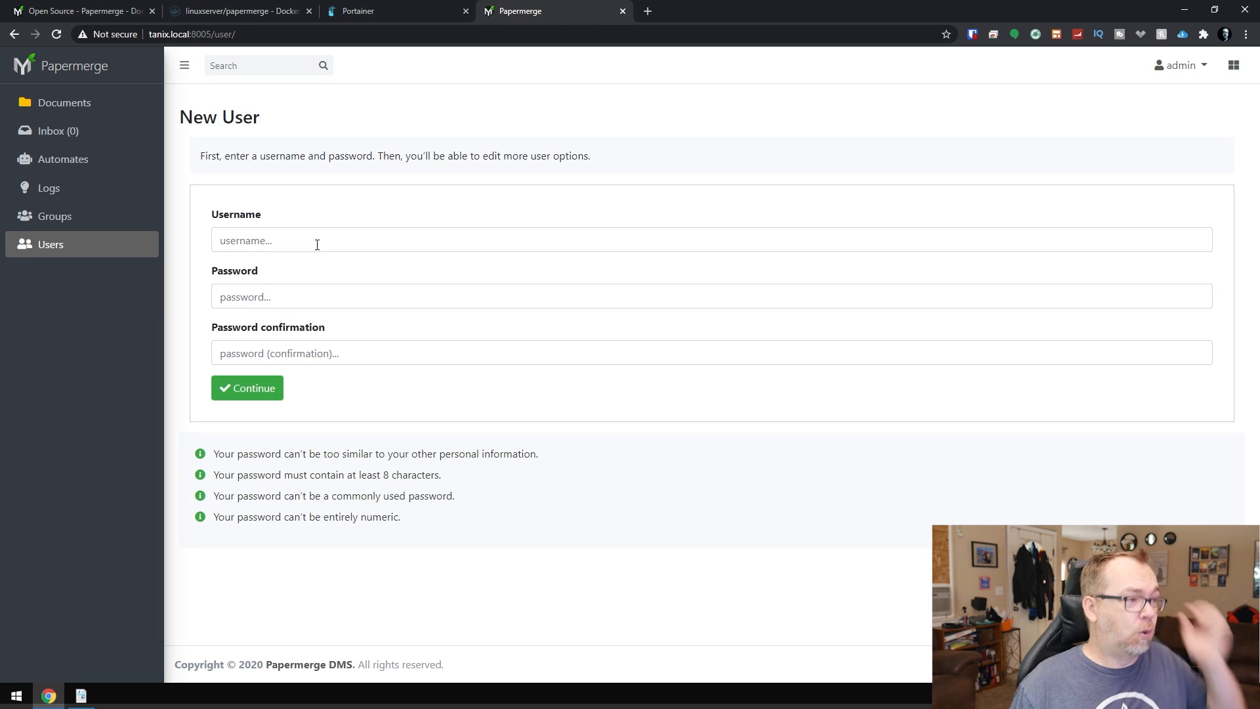
mouse_move(390, 155)
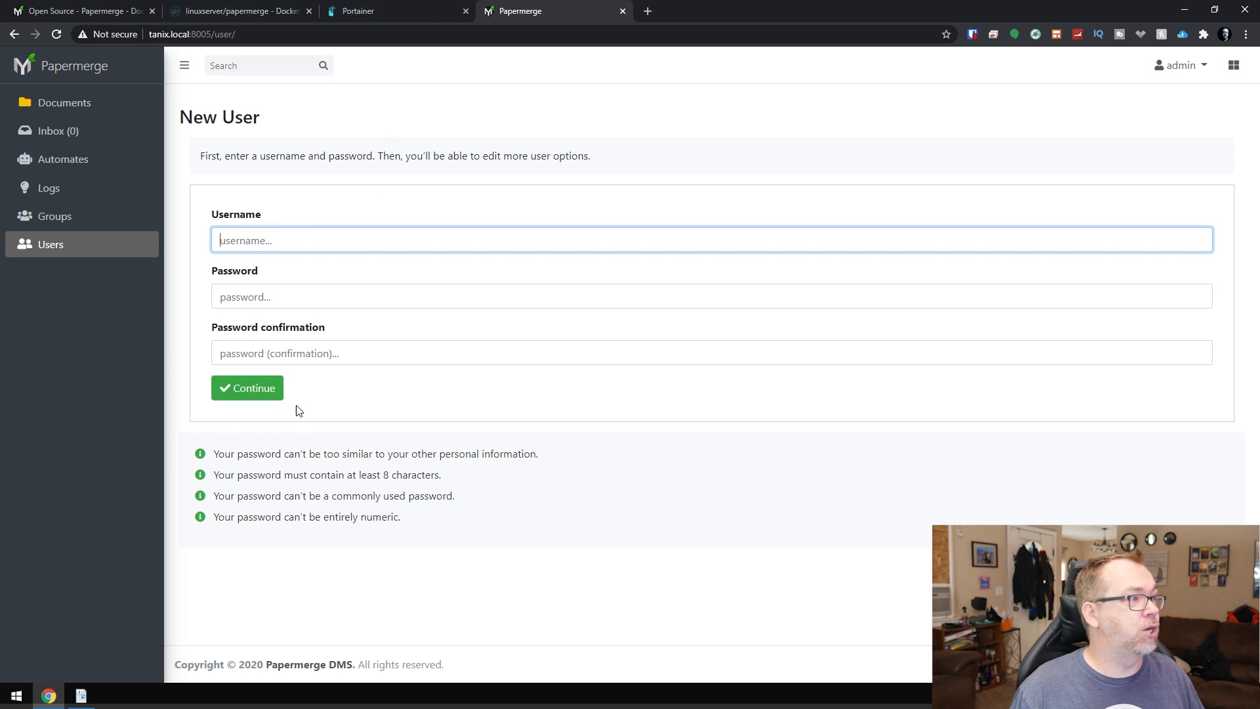
Step: Submit a user 'tes' with a one-character password and get validation errors
type("tes")
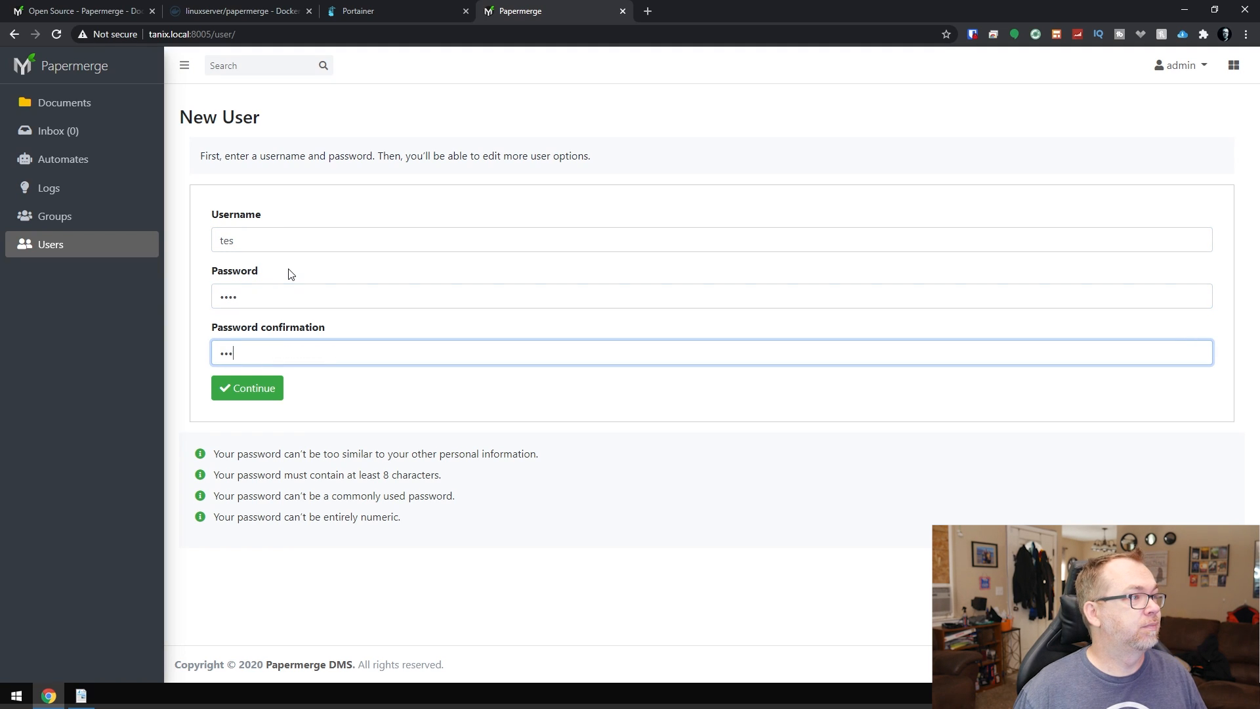
type("•")
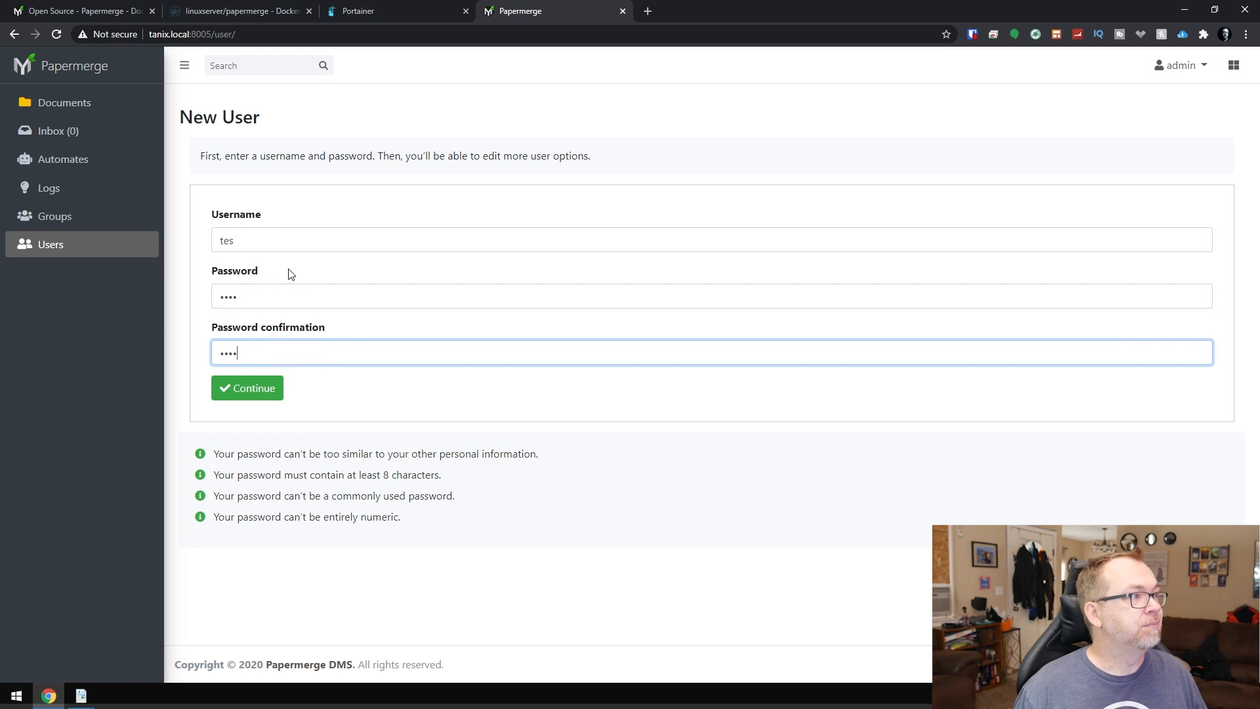
left_click(247, 389)
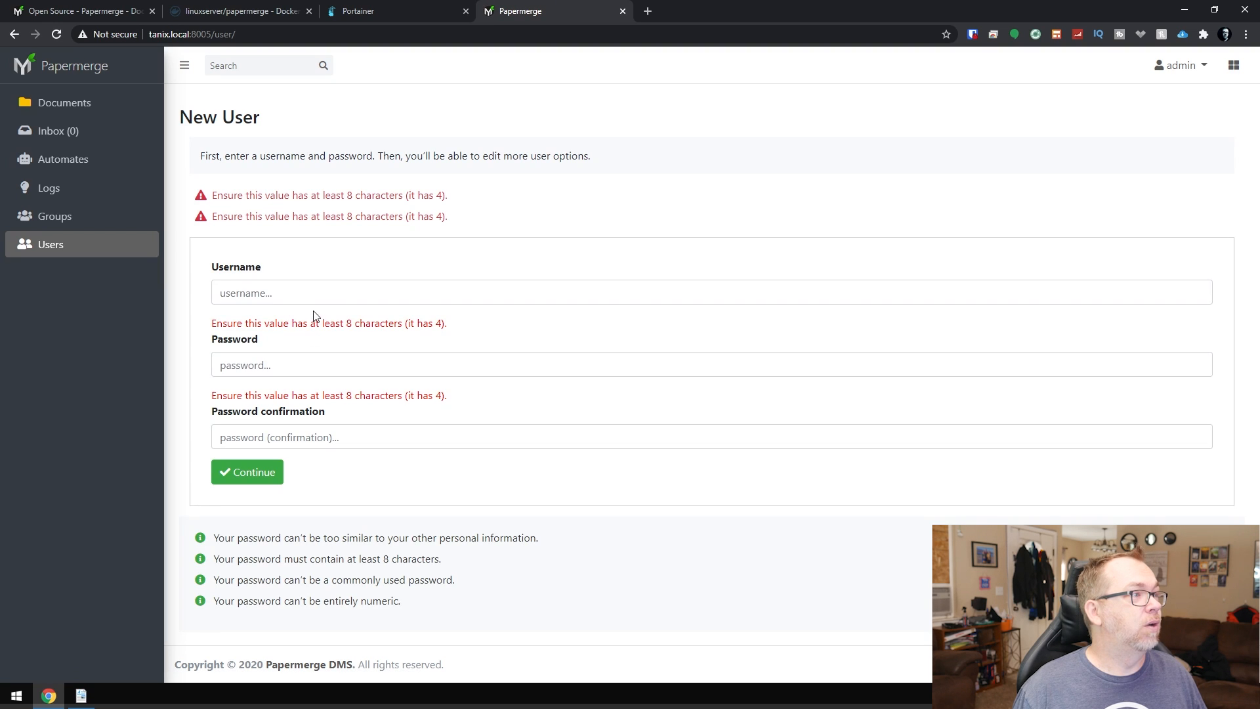
Step: Create the user dbtech with a longer password, reaching its edit page
type("dbtech")
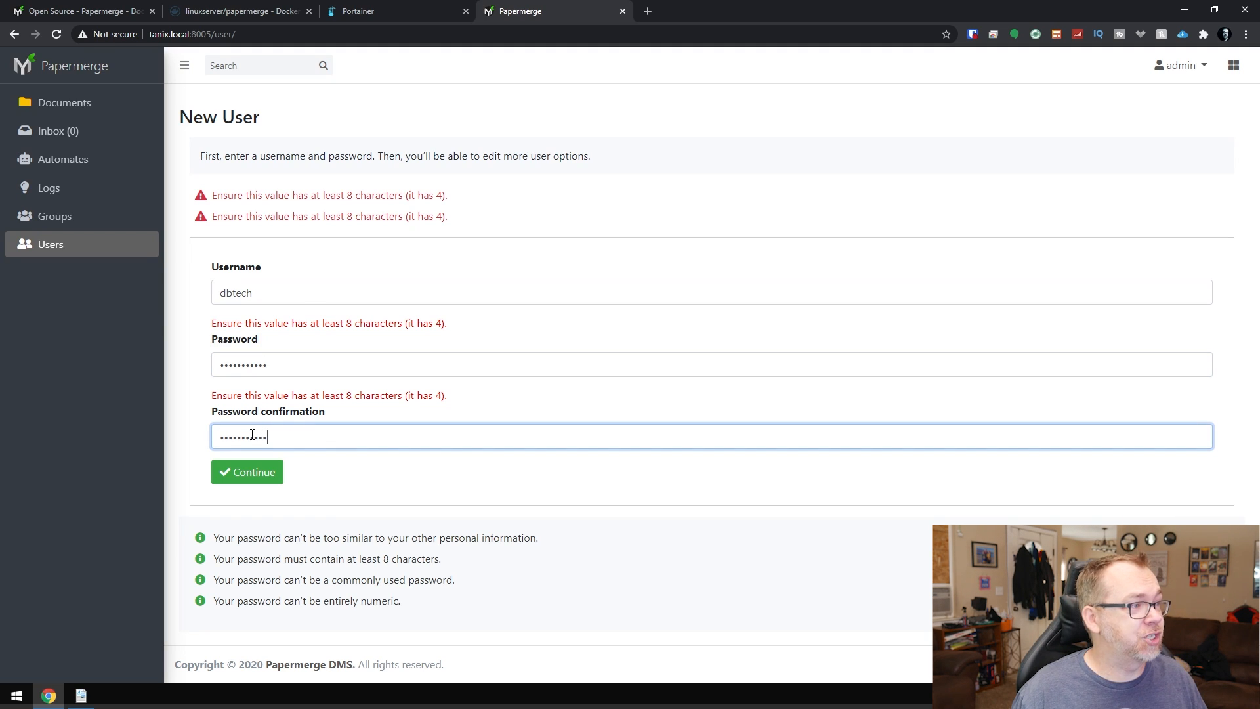
left_click(246, 471)
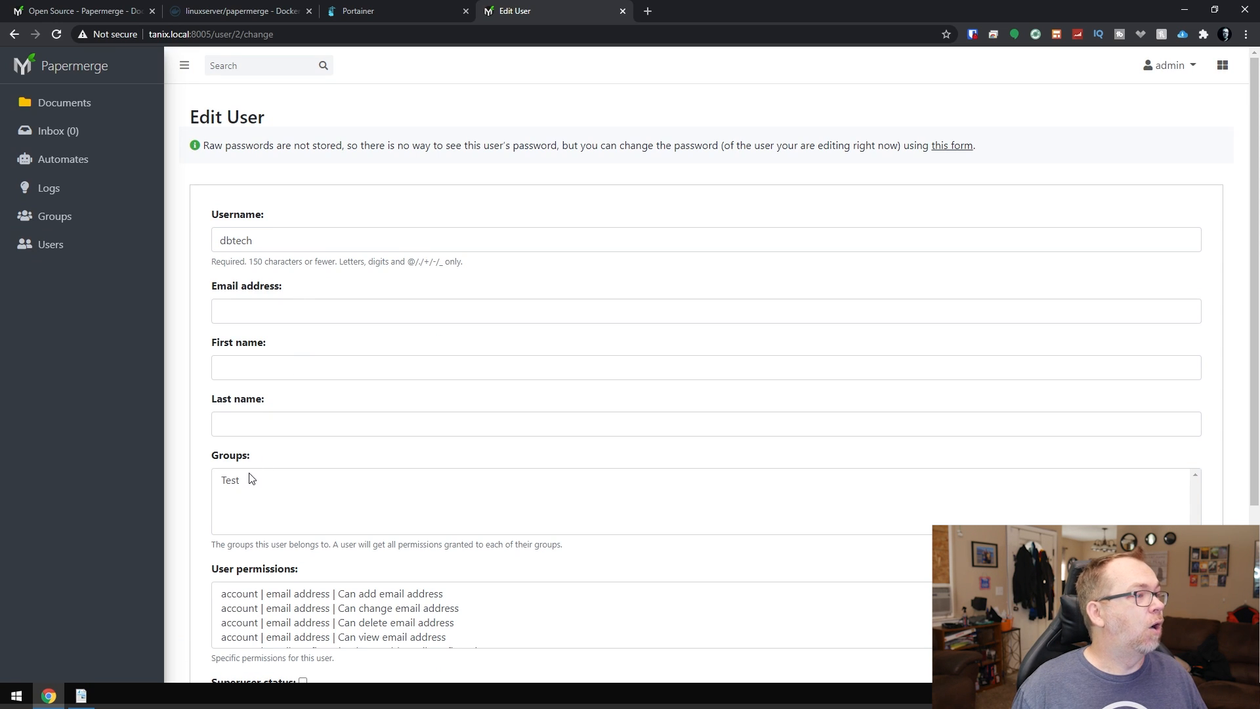
Step: Mark Test as dbtech's group on the edit form, then move to the Inbox
left_click(231, 480)
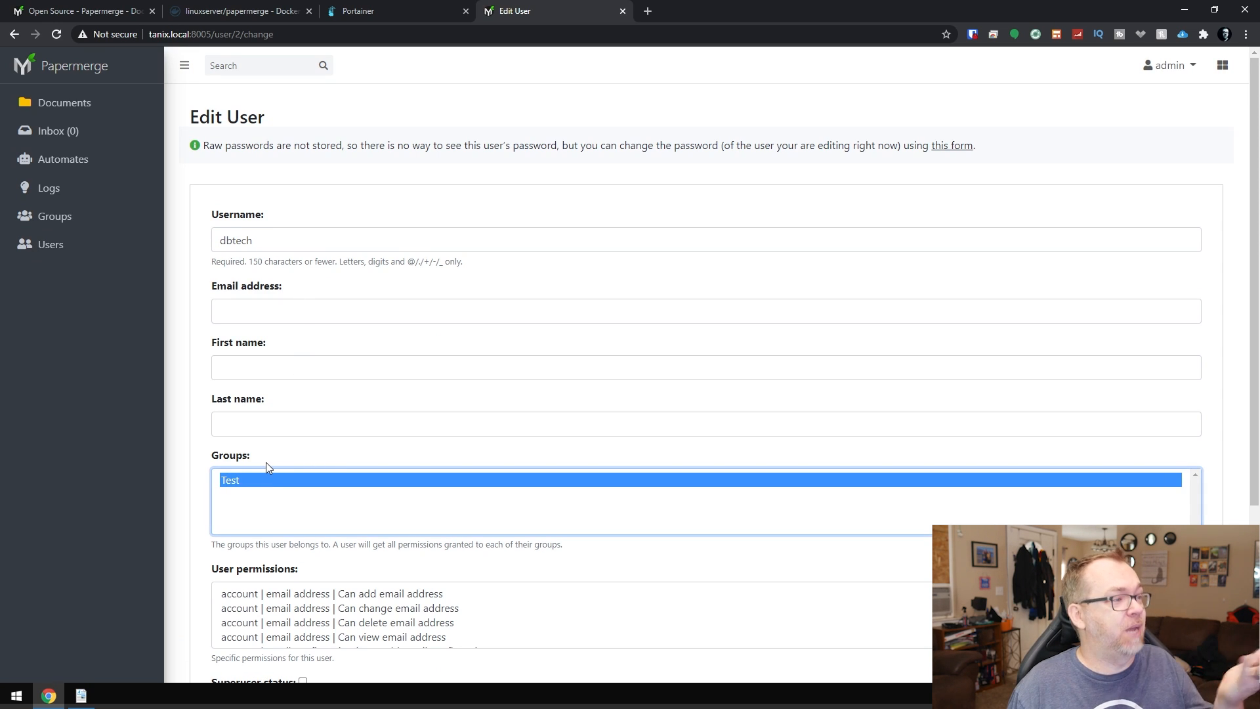
mouse_move(380, 460)
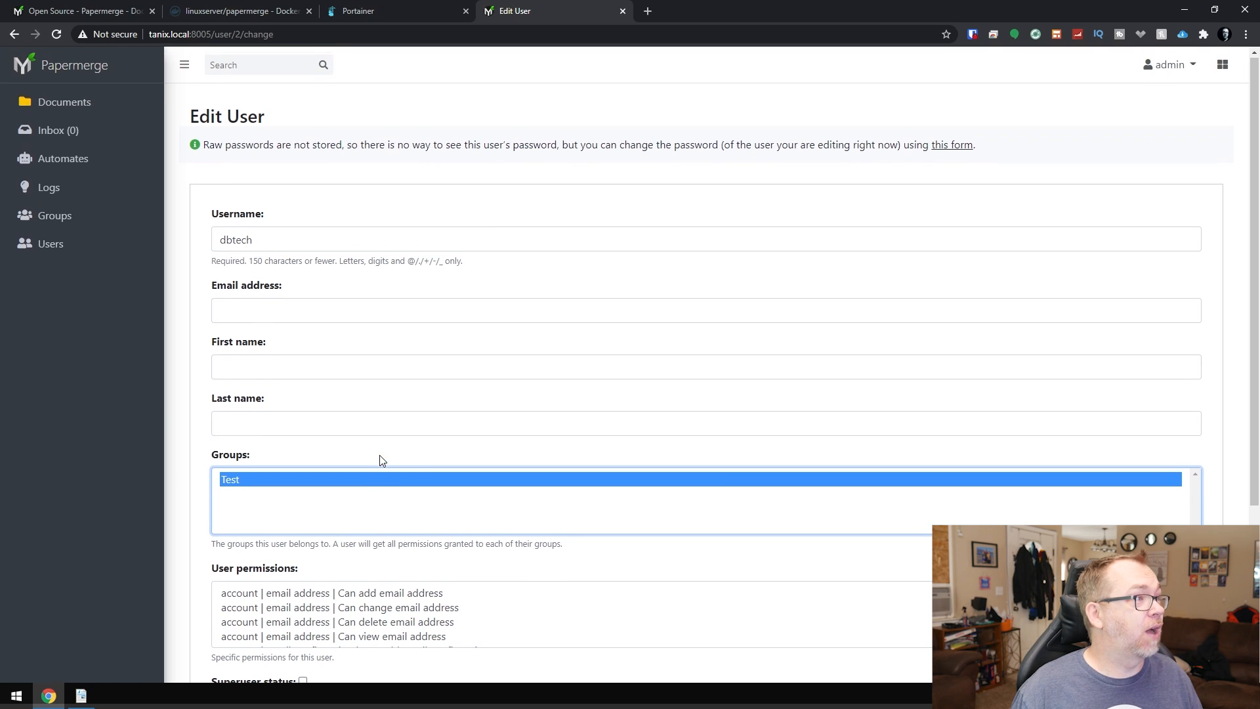
scroll("down", 3)
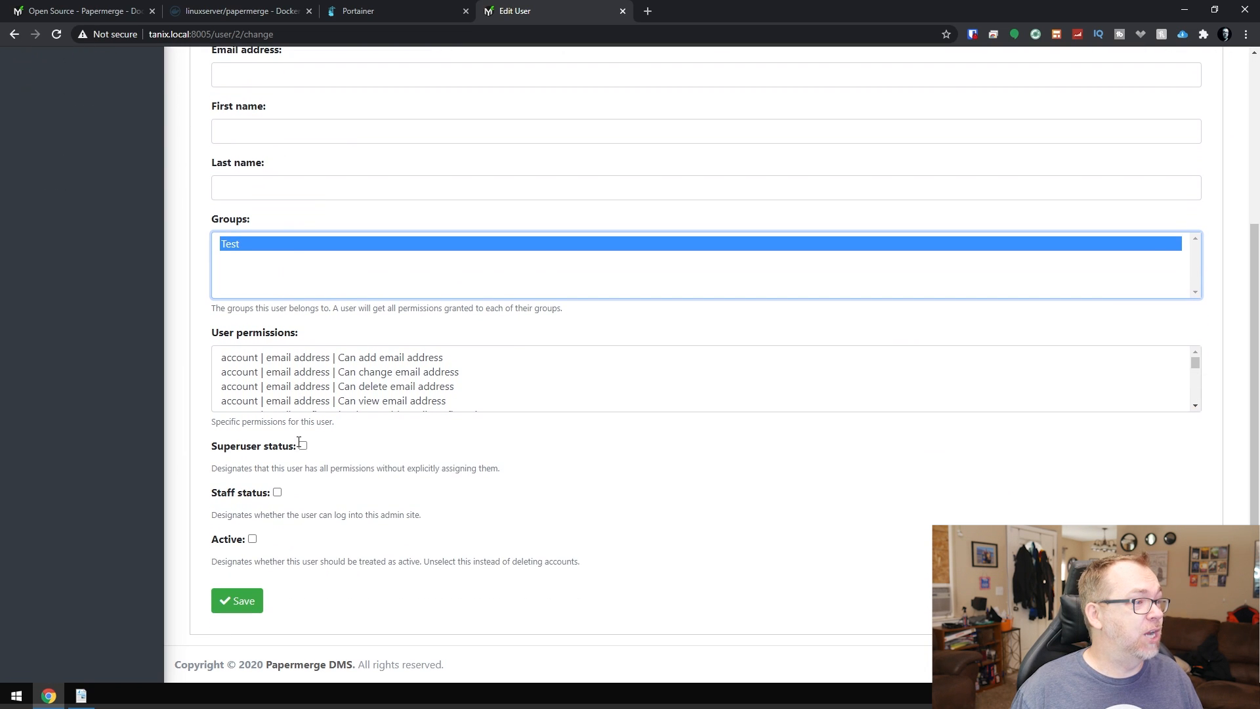
mouse_move(250, 465)
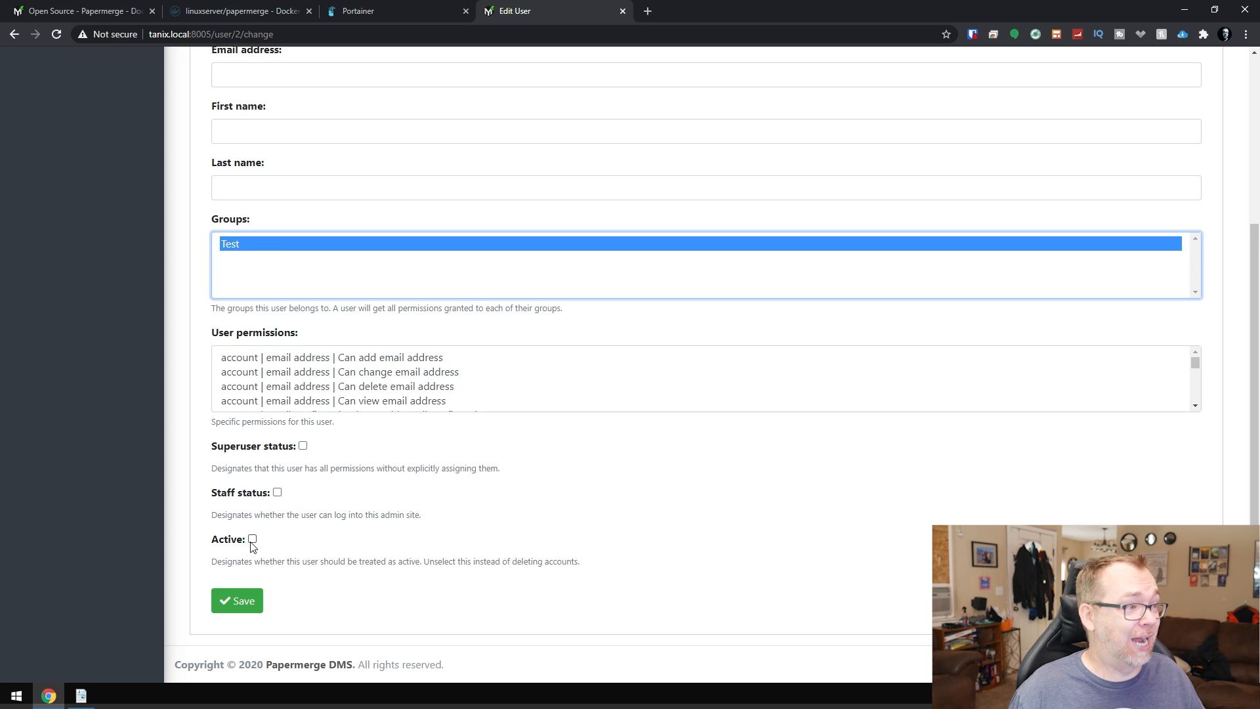
scroll("up", 3)
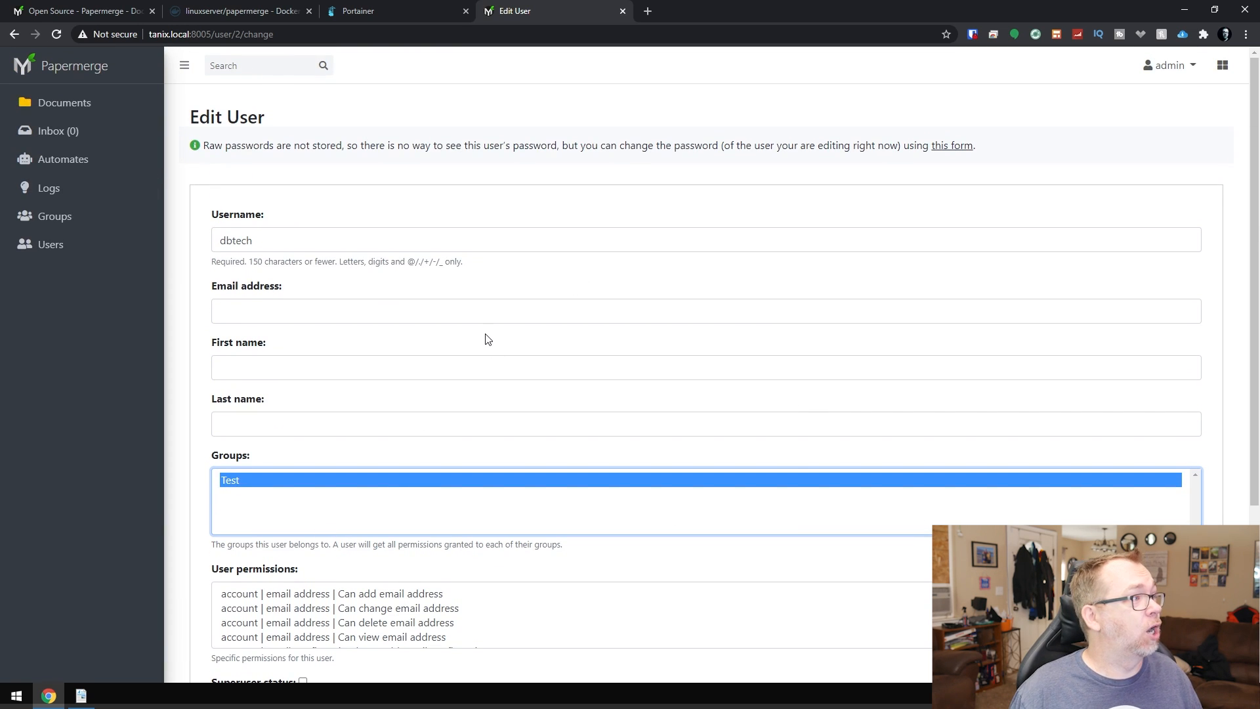
mouse_move(55, 217)
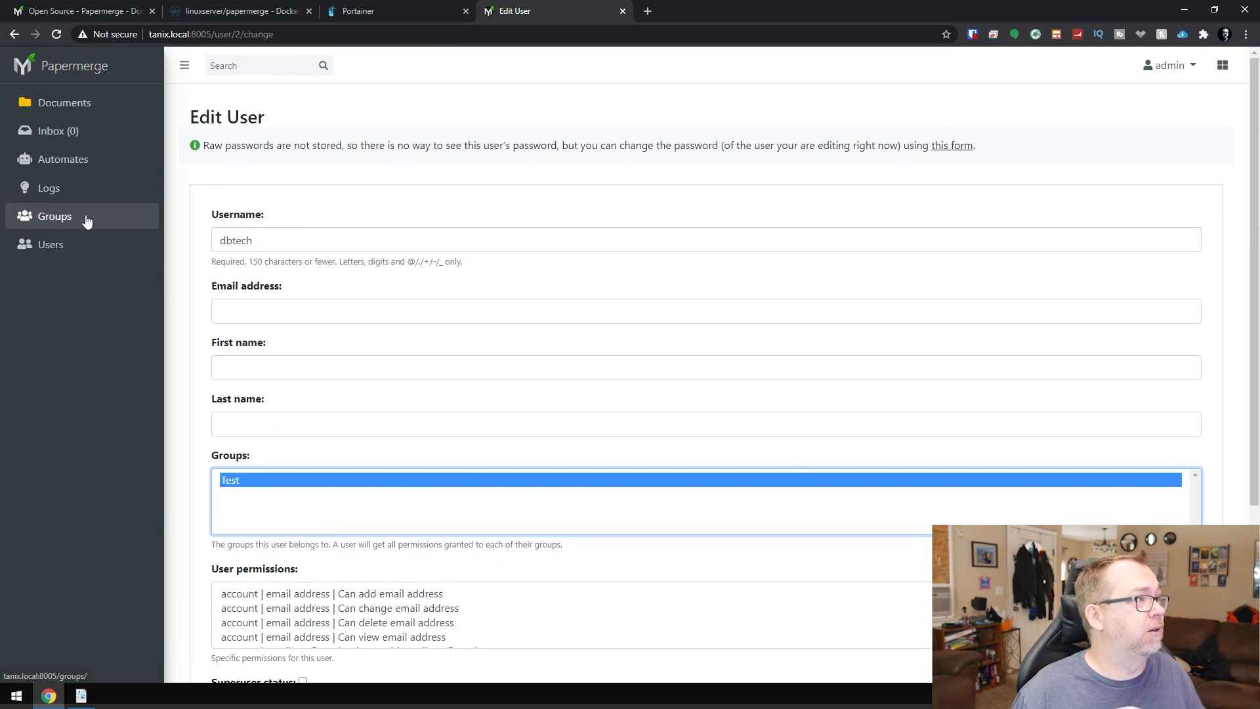
left_click(51, 130)
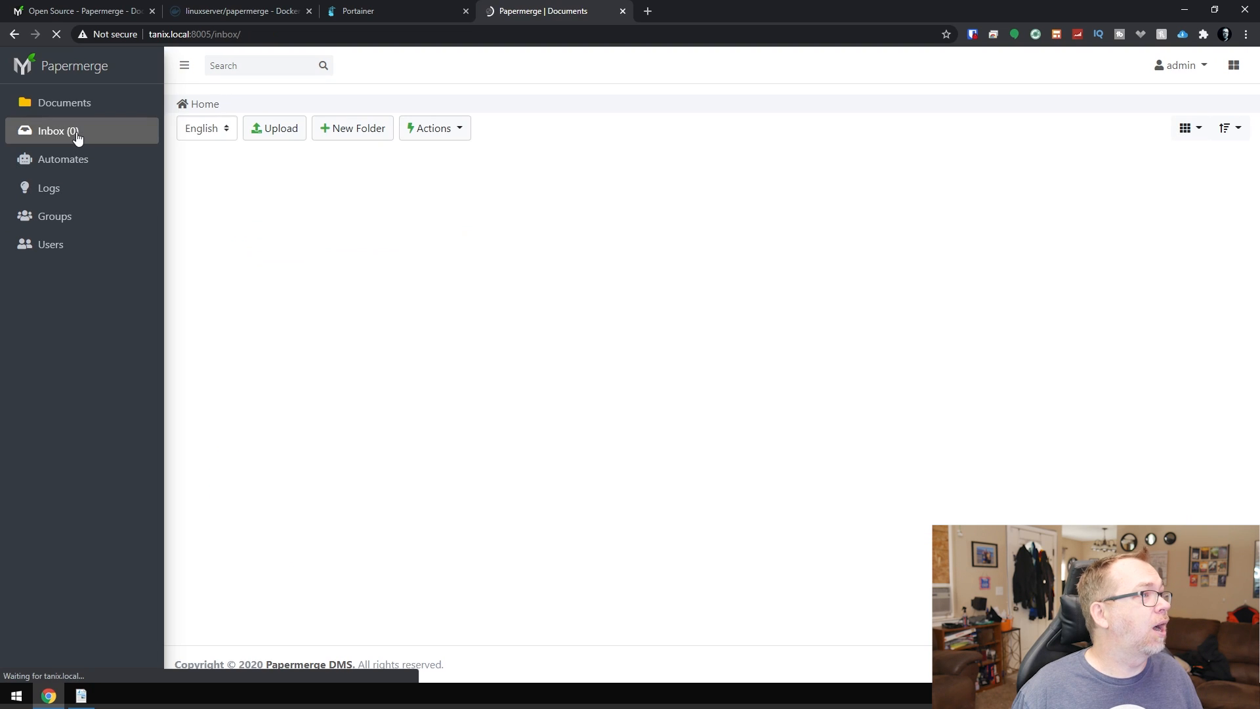
Step: From Documents, attempt to upload haproxy.txt, which is rejected as an unsupported file type
left_click(64, 102)
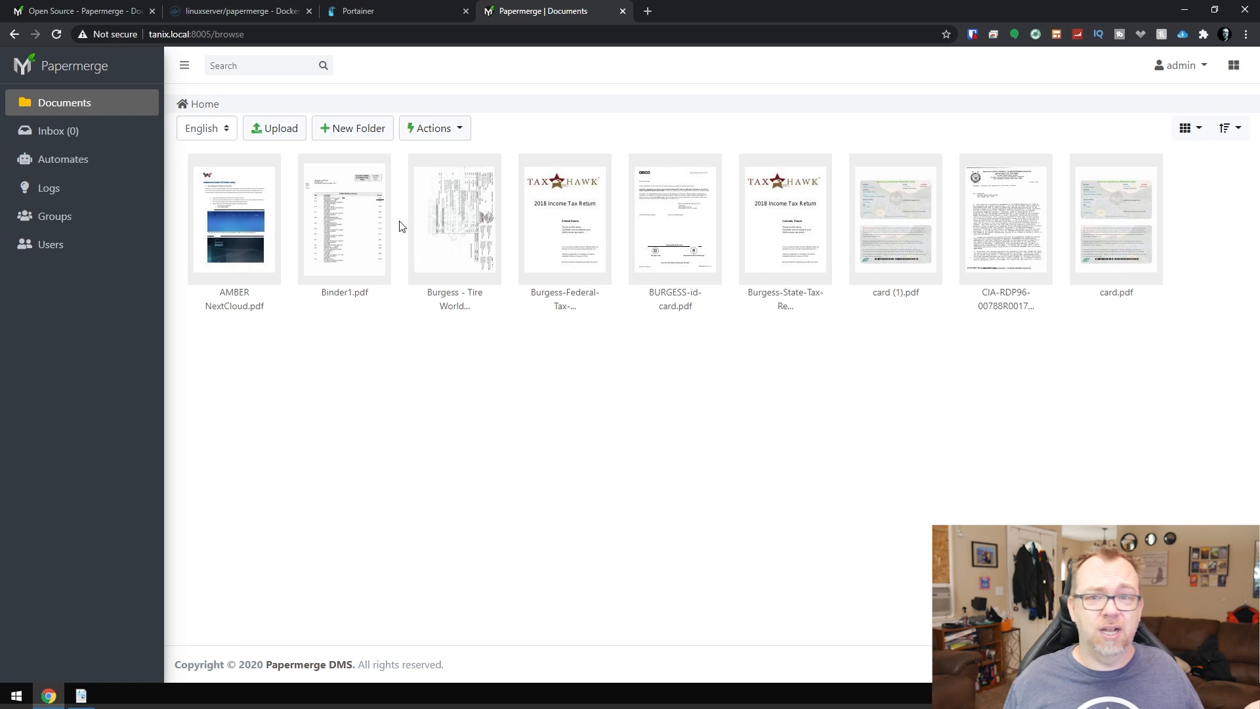
left_click(273, 127)
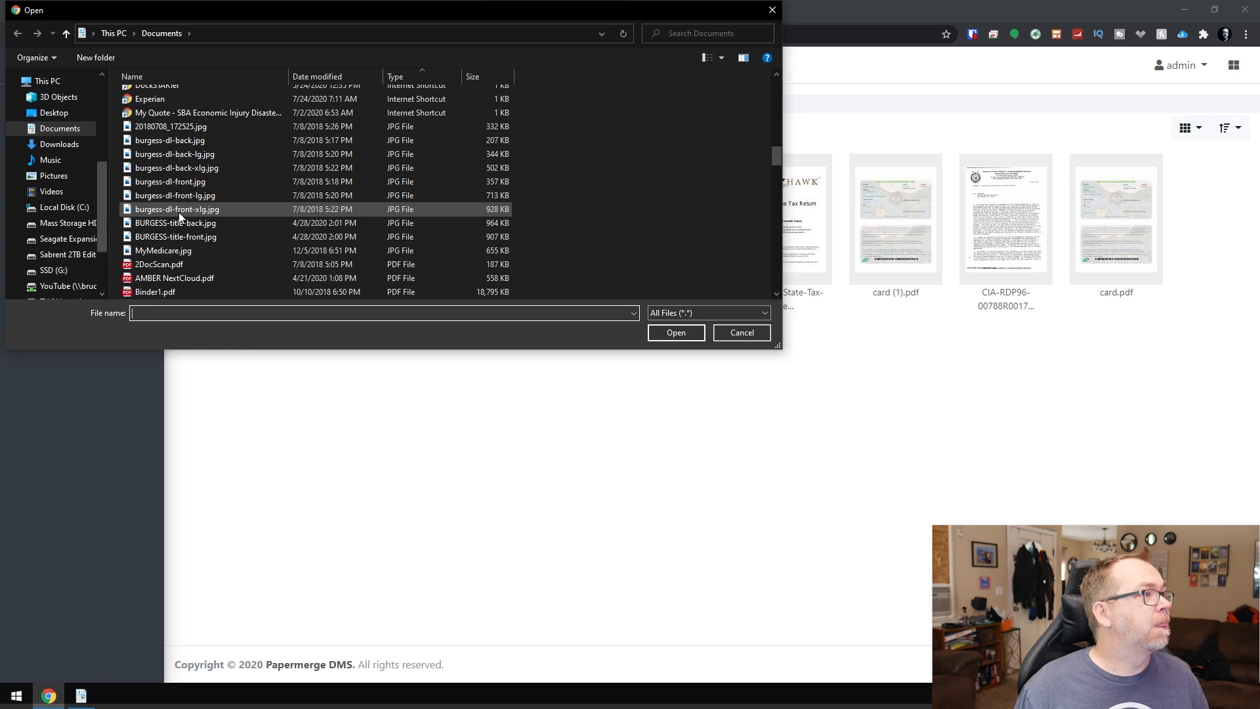
left_click(175, 196)
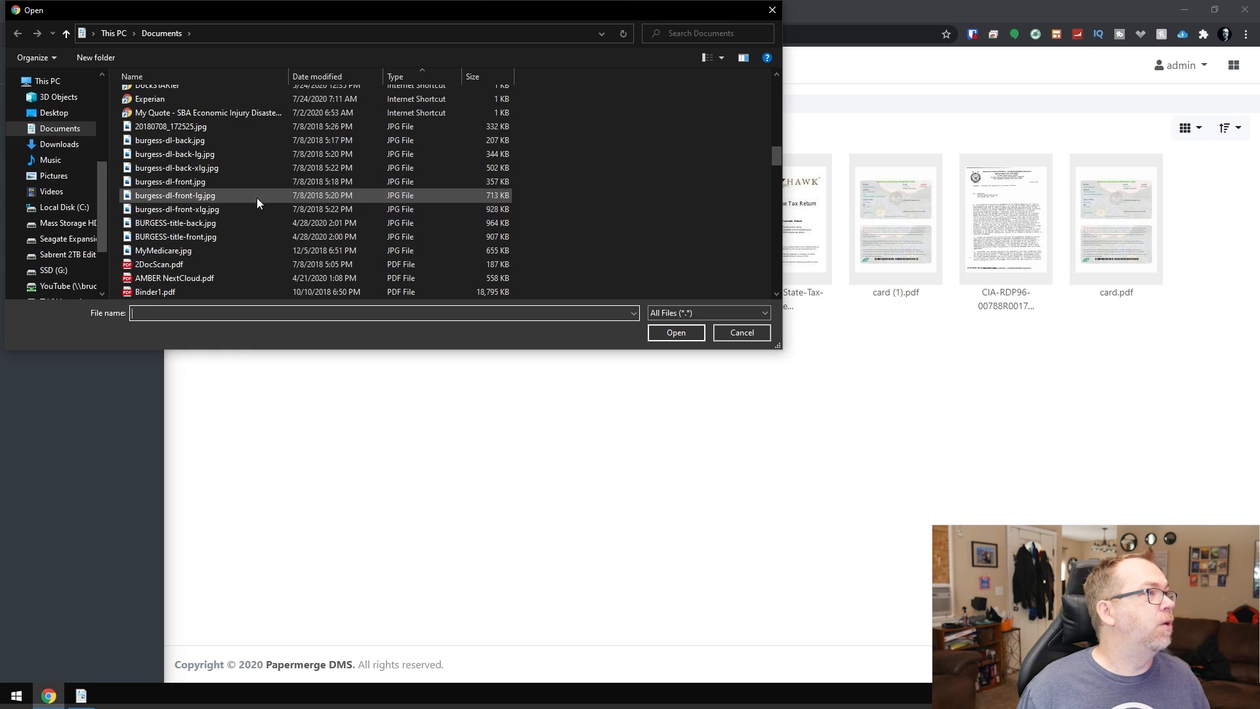
scroll("down", 3)
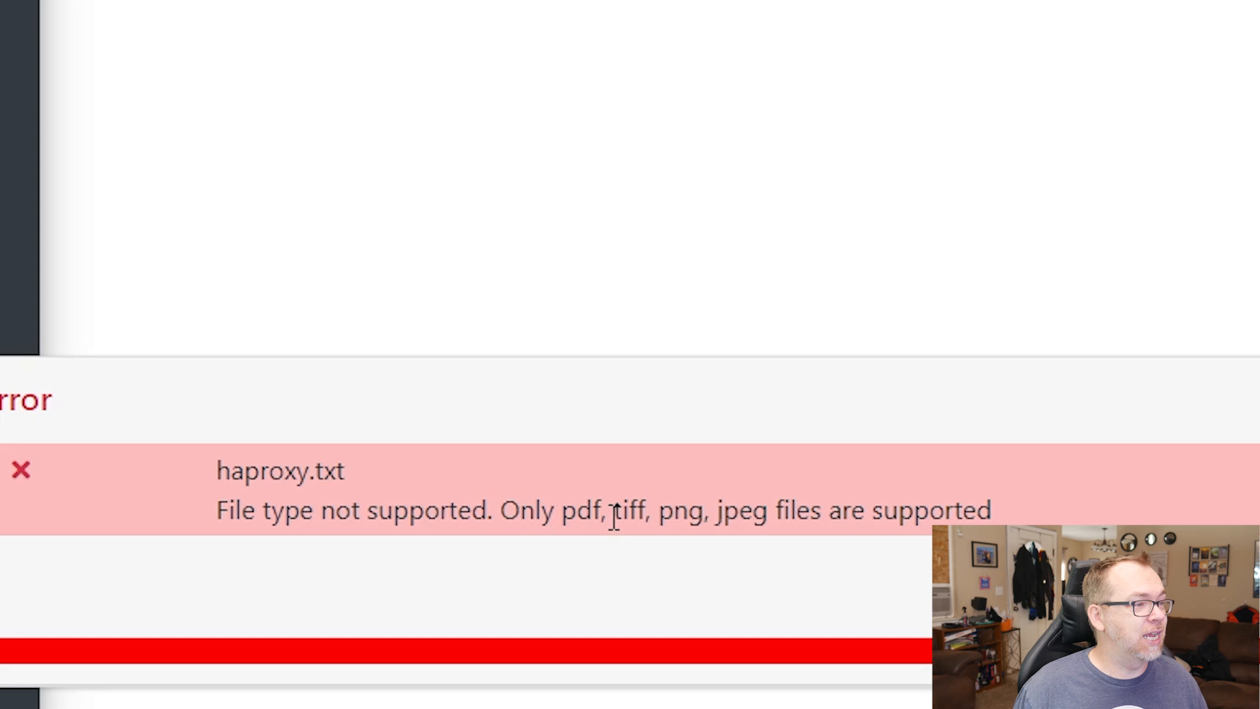
mouse_move(751, 512)
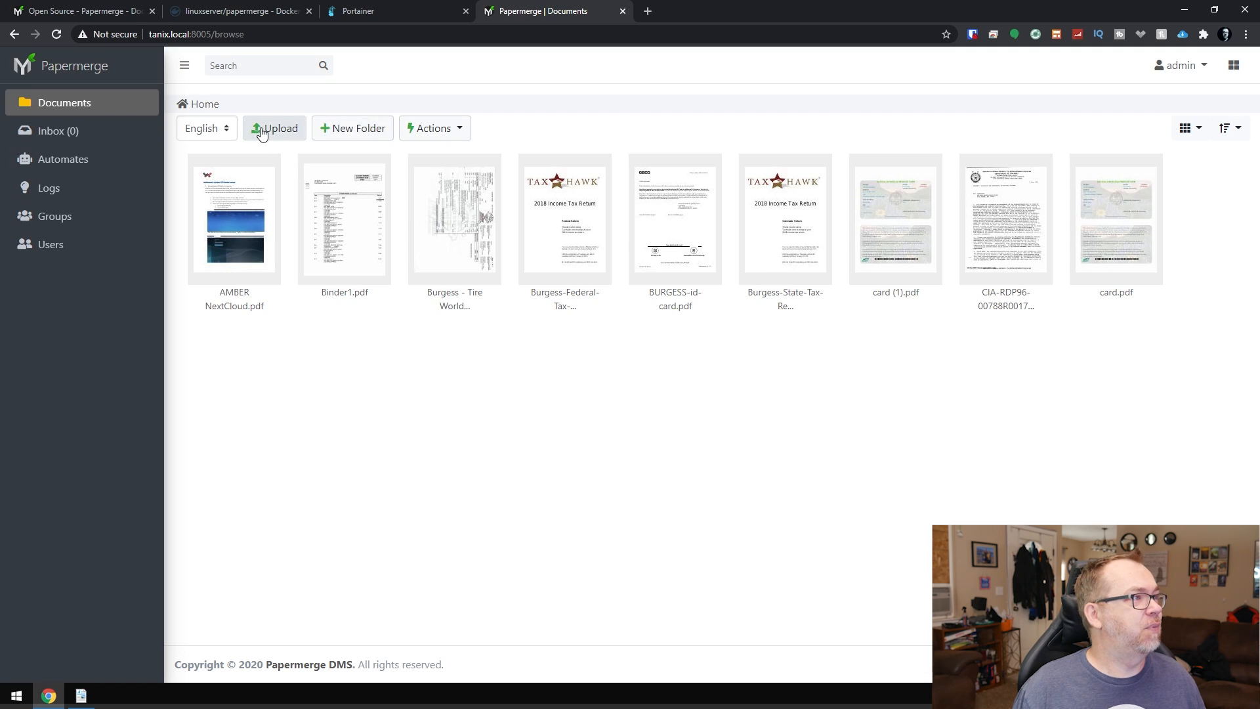
Step: Upload 2logo-with-text.jpg to Home and open it in the document viewer
left_click(274, 127)
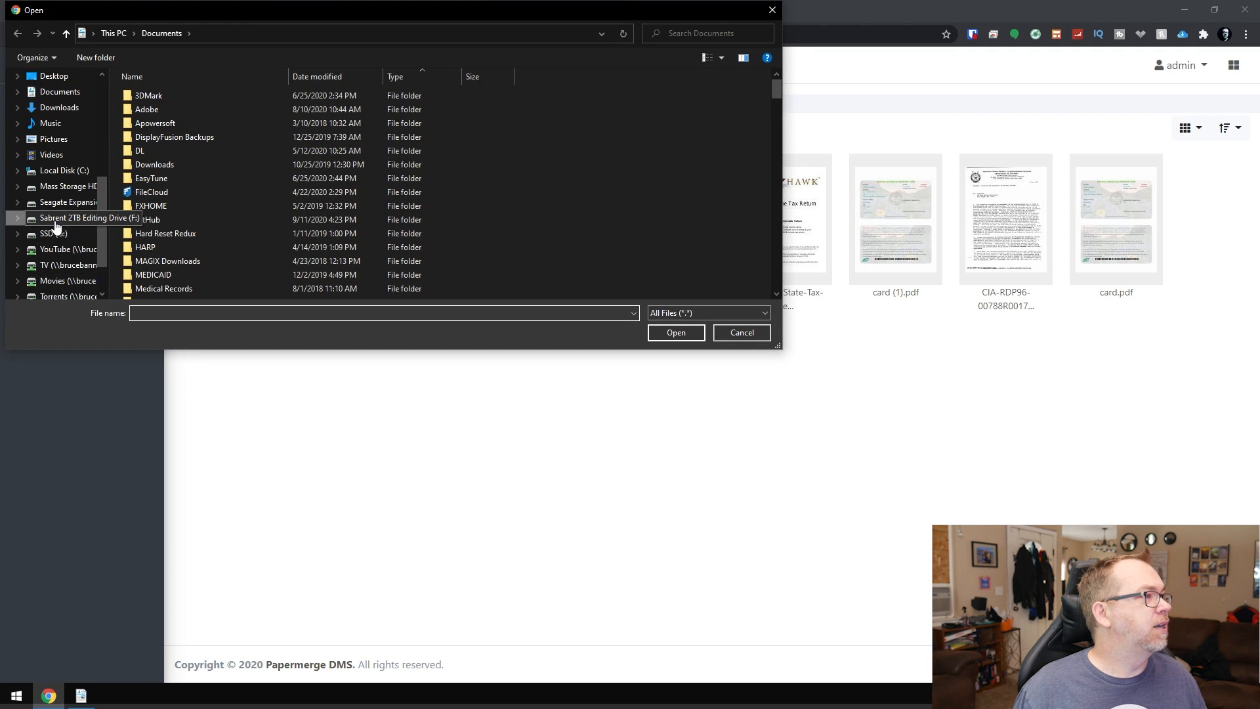
left_click(68, 218)
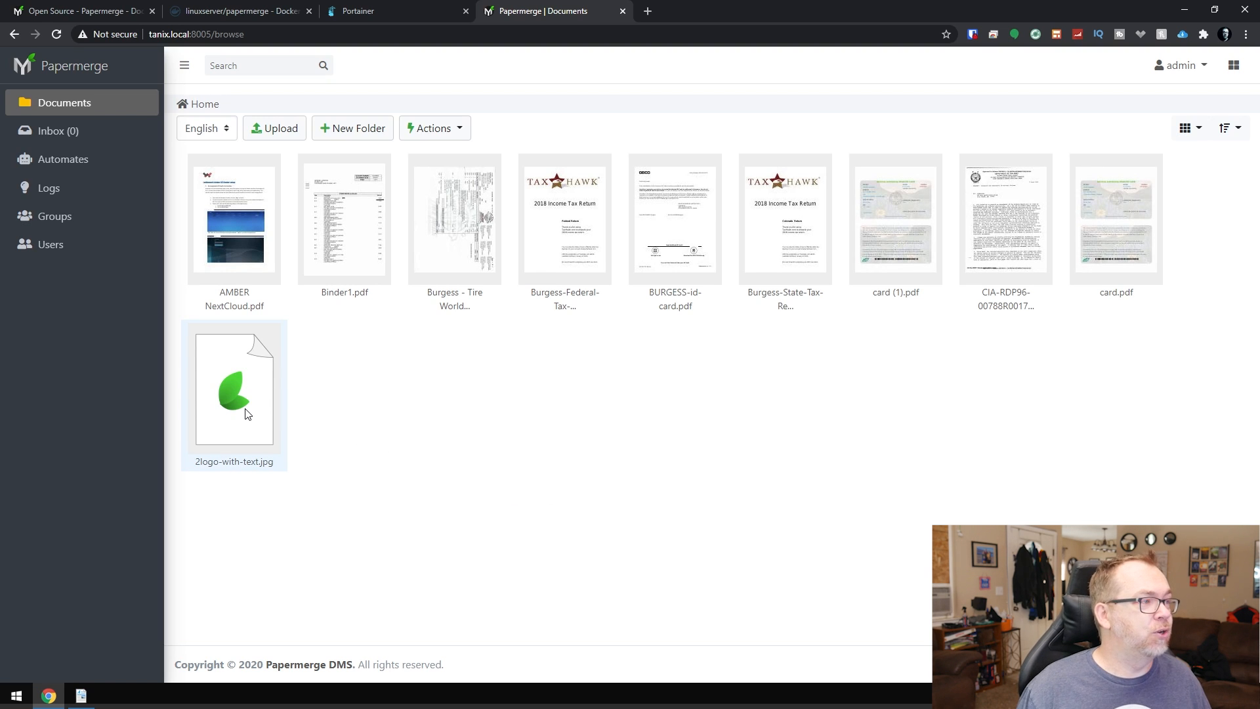
double_click(234, 386)
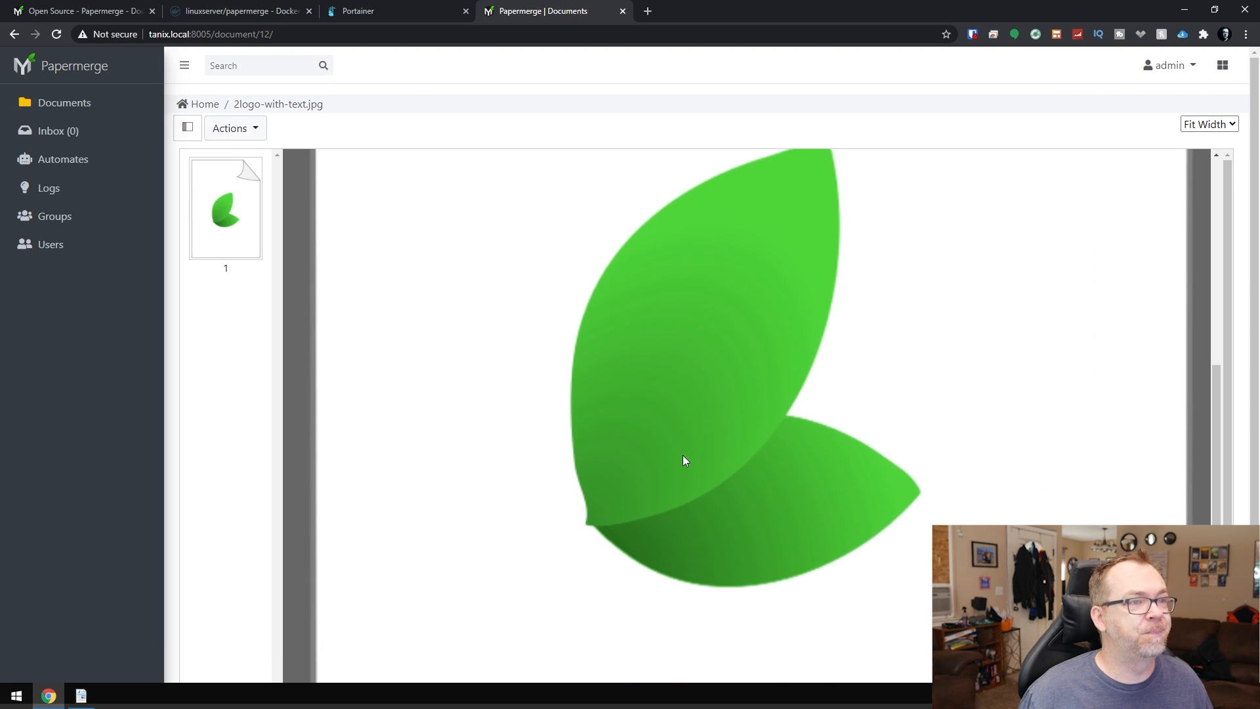